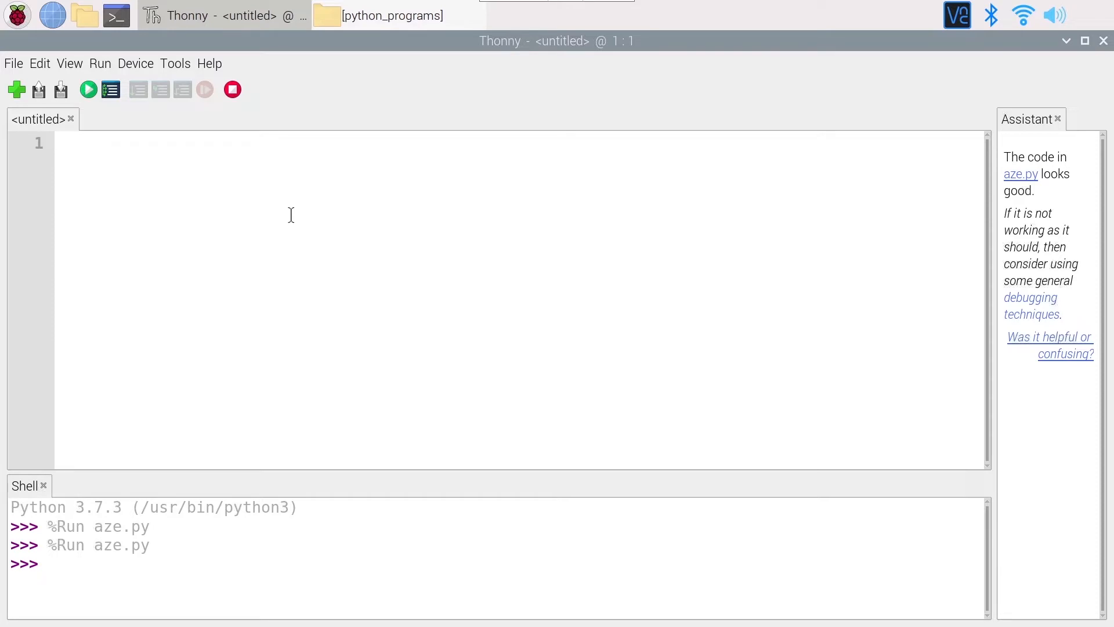
Write 'import RPi.GPIO as GPIO' on line 1 of the new script.
{"action": "left_click", "coordinate": [58, 143]}
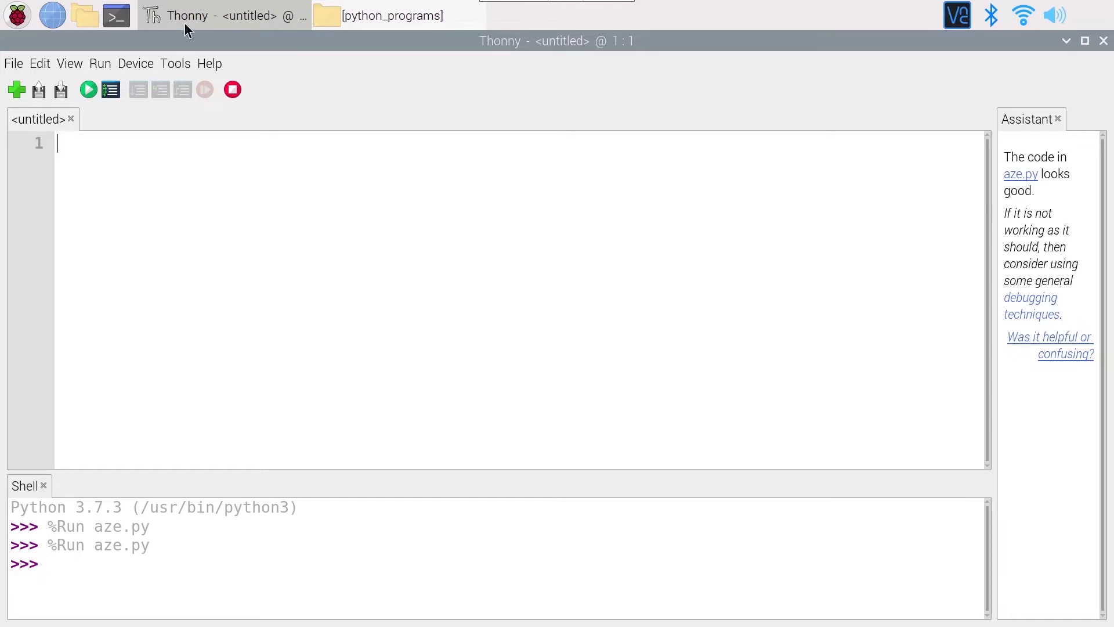
{"action": "left_click", "coordinate": [18, 15]}
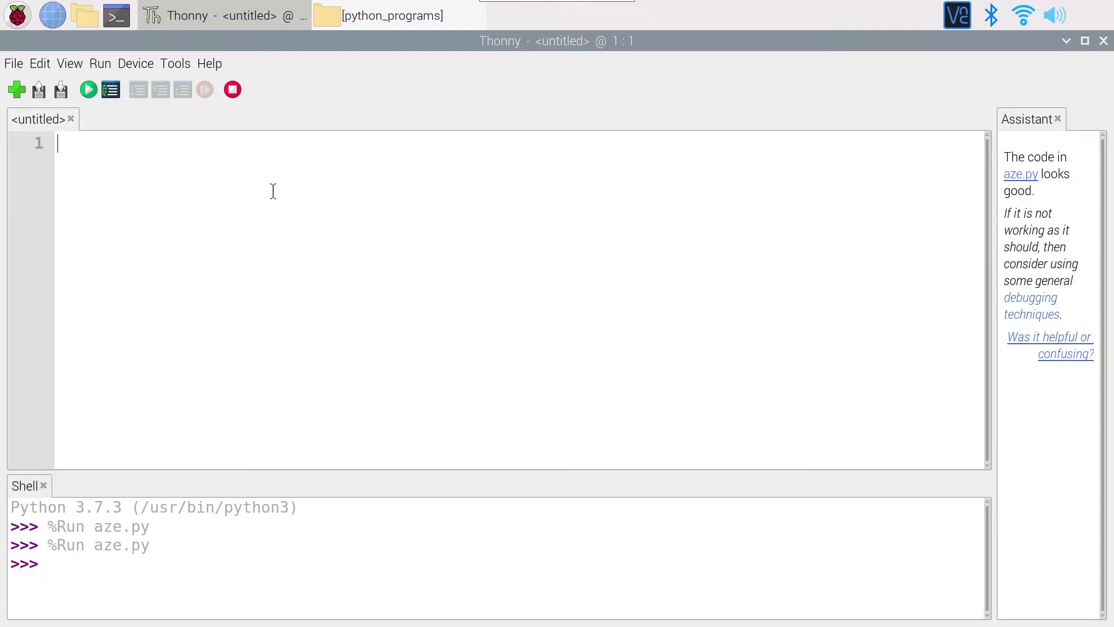
{"action": "type", "text": "import"}
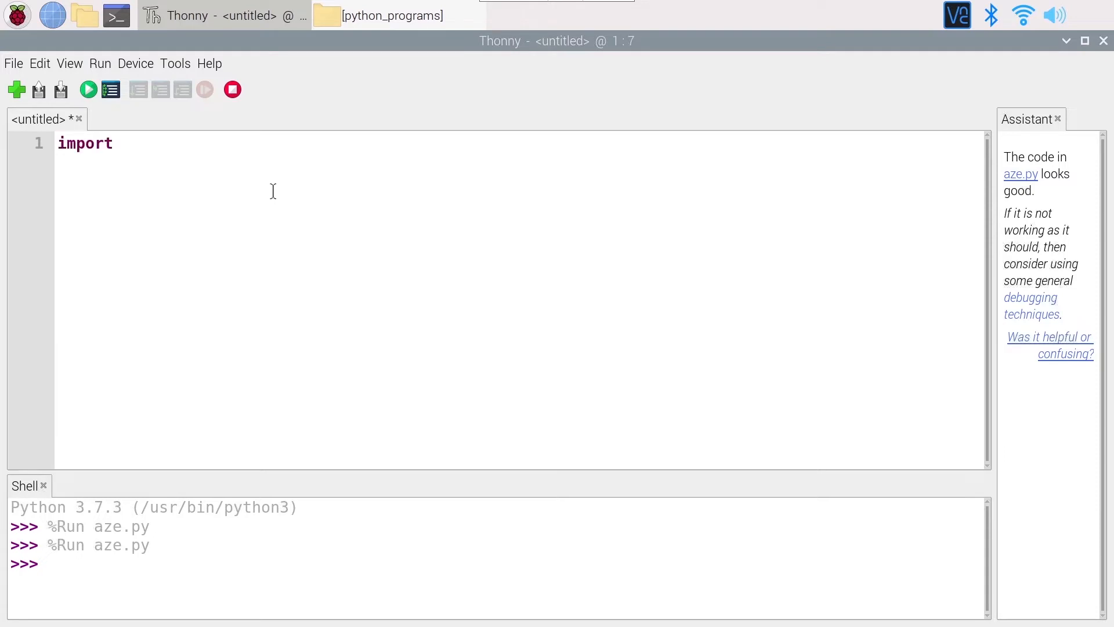
{"action": "type", "text": "R"}
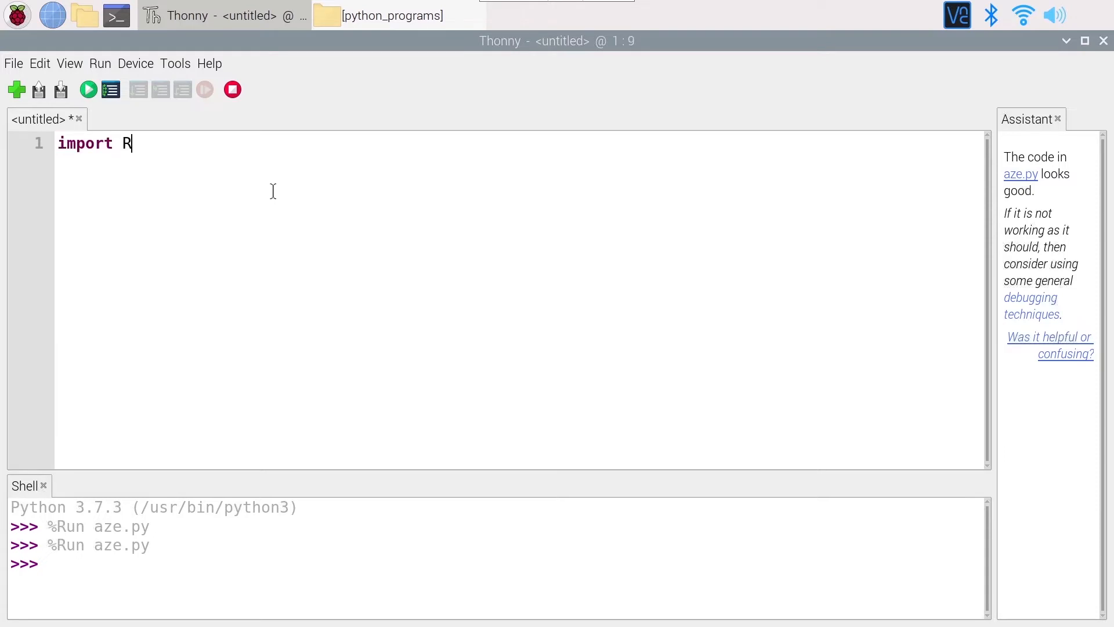
{"action": "type", "text": "Pi.GPIO"}
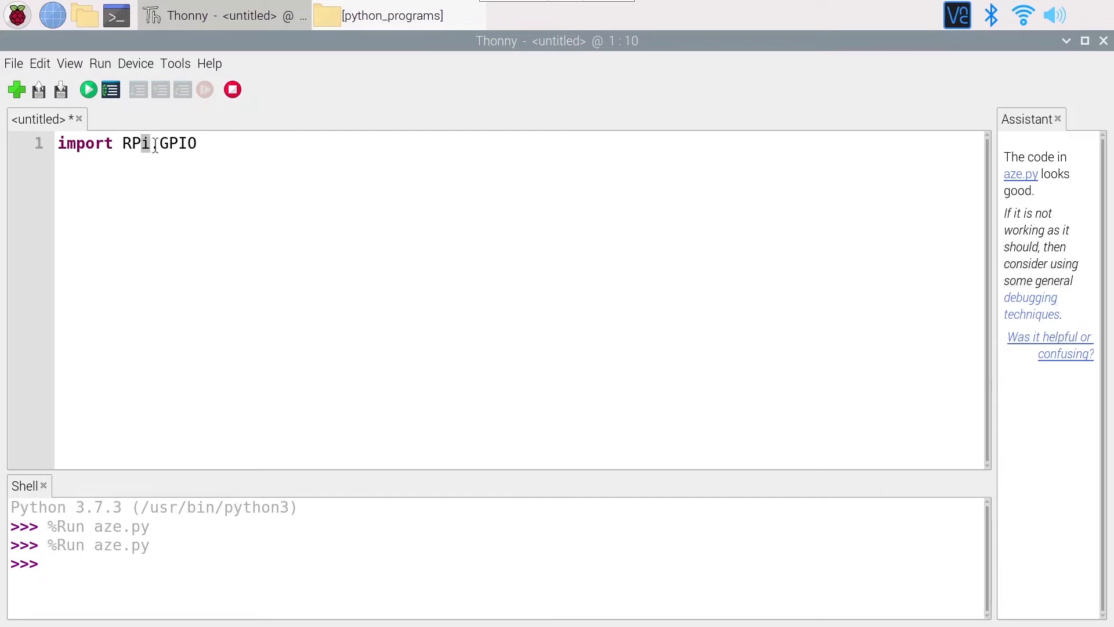
{"action": "type", "text": ".GPIO"}
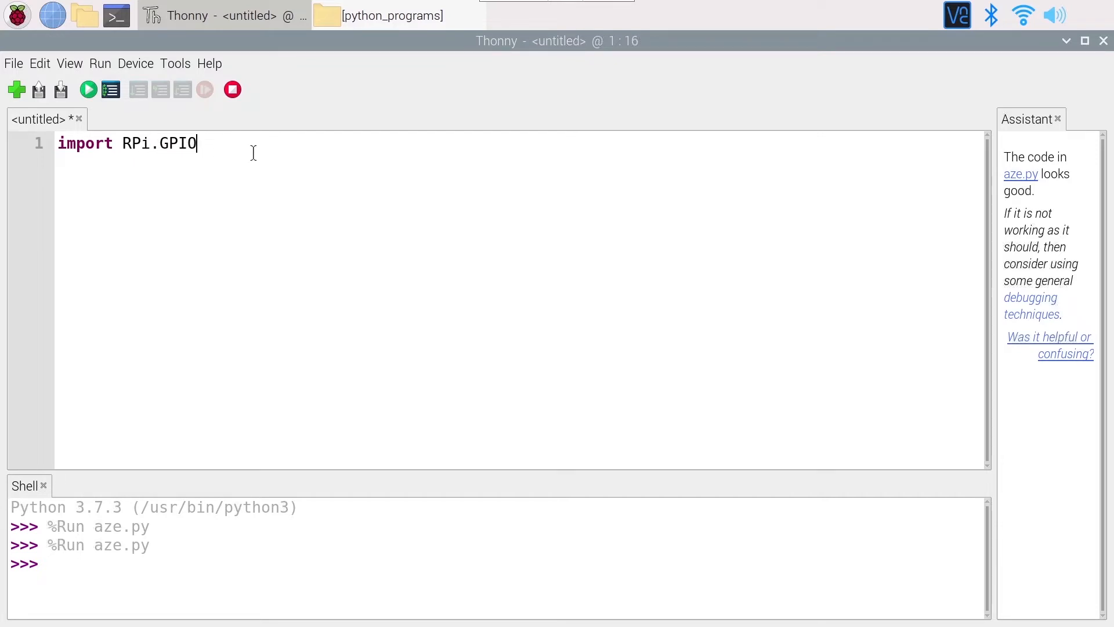
{"action": "double_click", "coordinate": [160, 144]}
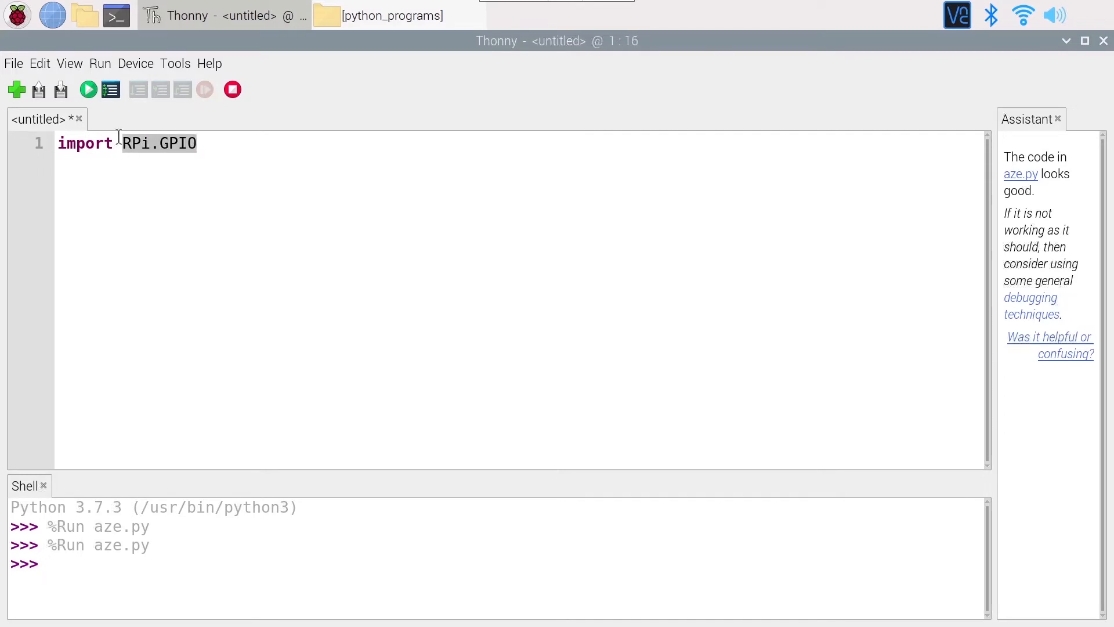
{"action": "left_click", "coordinate": [201, 143]}
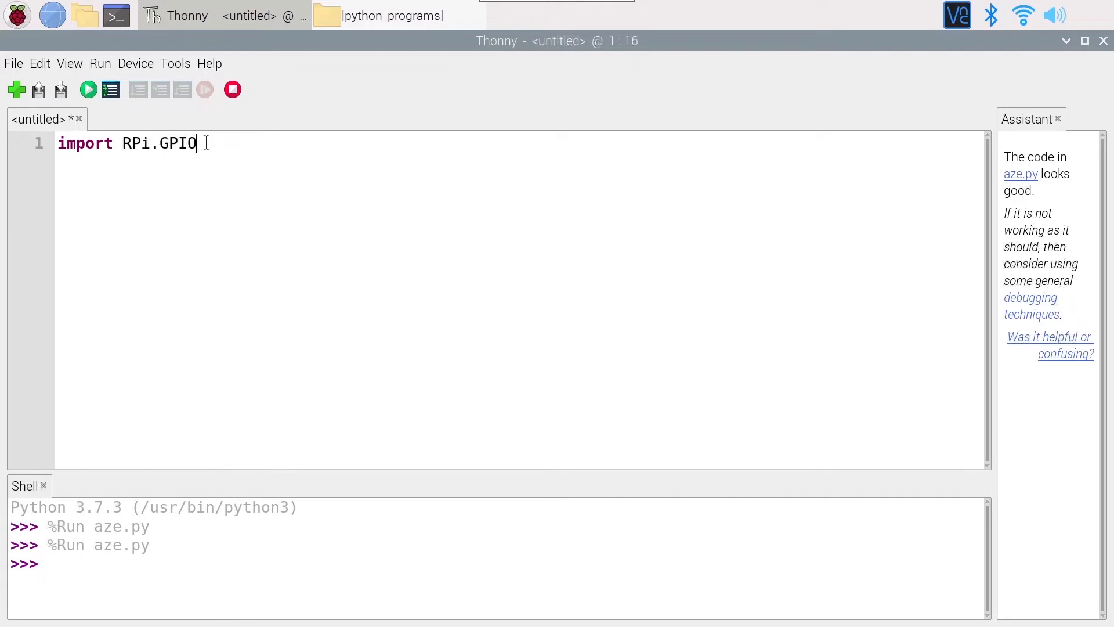
{"action": "type", "text": "as"}
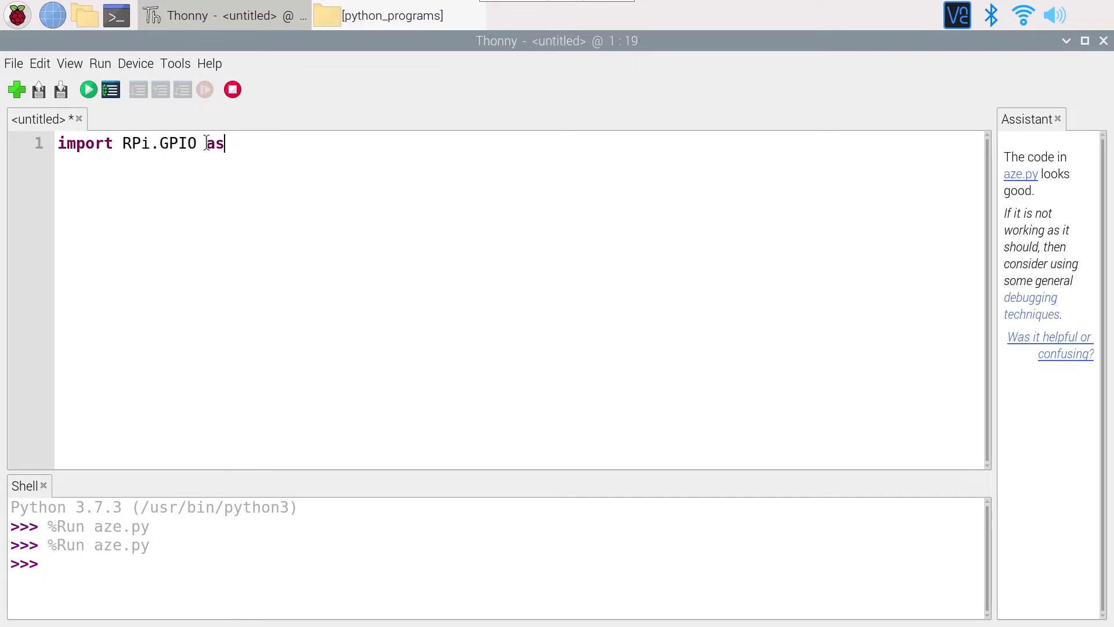
{"action": "type", "text": "GP"}
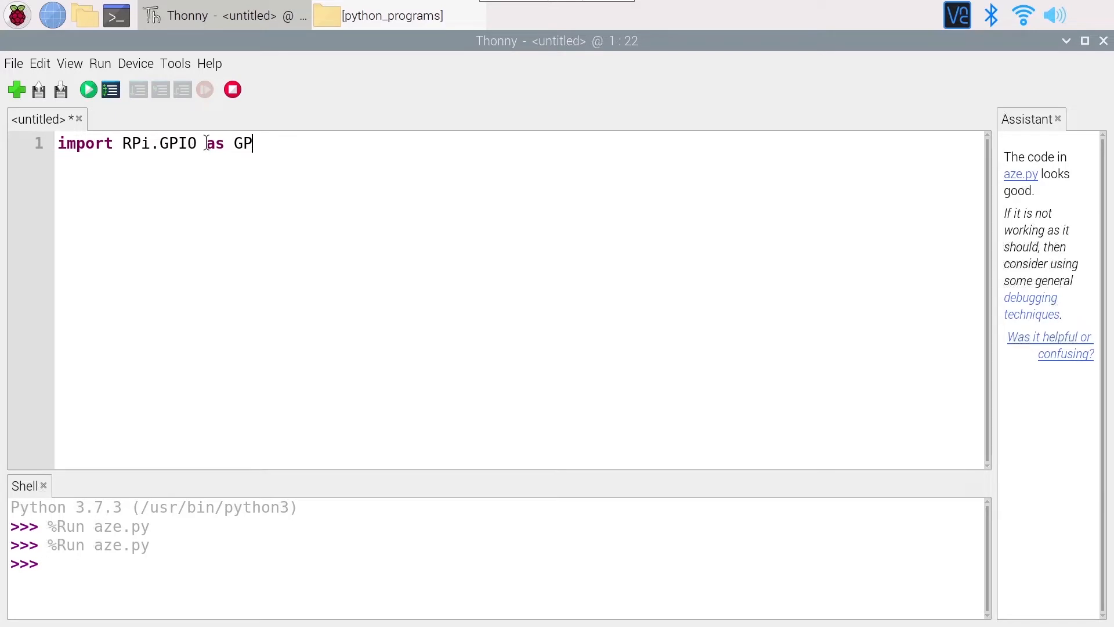
{"action": "type", "text": "IO"}
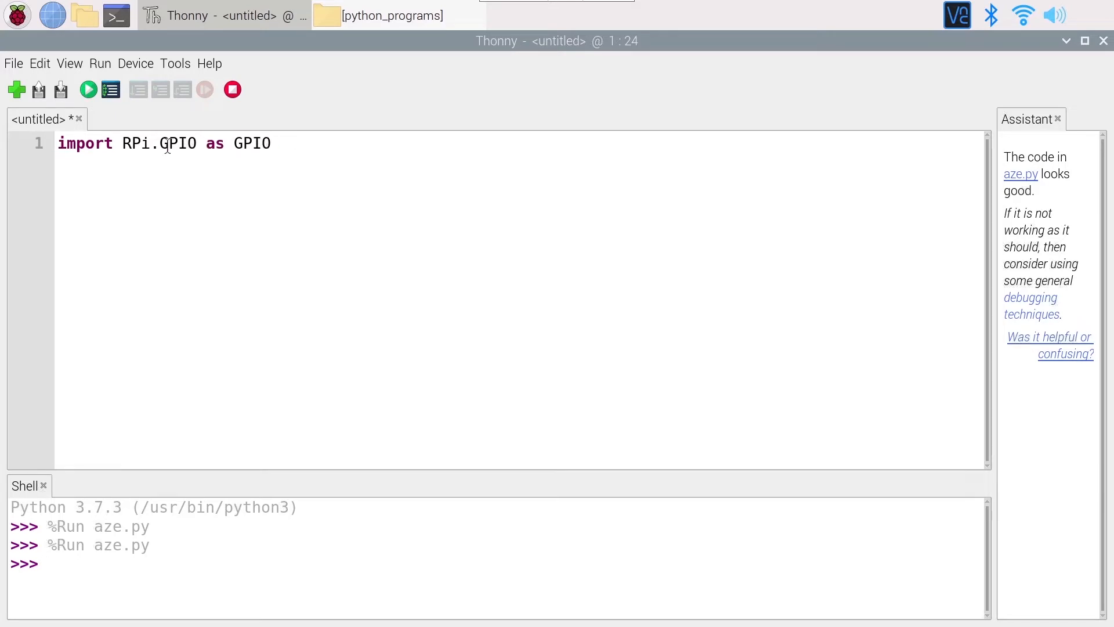
{"action": "double_click", "coordinate": [159, 142]}
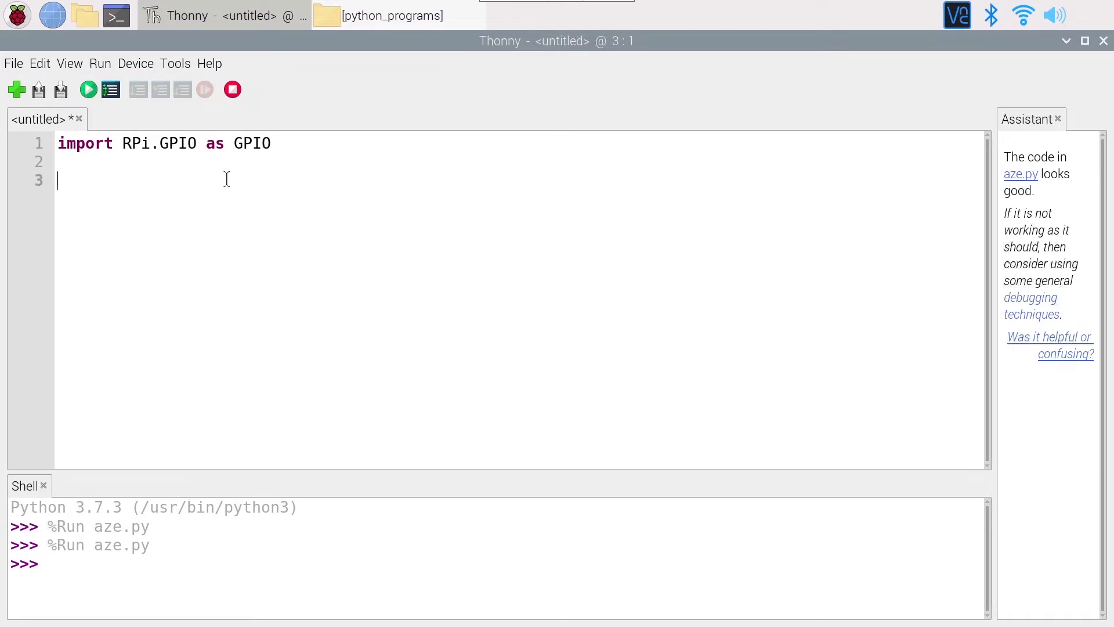
Write 'GPIO.setmode(GPIO.BCM)' on line 3 and move past it.
{"action": "type", "text": "GPIO.s"}
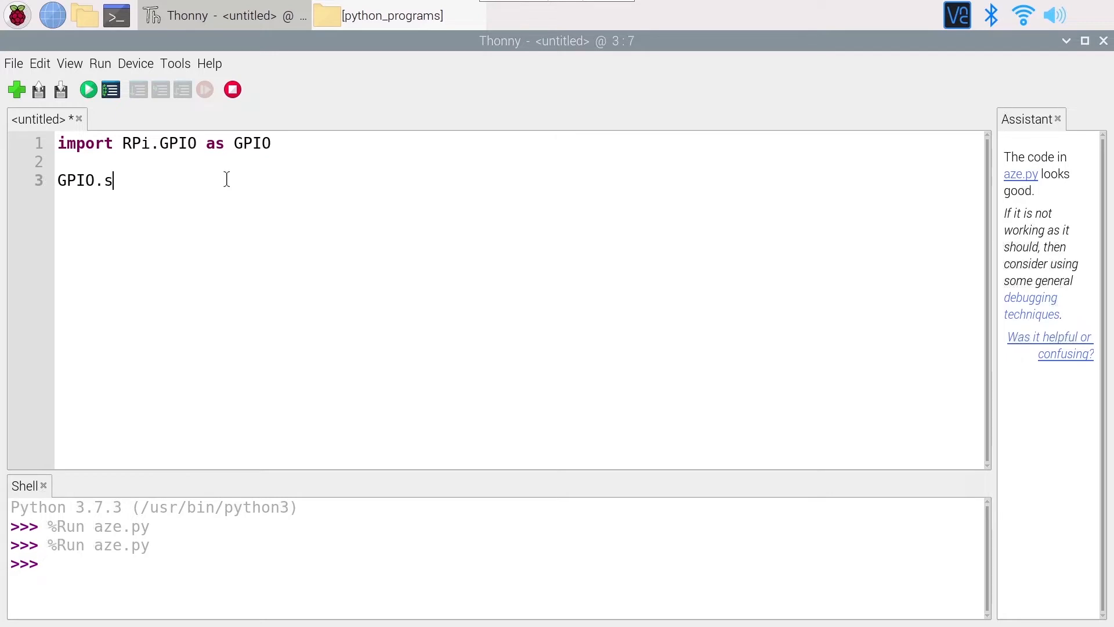
{"action": "type", "text": "etmode()"}
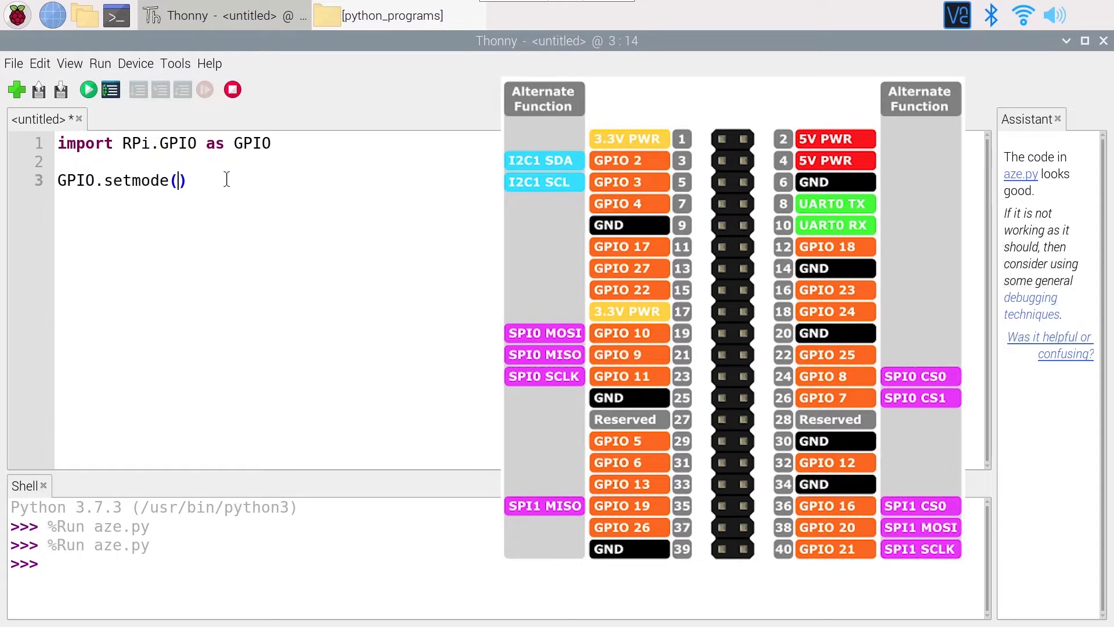
{"action": "type", "text": "GPIO.BC"}
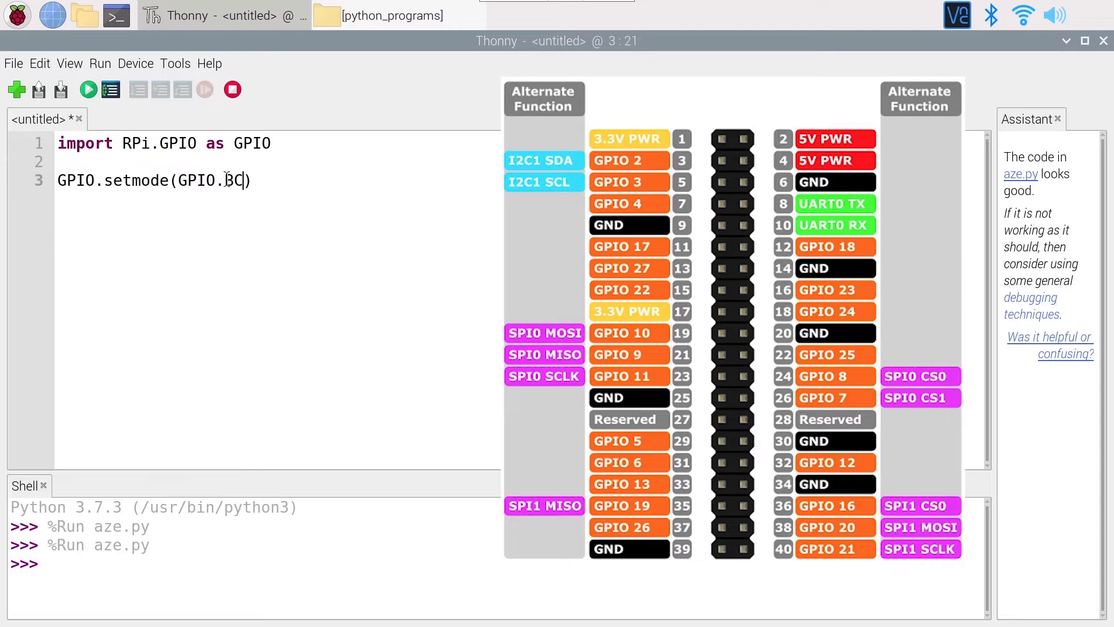
{"action": "type", "text": "M"}
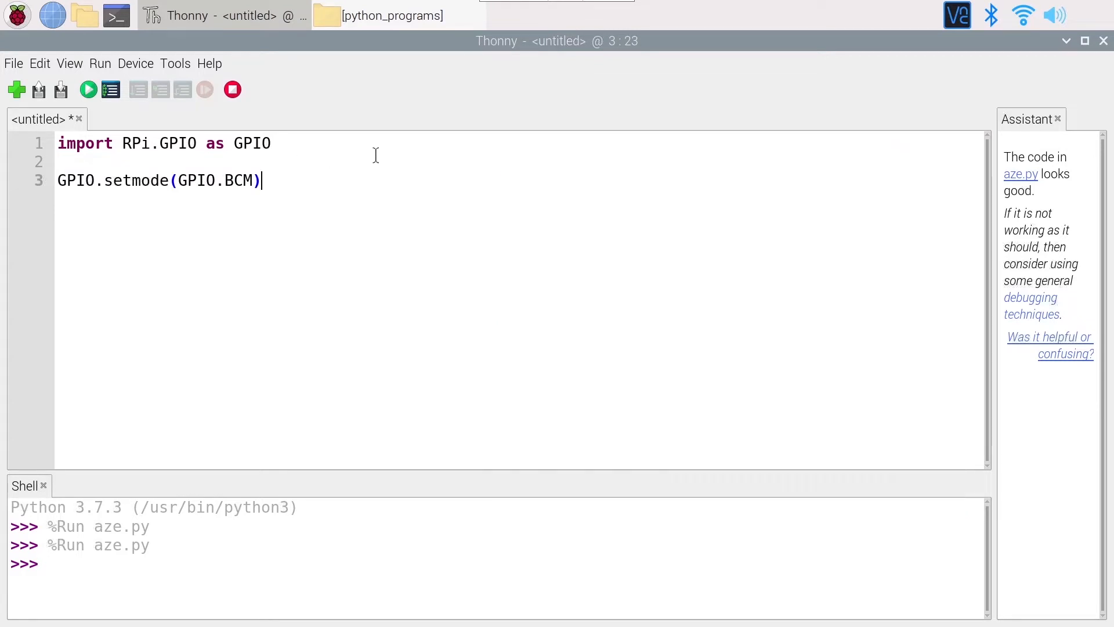
{"action": "mouse_move", "coordinate": [279, 180]}
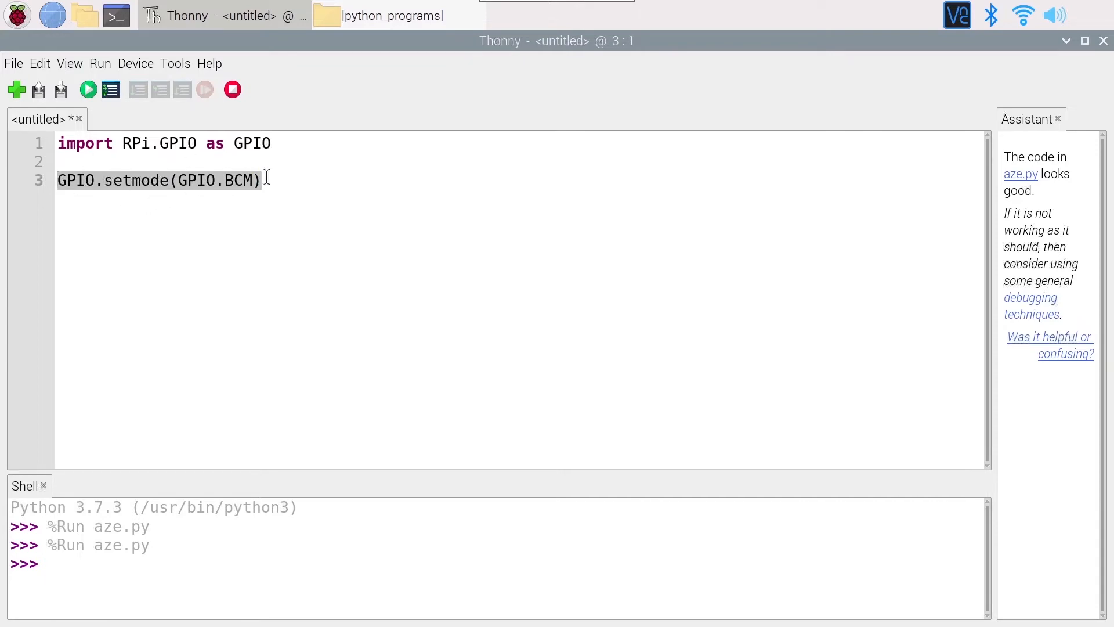
{"action": "left_click", "coordinate": [263, 180]}
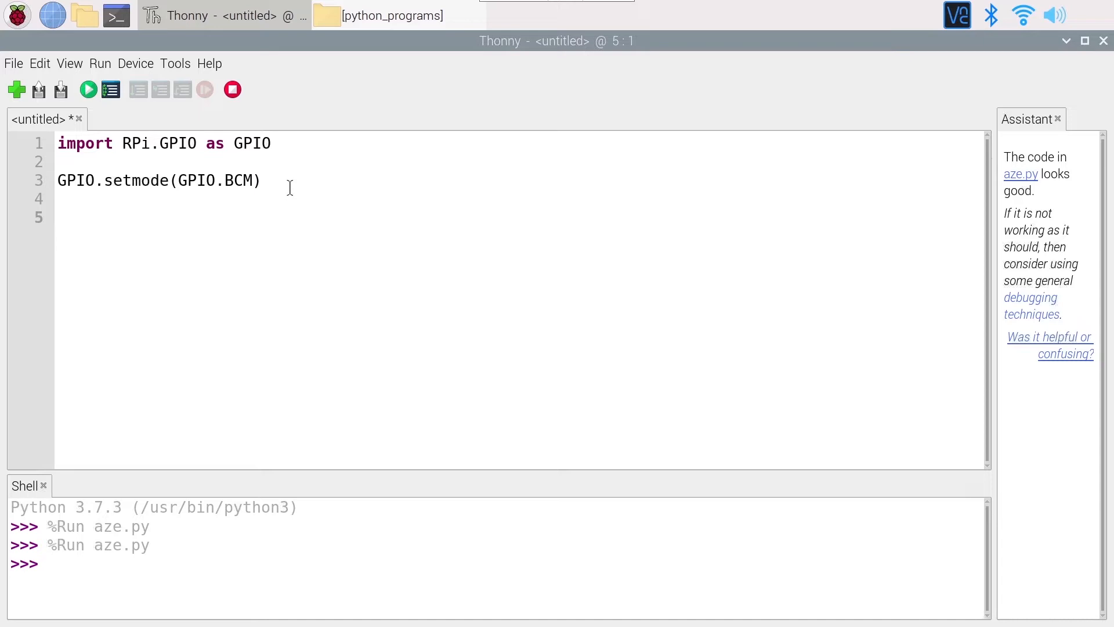
End the script with 'GPIO.cleanup()' and leave blank lines above it for the main code.
{"action": "type", "text": "GPIO."}
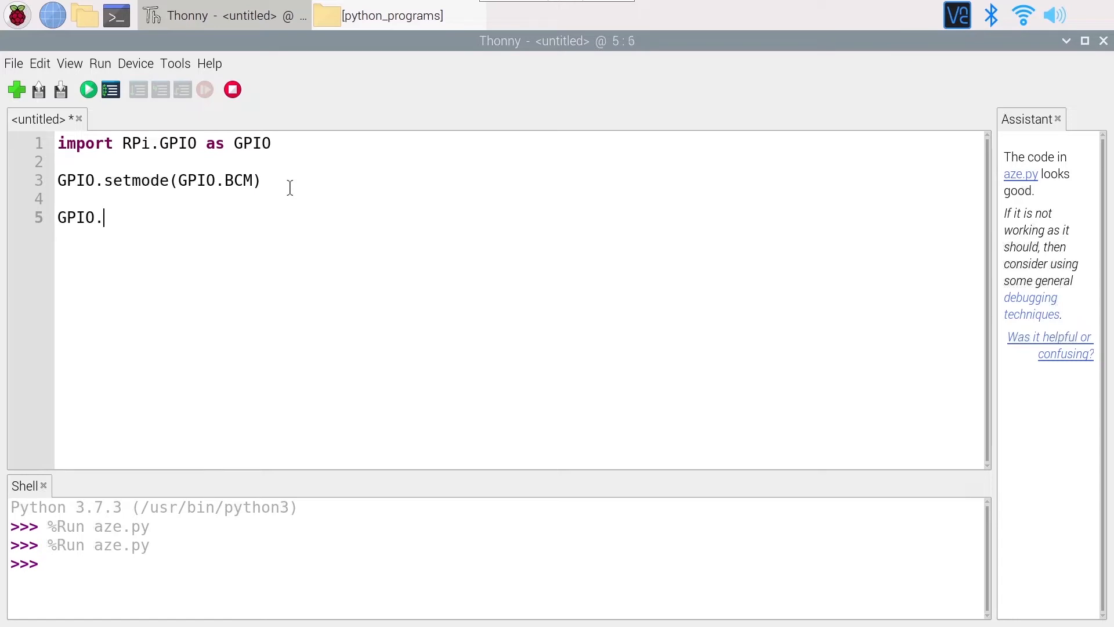
{"action": "type", "text": "clen"}
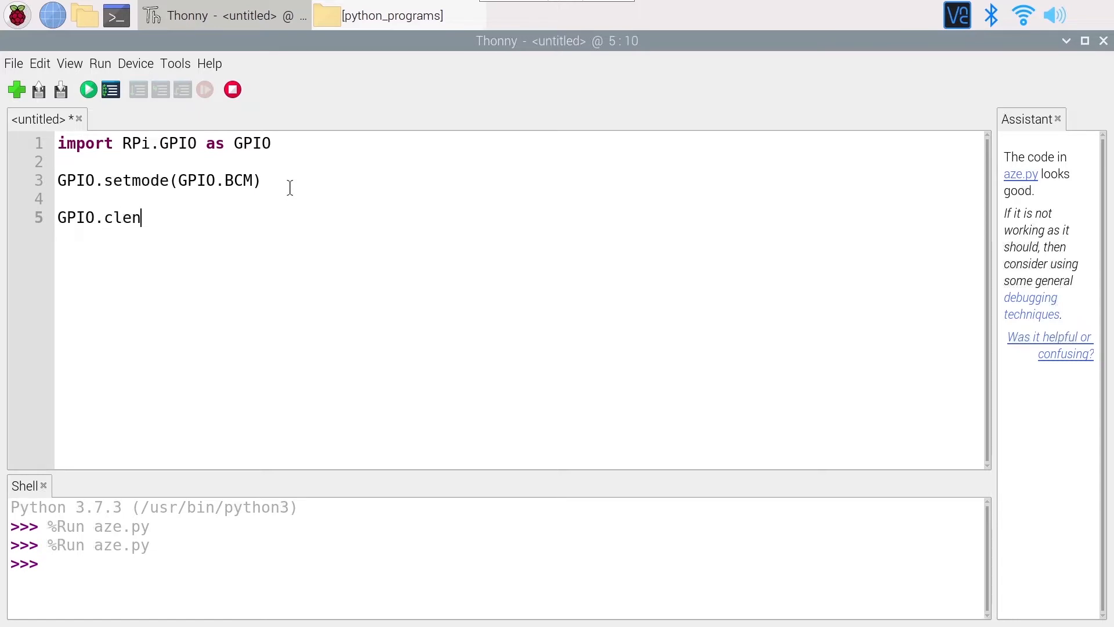
{"action": "type", "text": "au"}
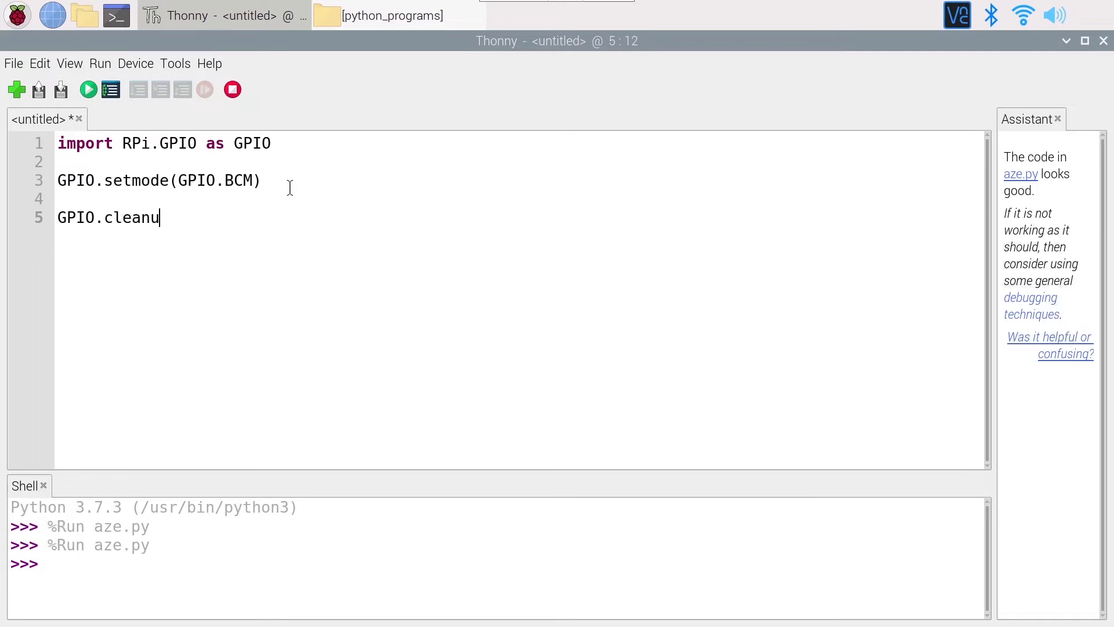
{"action": "type", "text": "p()"}
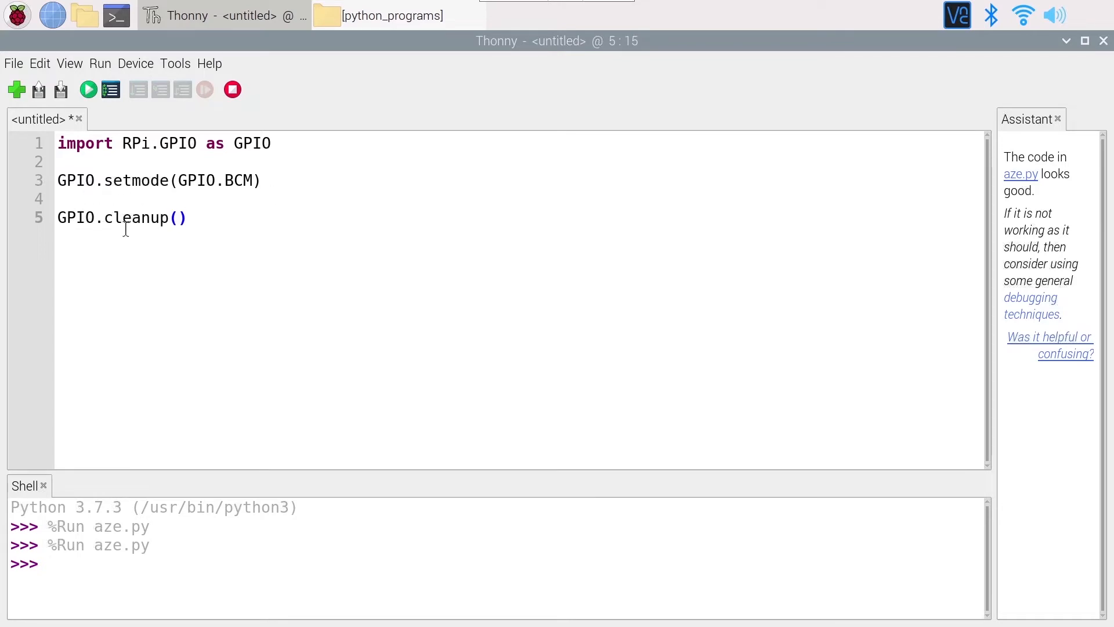
{"action": "left_click", "coordinate": [189, 217]}
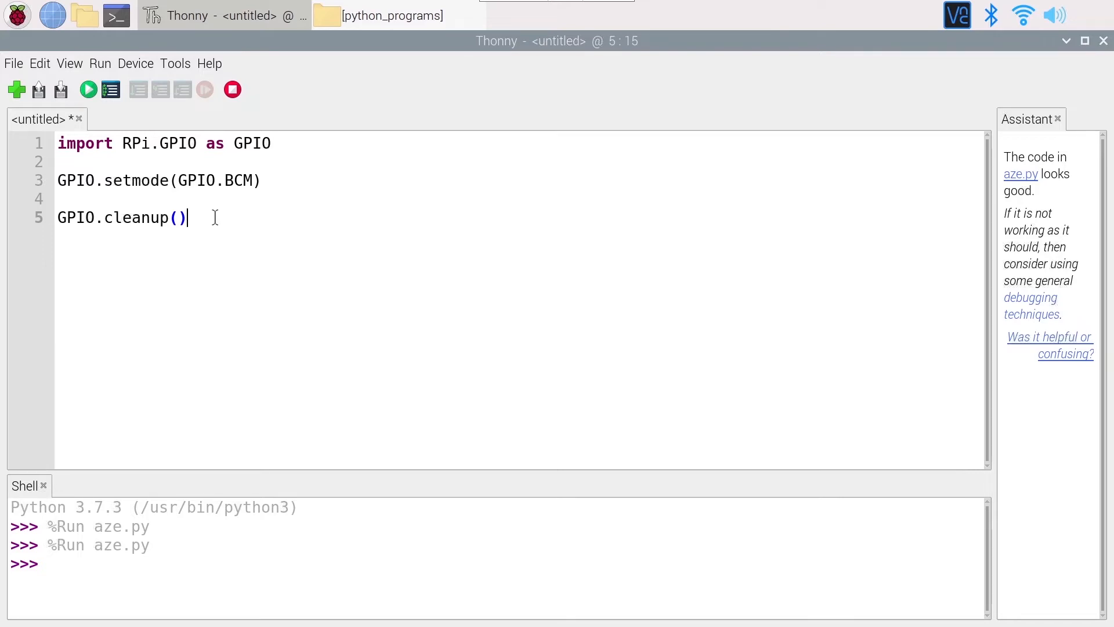
{"action": "mouse_move", "coordinate": [209, 198]}
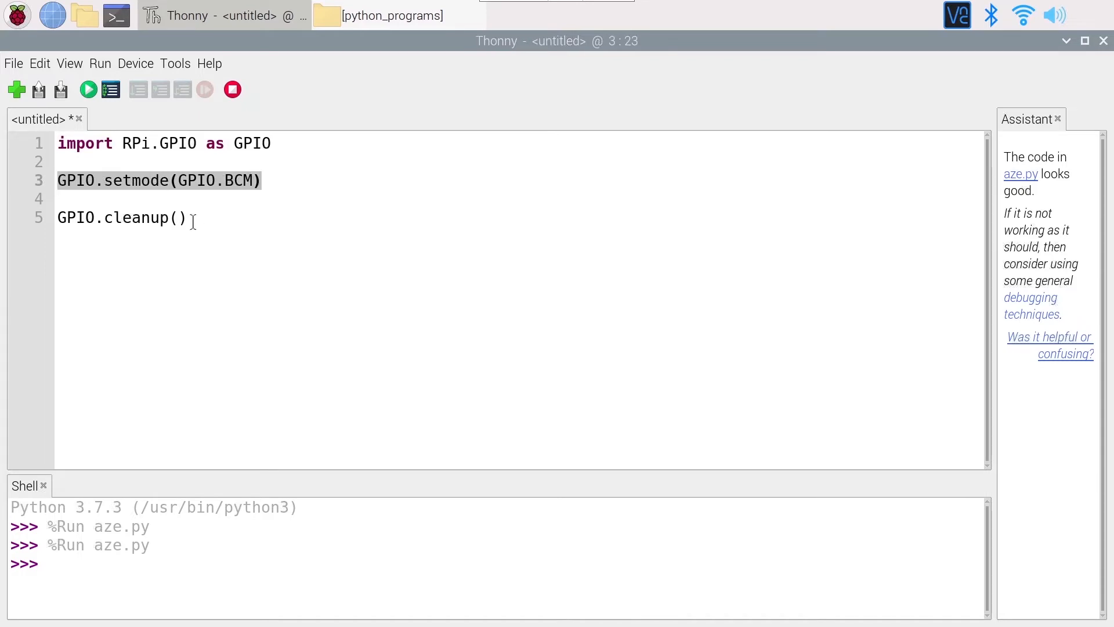
{"action": "left_click", "coordinate": [61, 200]}
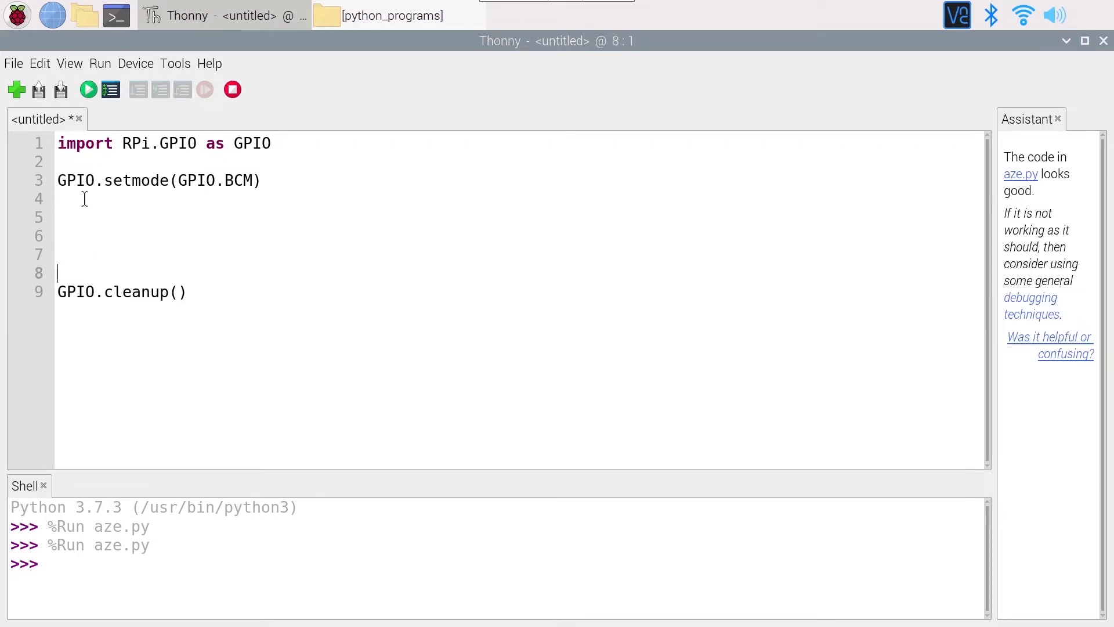
{"action": "left_click", "coordinate": [84, 217]}
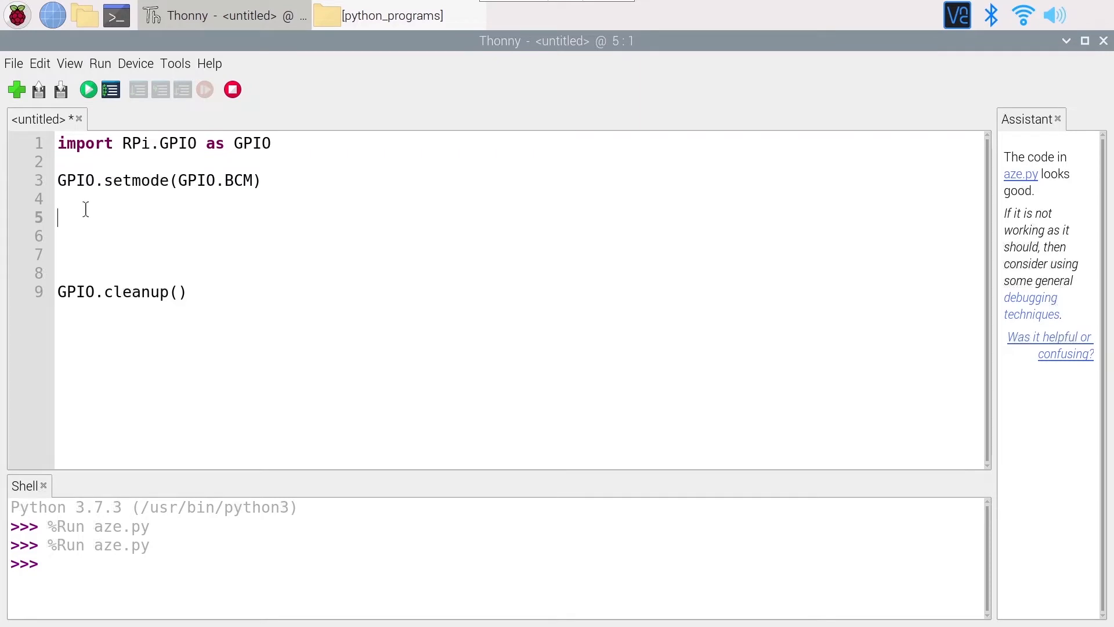
Write 'LED_PIN = 17' on line 5 between setmode and cleanup.
{"action": "type", "text": "LE"}
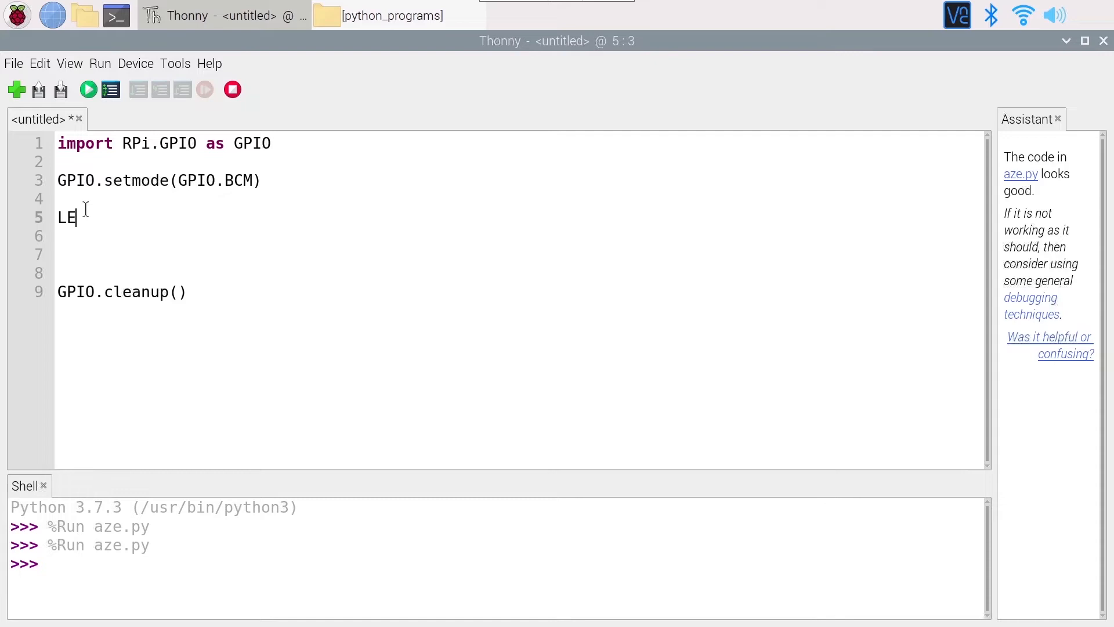
{"action": "type", "text": "D_"}
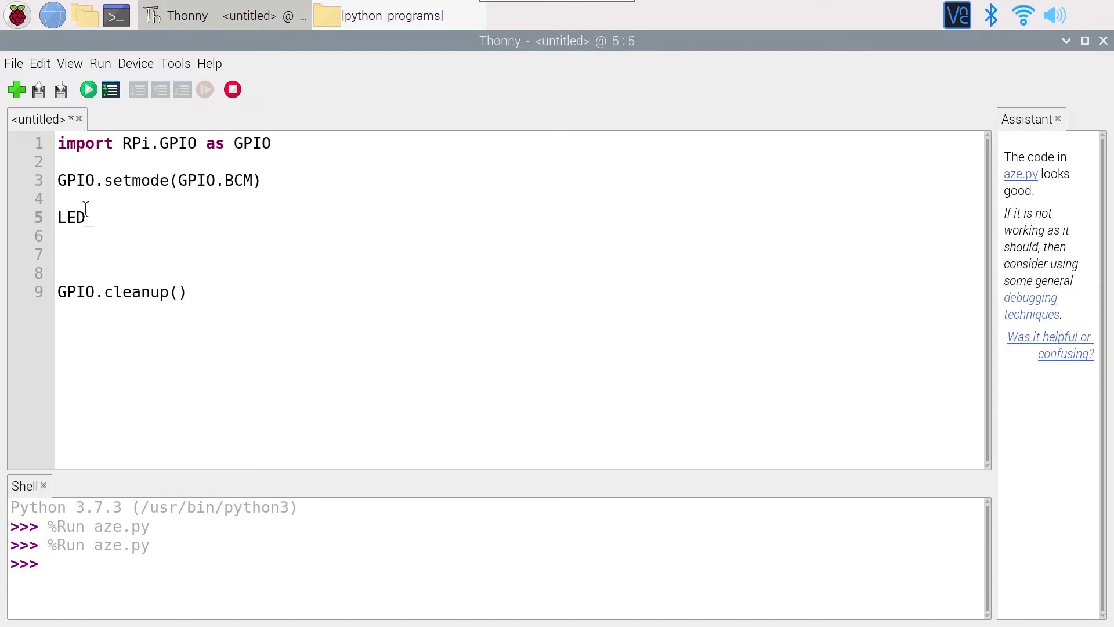
{"action": "type", "text": "_PIN ="}
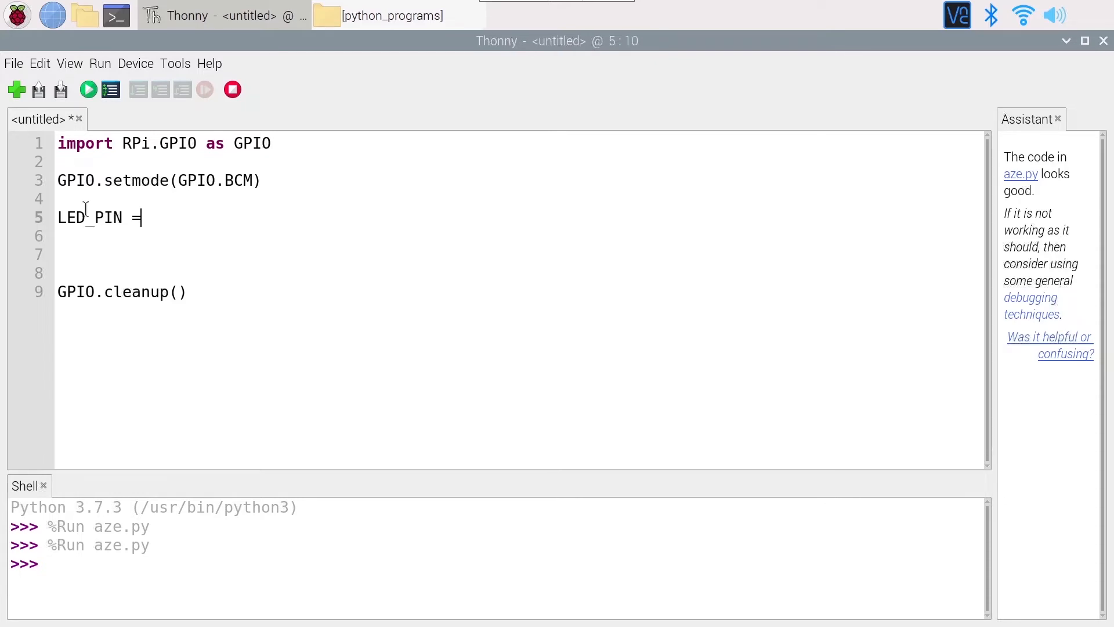
{"action": "type", "text": "17"}
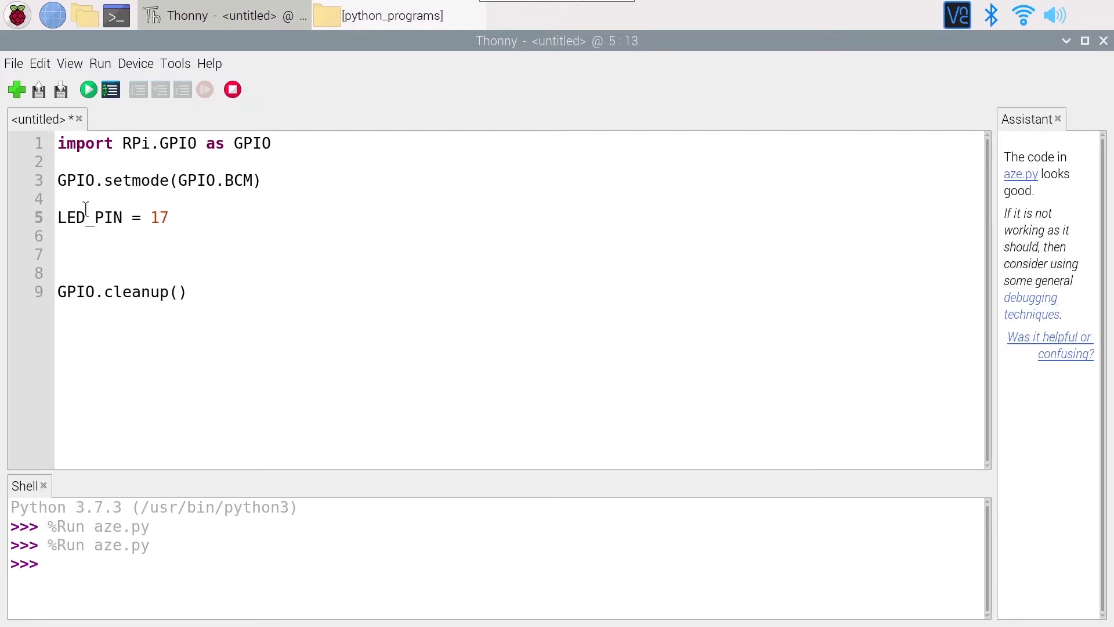
{"action": "left_click", "coordinate": [168, 217]}
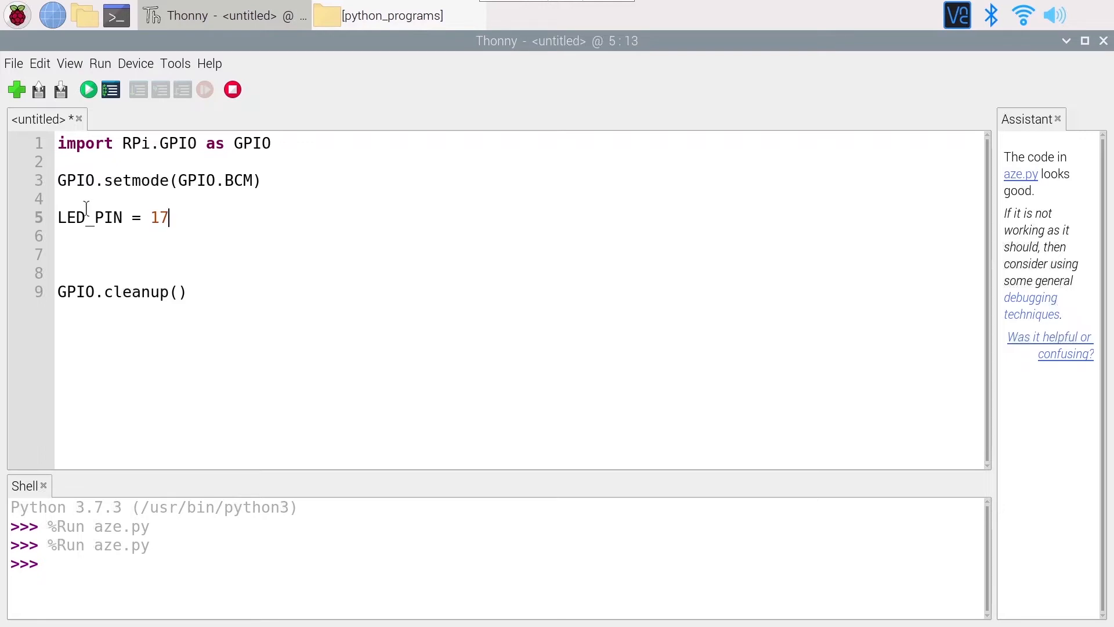
{"action": "double_click", "coordinate": [89, 217]}
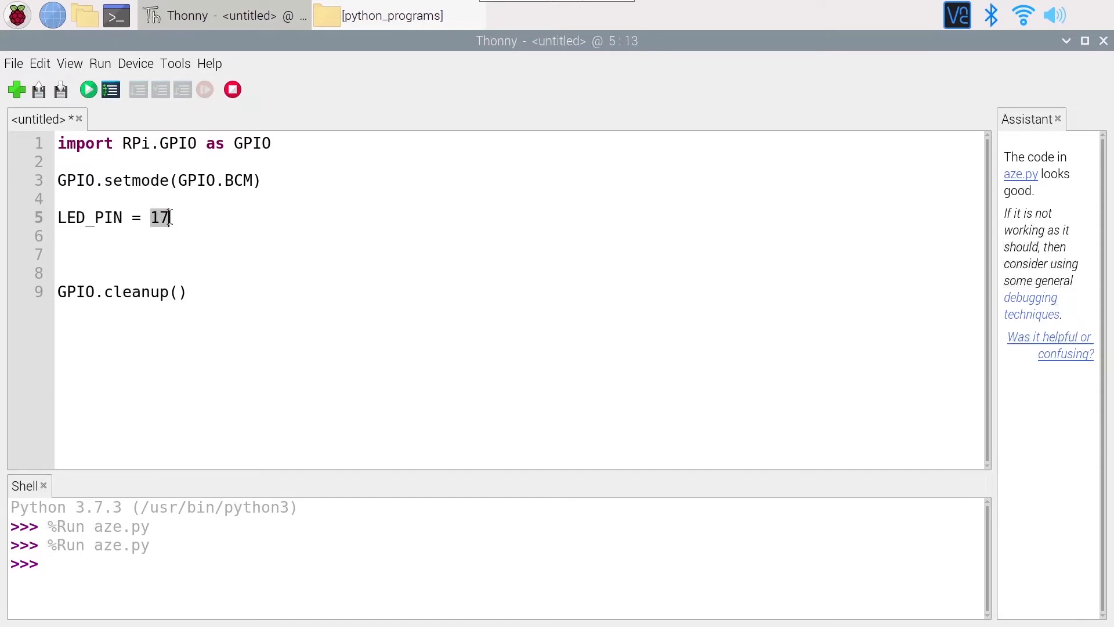
{"action": "left_click", "coordinate": [151, 217]}
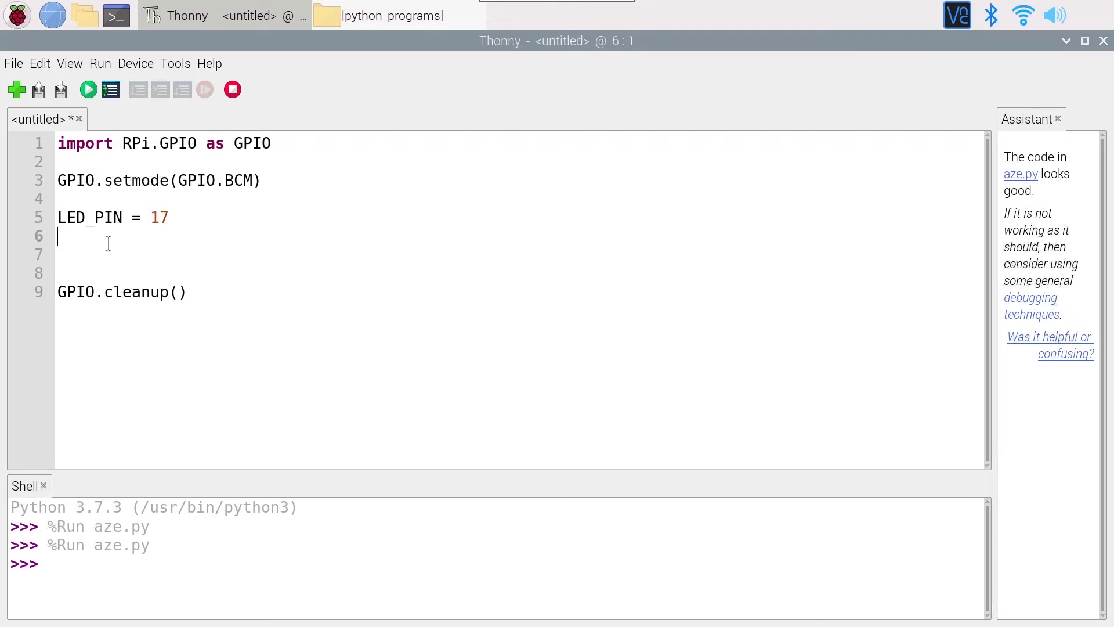
Begin the setup call 'GPIO.setup(LED_PIN,' on line 7.
{"action": "type", "text": "G"}
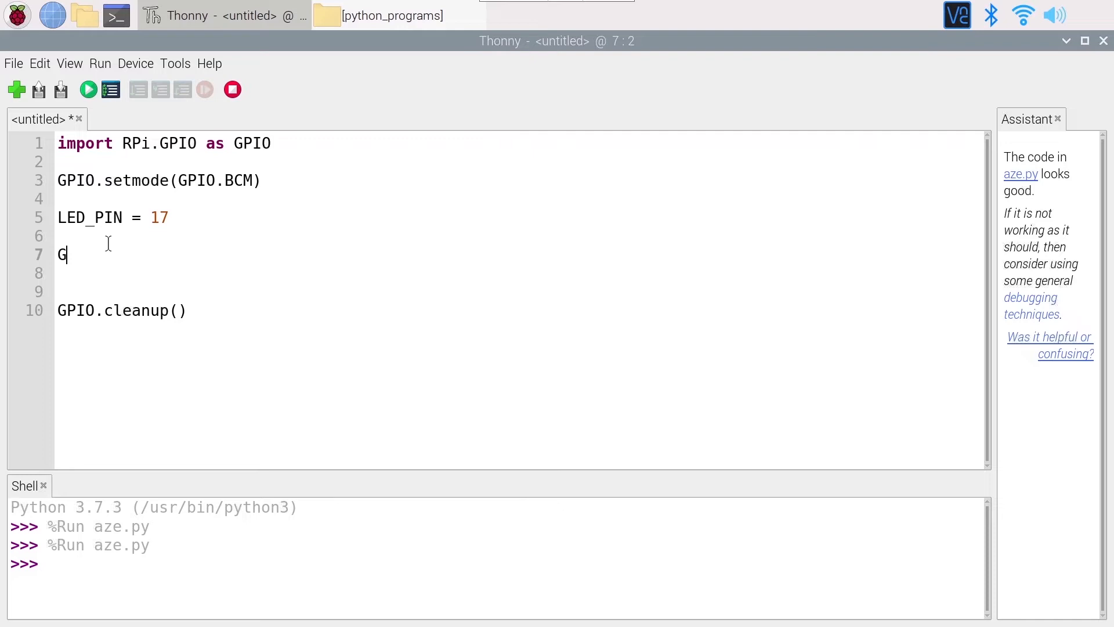
{"action": "type", "text": "PIO.setup"}
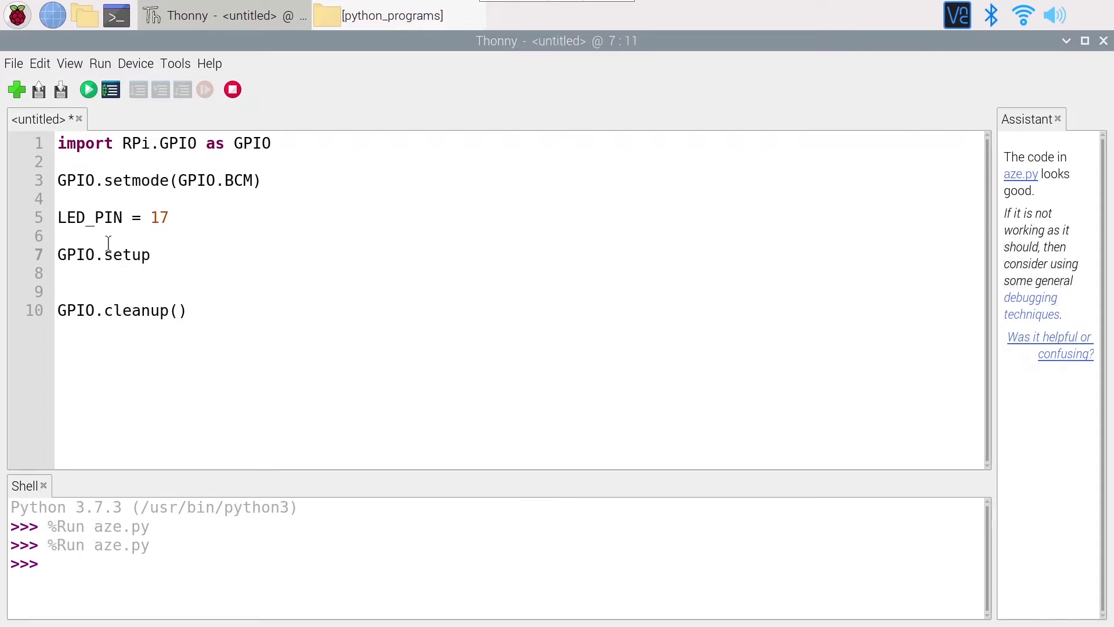
{"action": "type", "text": "("}
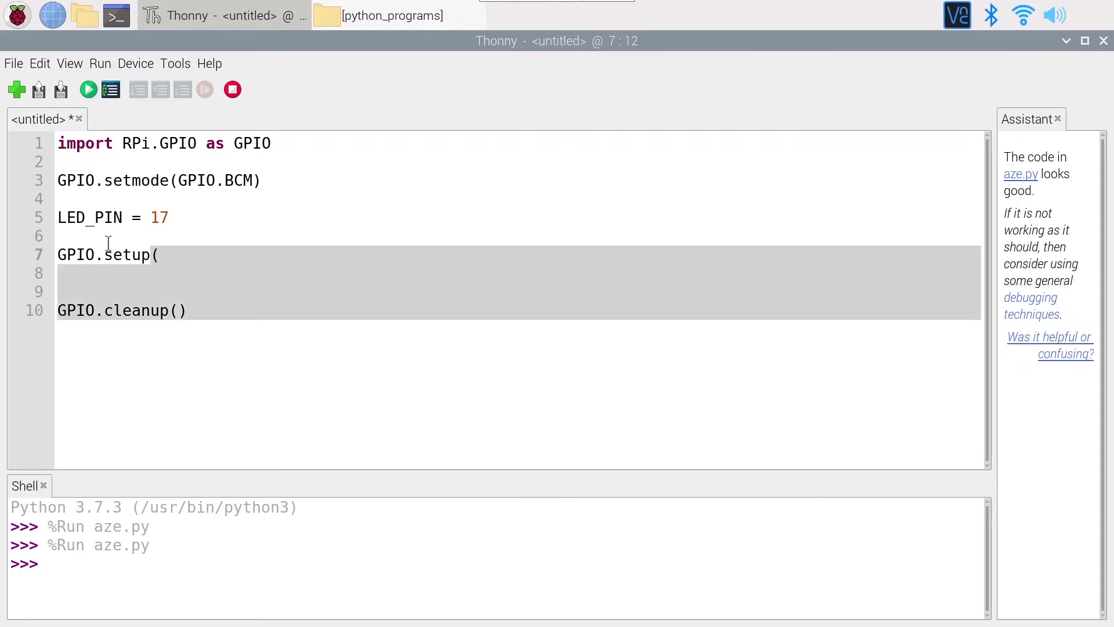
{"action": "type", "text": "LED_"}
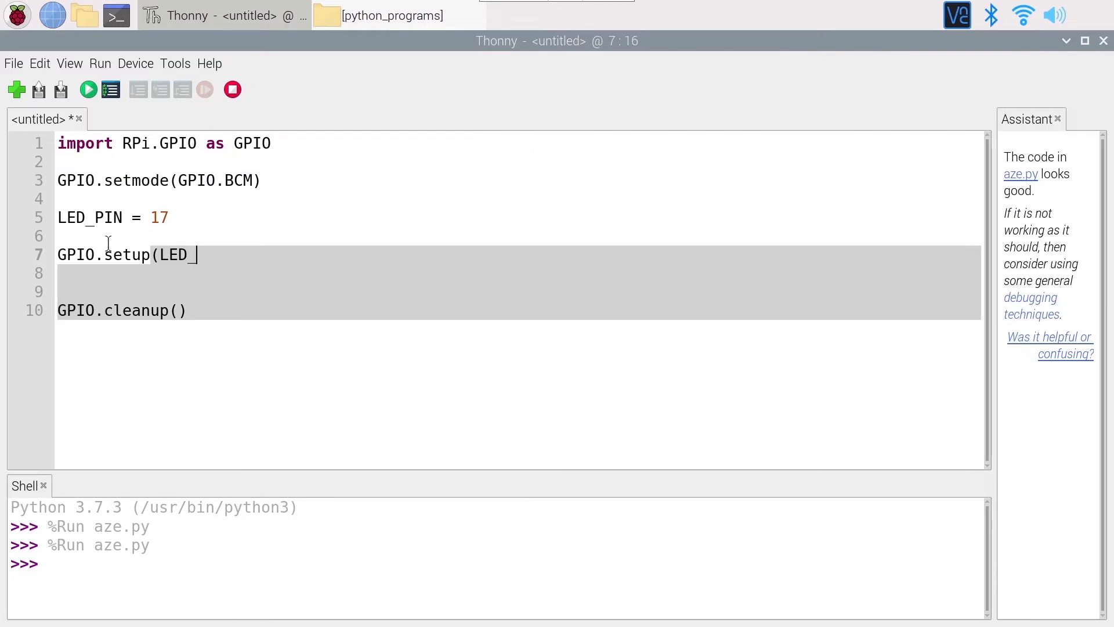
{"action": "type", "text": "PIN,"}
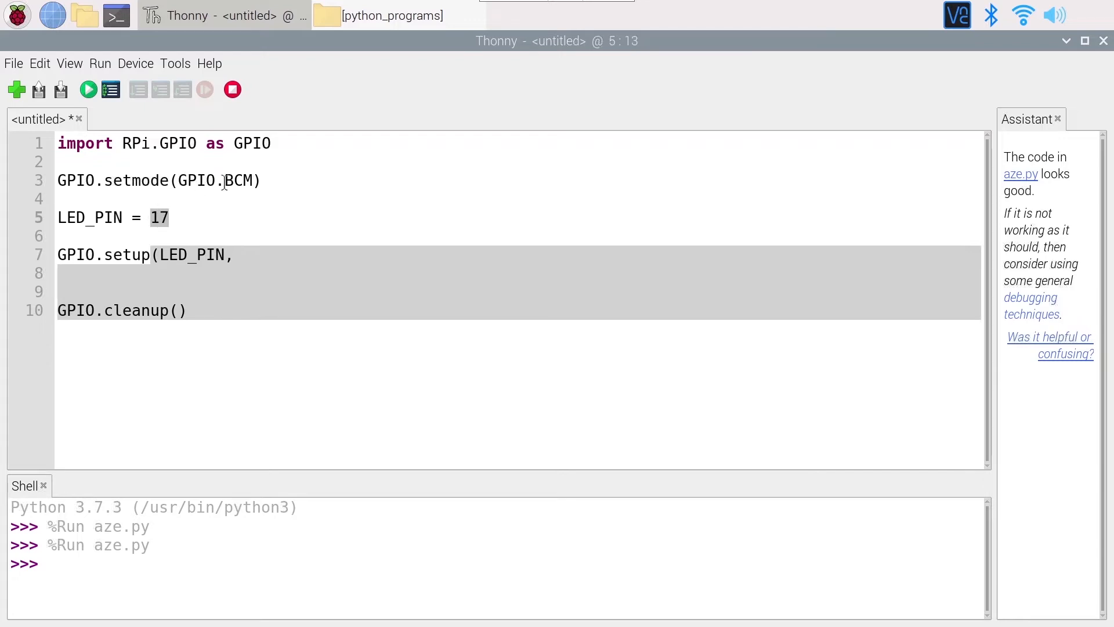
{"action": "left_click", "coordinate": [241, 254]}
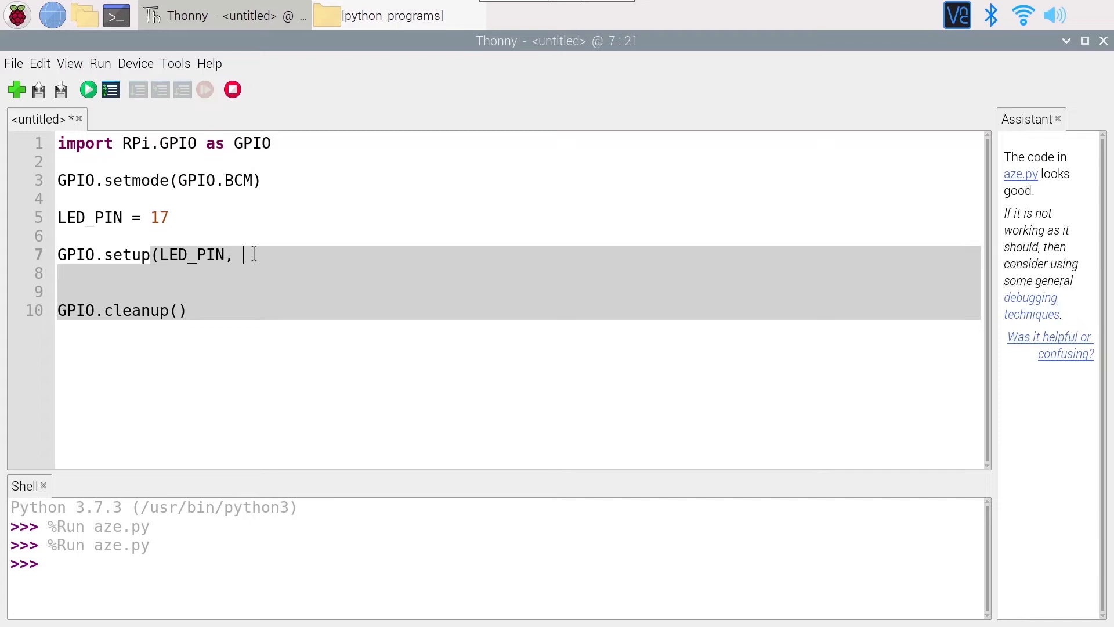
Complete the call with 'GPIO.OUT)', correcting the mistaken IN mode.
{"action": "type", "text": "GPIO"}
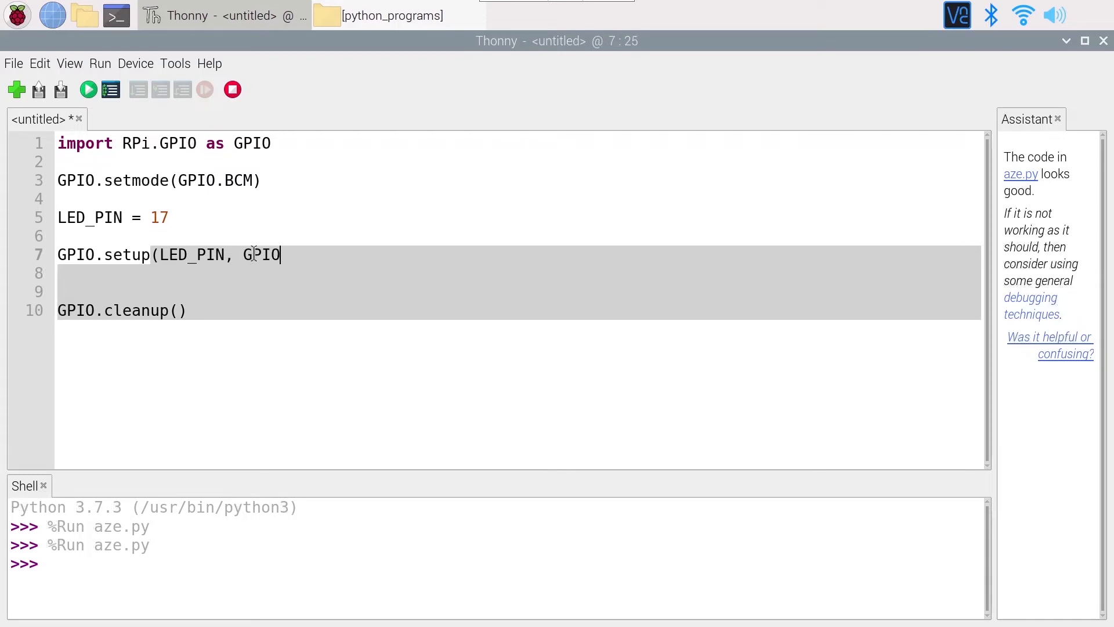
{"action": "type", "text": ".OUT"}
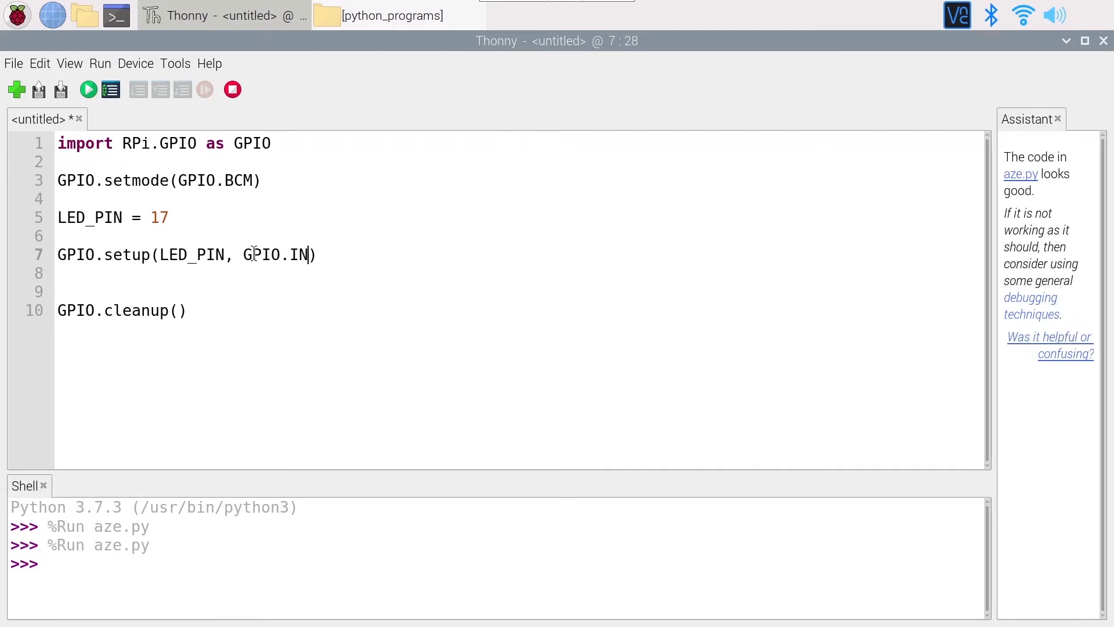
{"action": "key", "text": "BackSpace"}
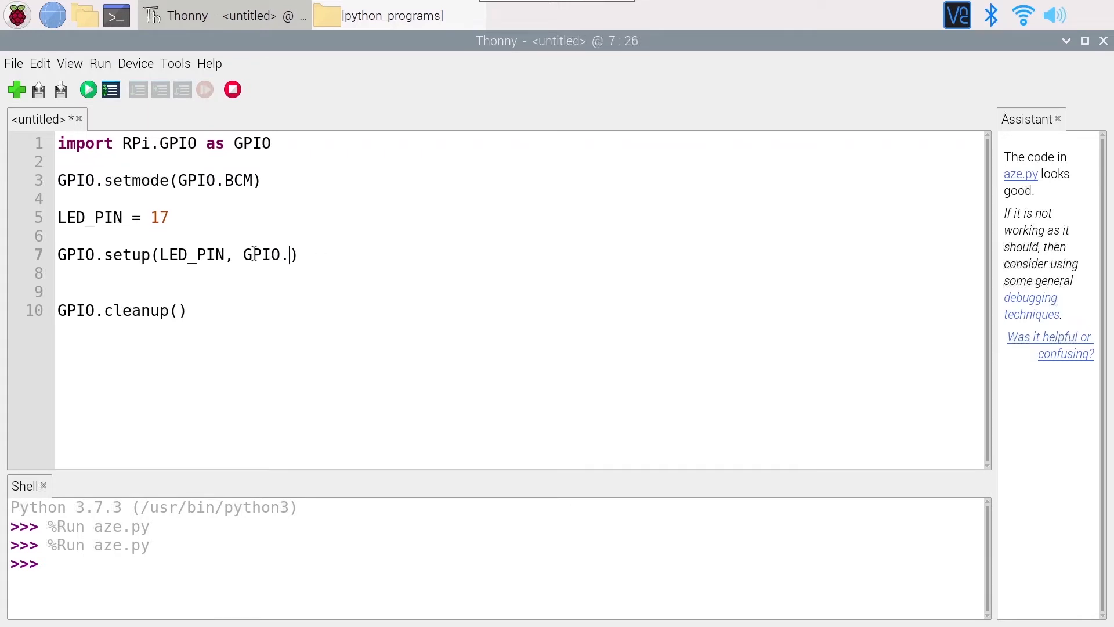
{"action": "type", "text": "OUT"}
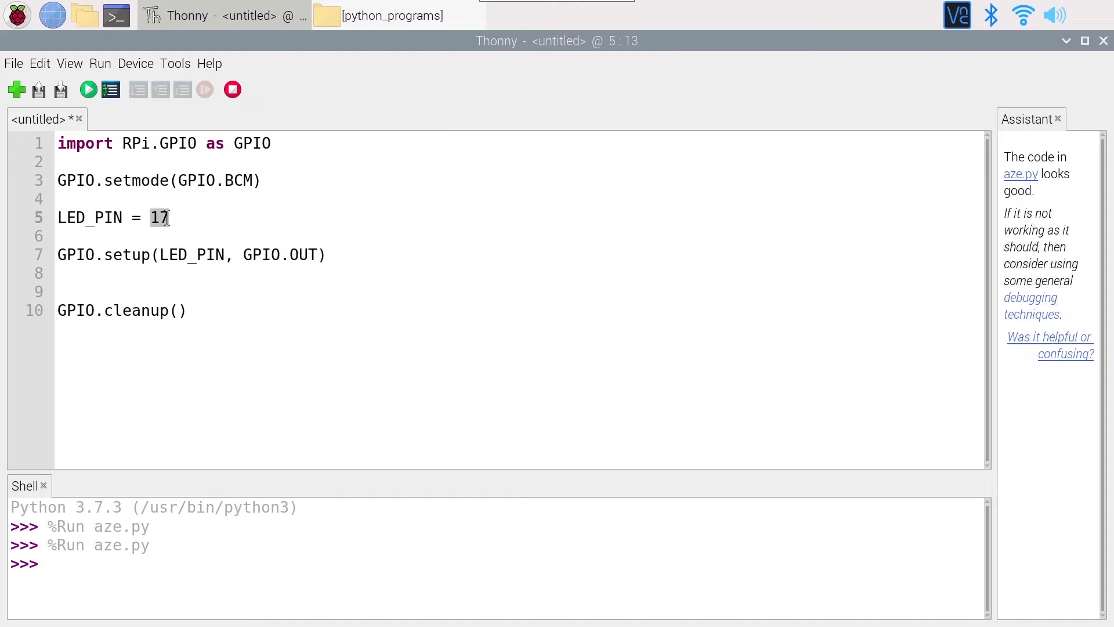
{"action": "left_click", "coordinate": [328, 254]}
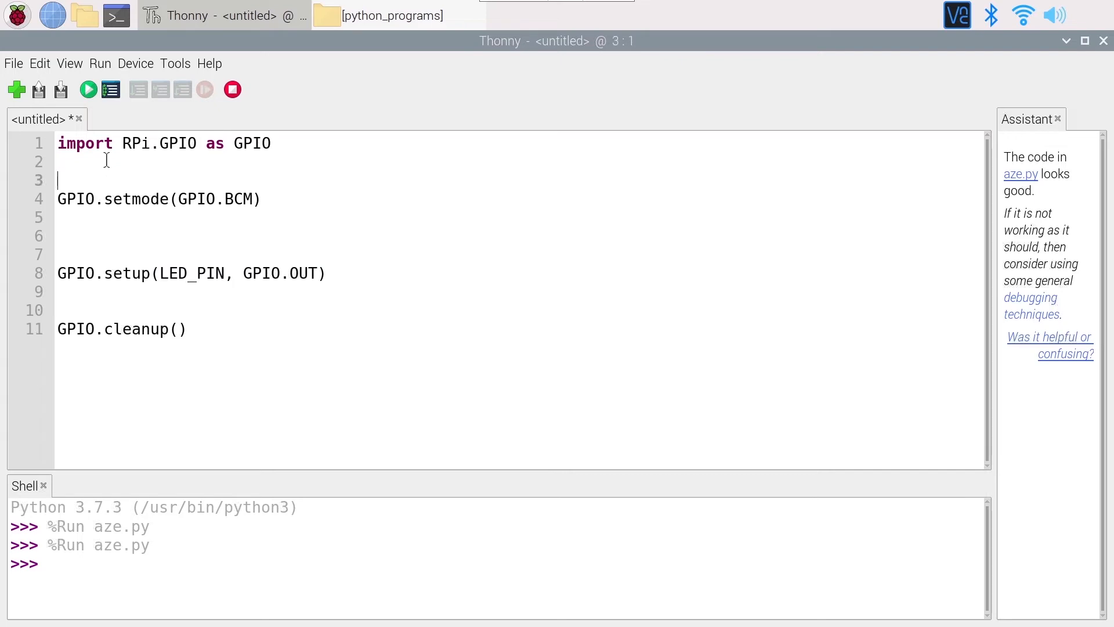
Restore 'LED_PIN = 17' on line 3 and start a 'GPIO.' line below the setup call.
{"action": "type", "text": "LED_PIN = 17"}
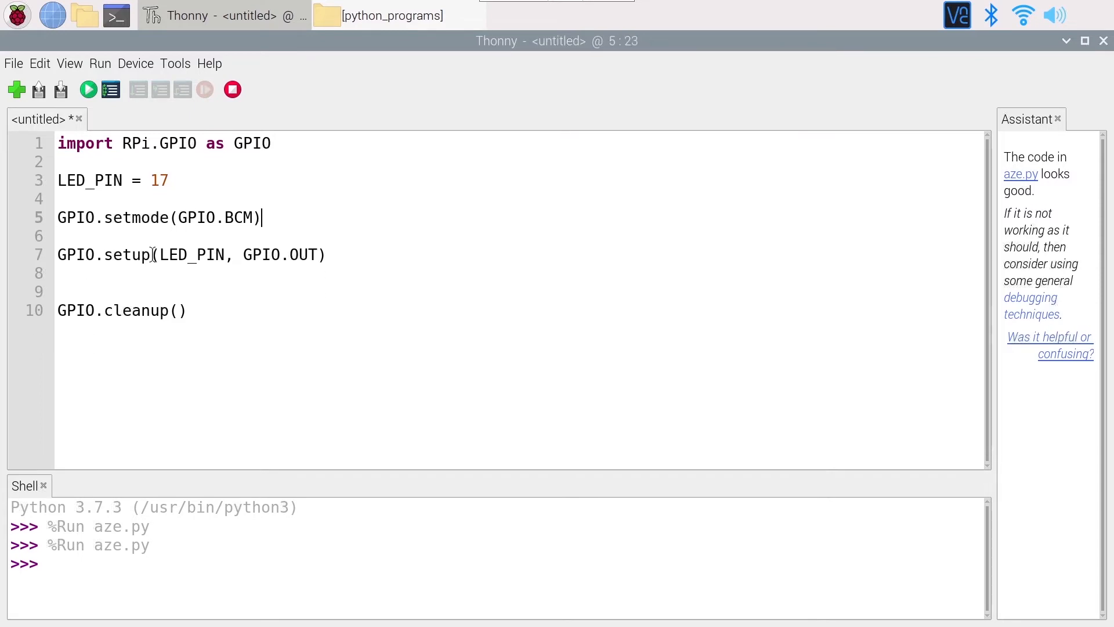
{"action": "key", "text": "Return"}
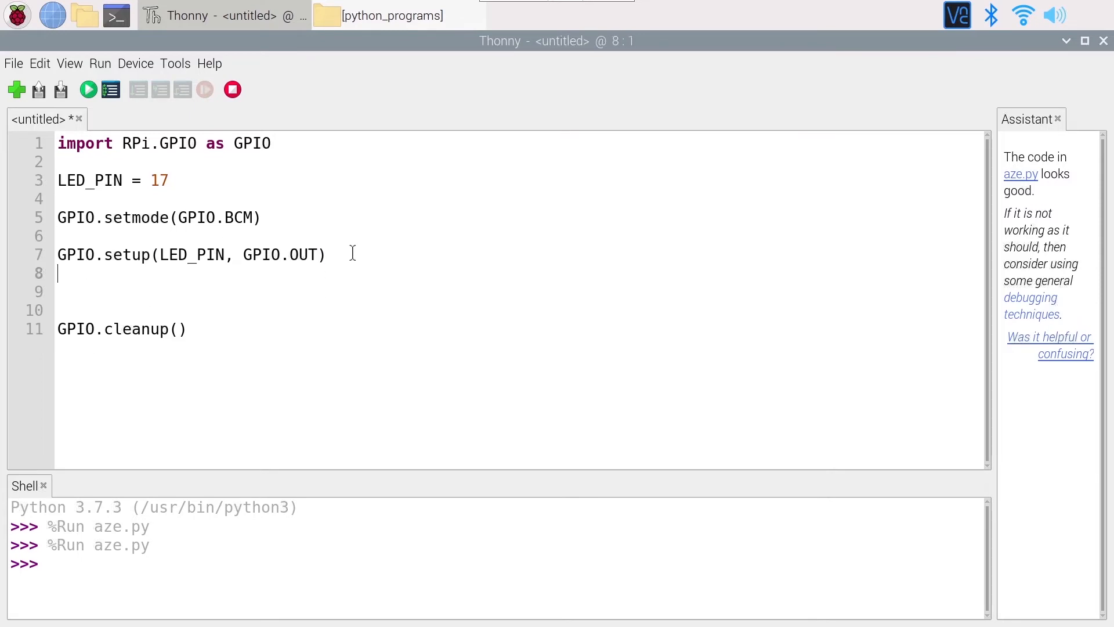
{"action": "type", "text": "GPIO."}
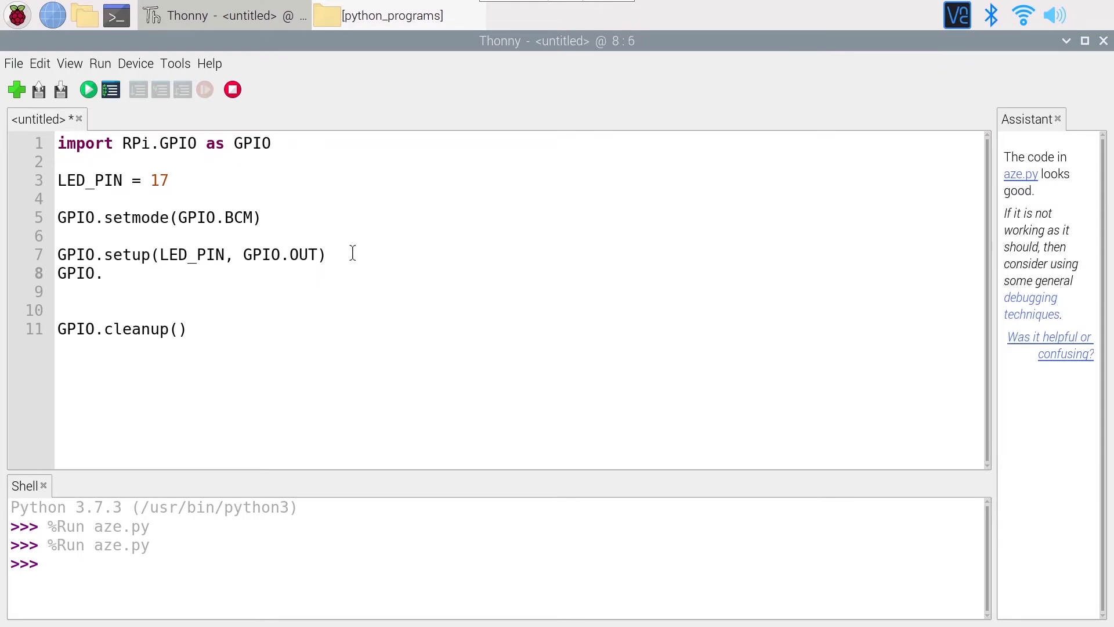
{"action": "left_click", "coordinate": [104, 274]}
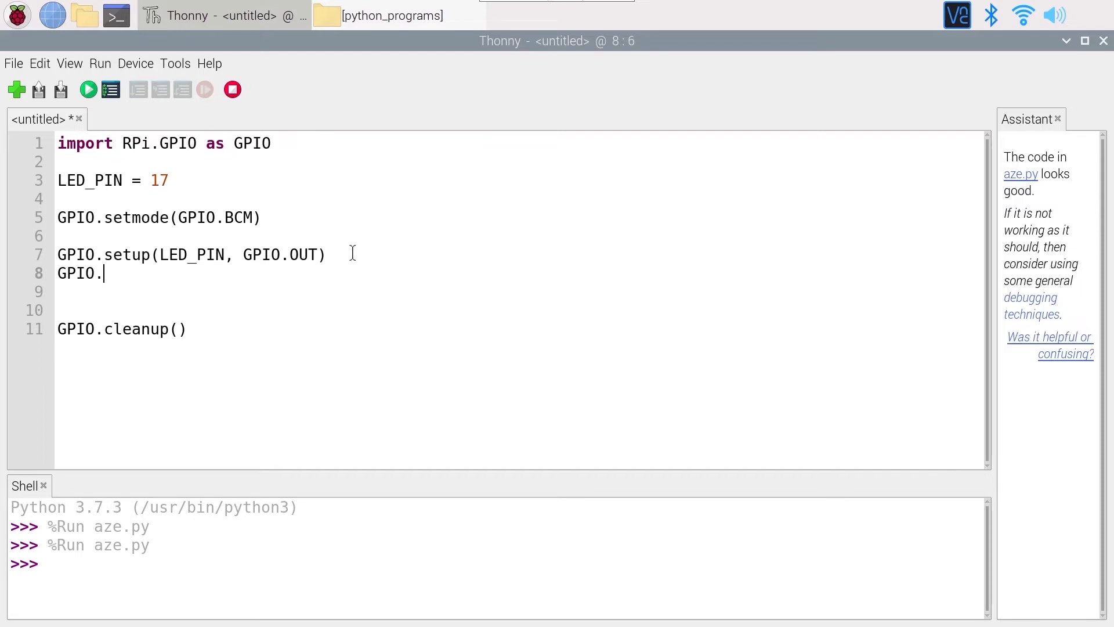
{"action": "type", "text": "output("}
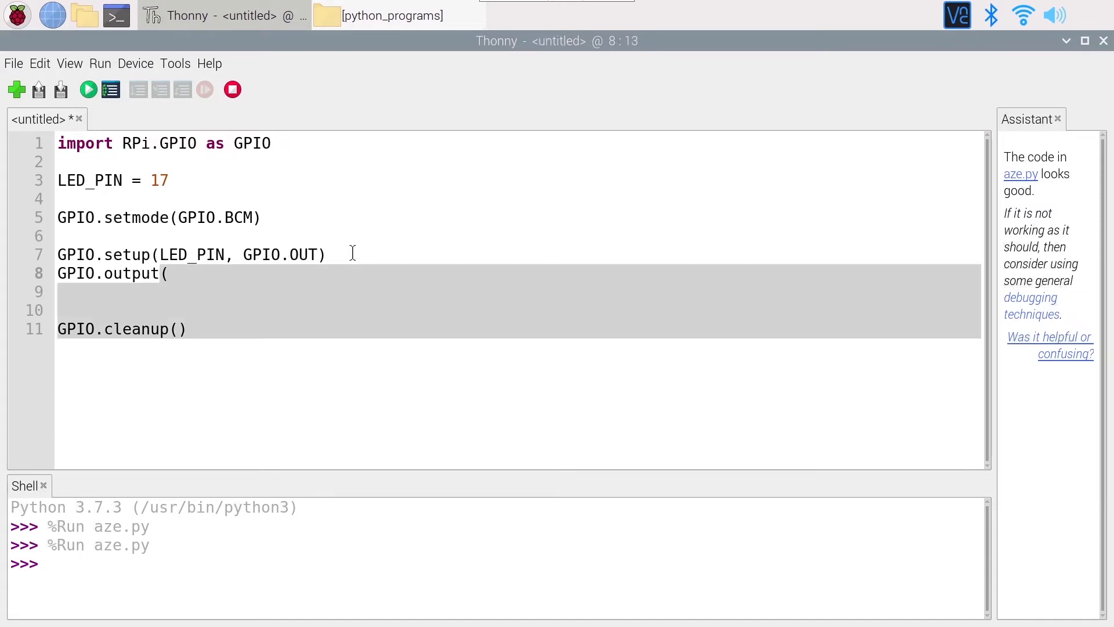
{"action": "type", "text": "LE)"}
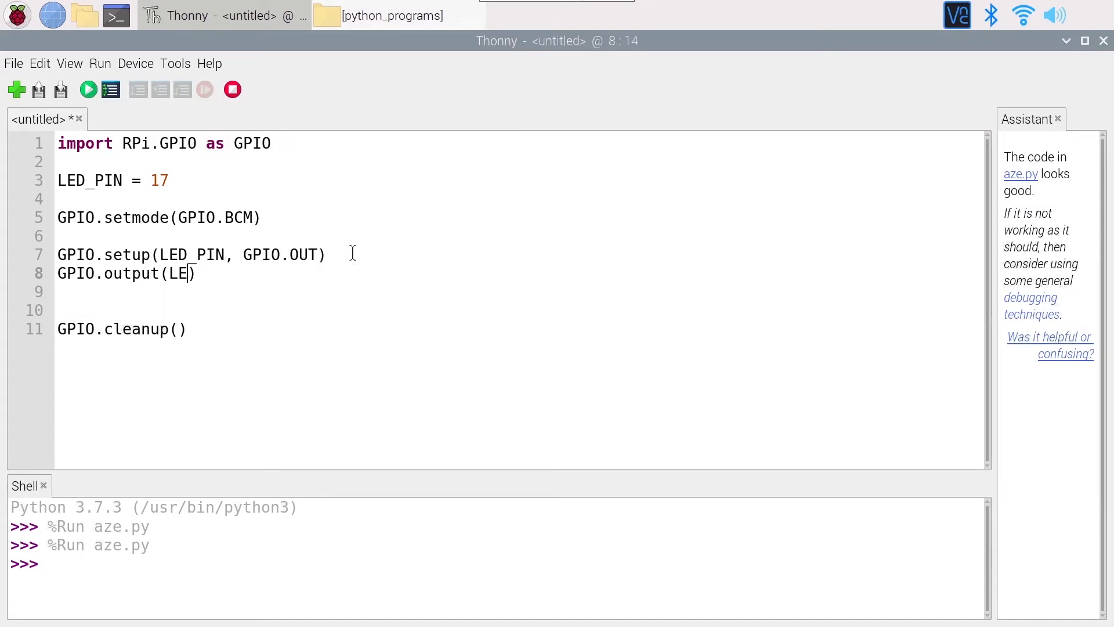
{"action": "type", "text": "D_"}
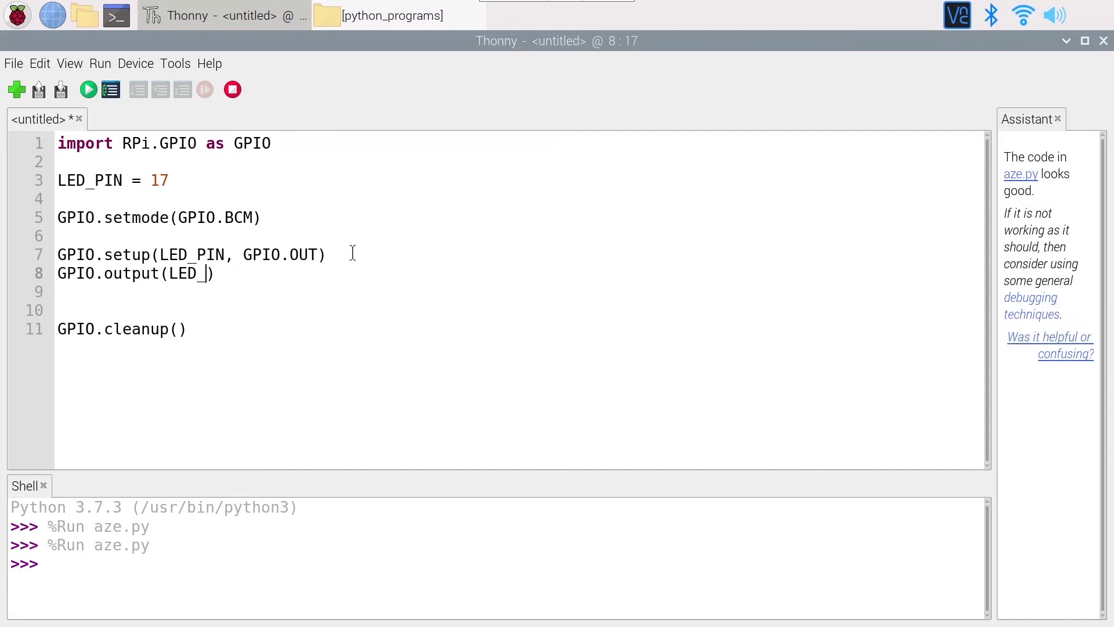
{"action": "type", "text": "PIN"}
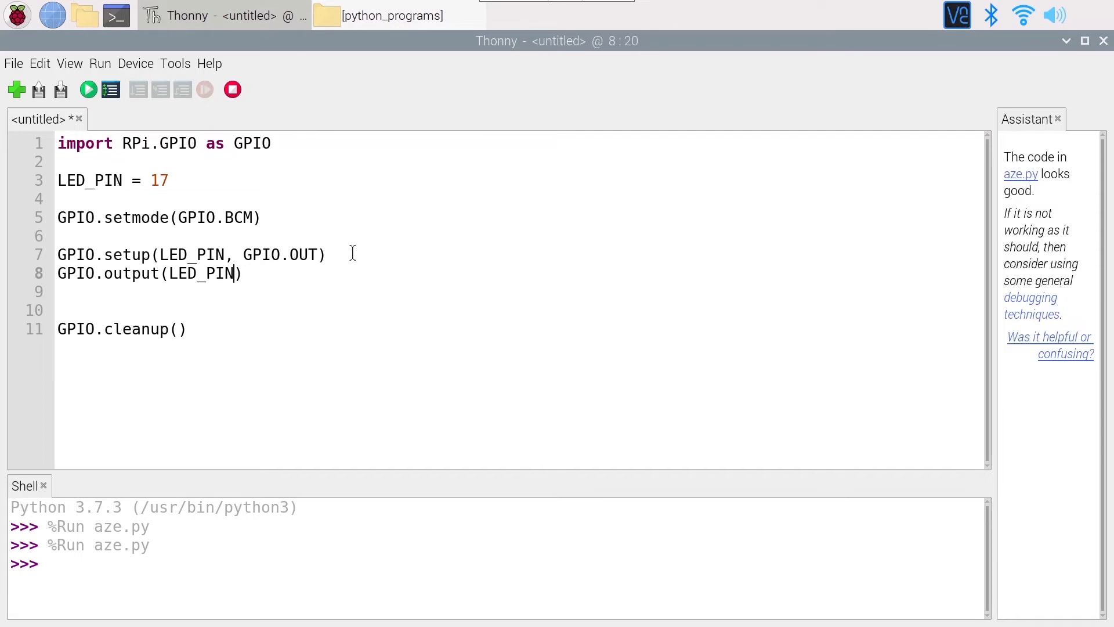
{"action": "type", "text": ", GPIO"}
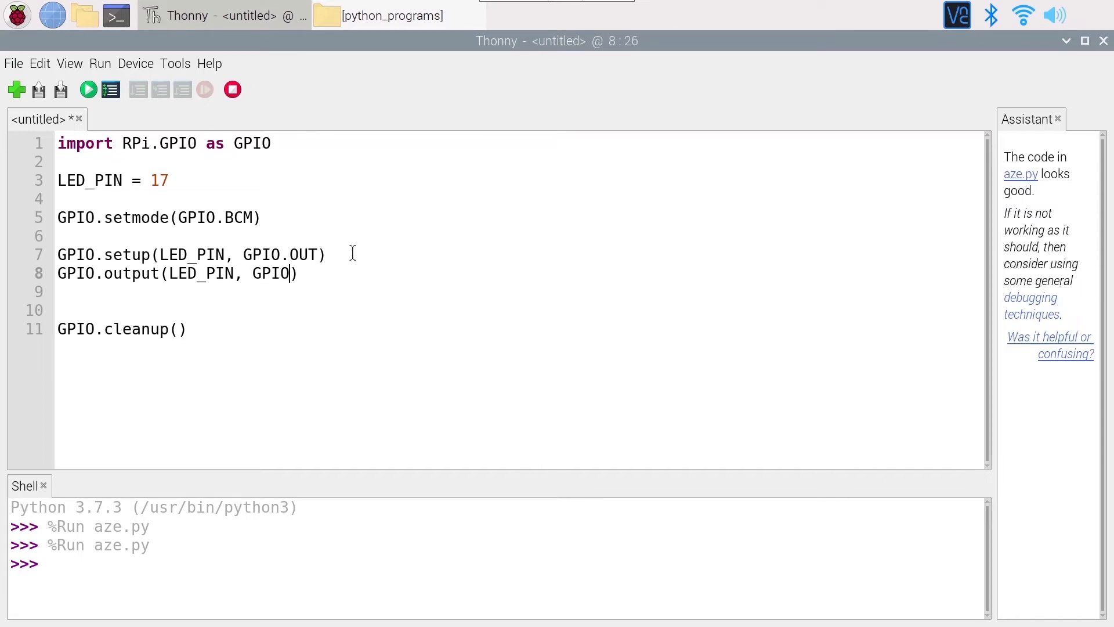
{"action": "type", "text": ".LOW"}
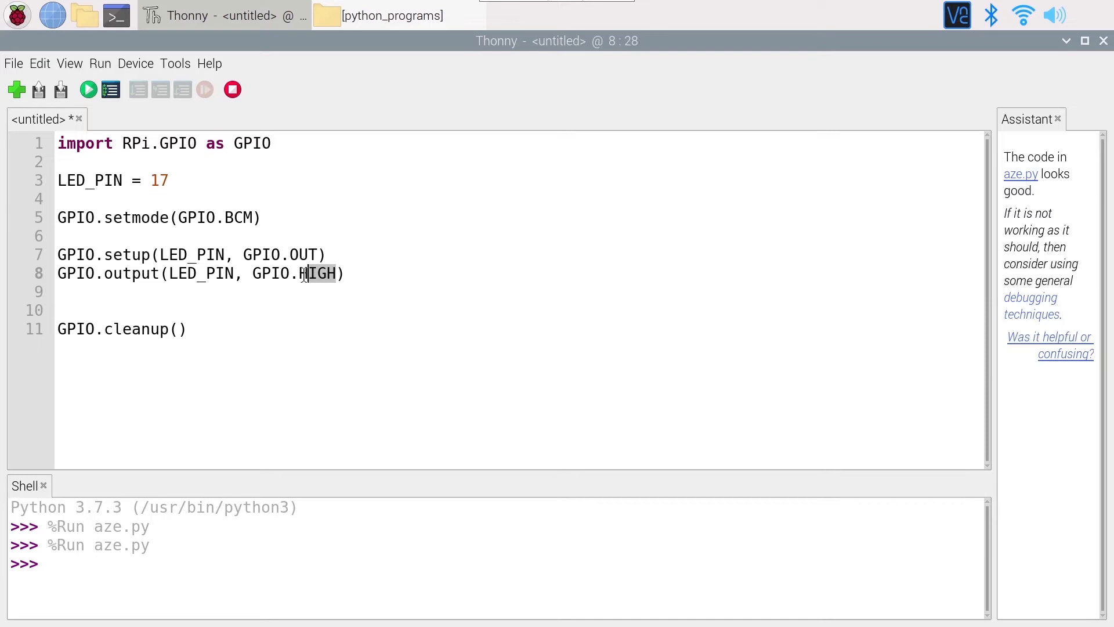
{"action": "double_click", "coordinate": [267, 274]}
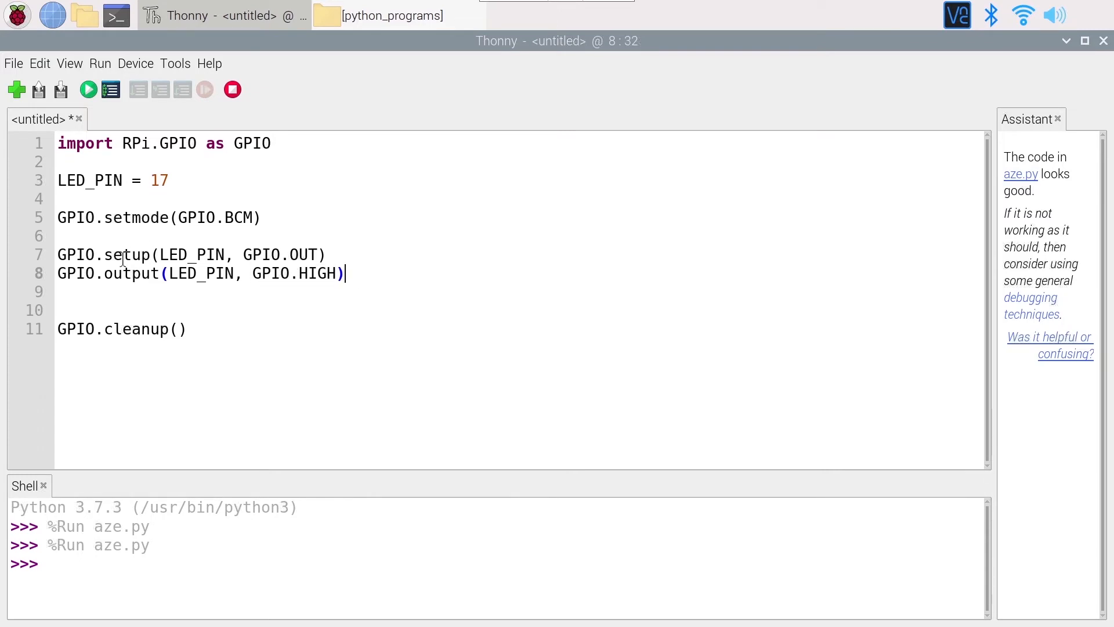
{"action": "double_click", "coordinate": [278, 254]}
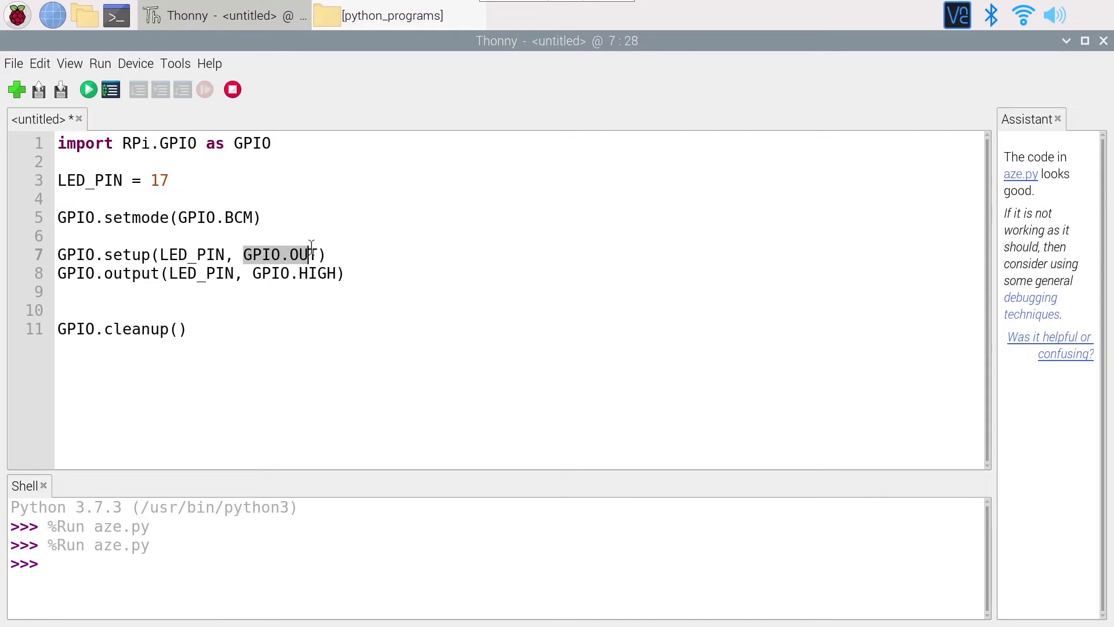
{"action": "double_click", "coordinate": [125, 273]}
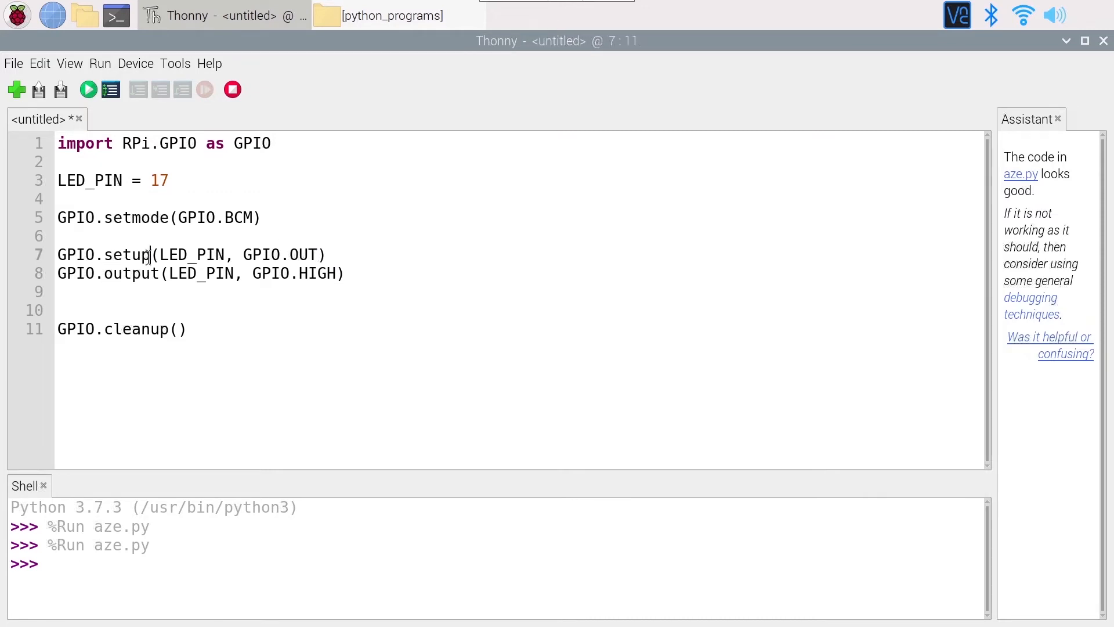
{"action": "double_click", "coordinate": [117, 255]}
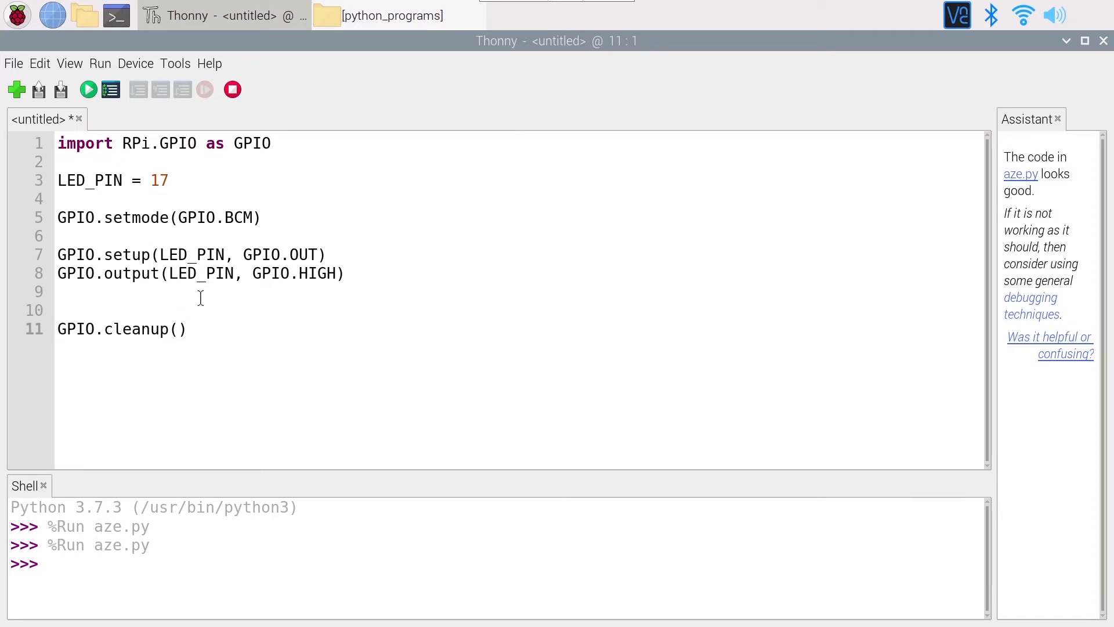
Add 'time.sleep(1)' after the output HIGH call.
{"action": "left_click", "coordinate": [150, 180]}
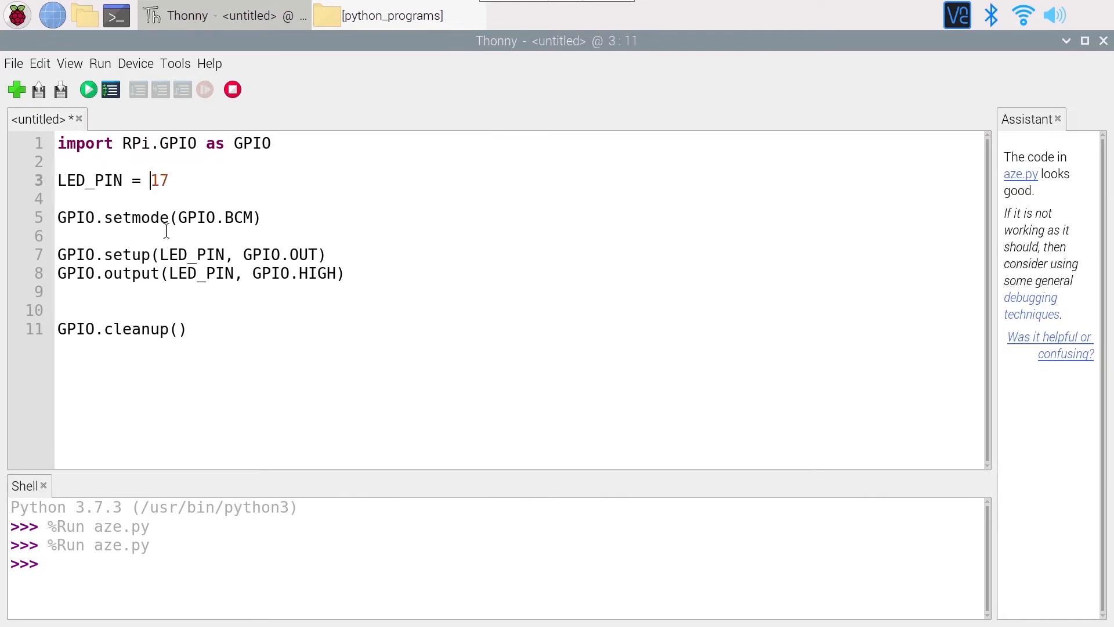
{"action": "mouse_move", "coordinate": [210, 311]}
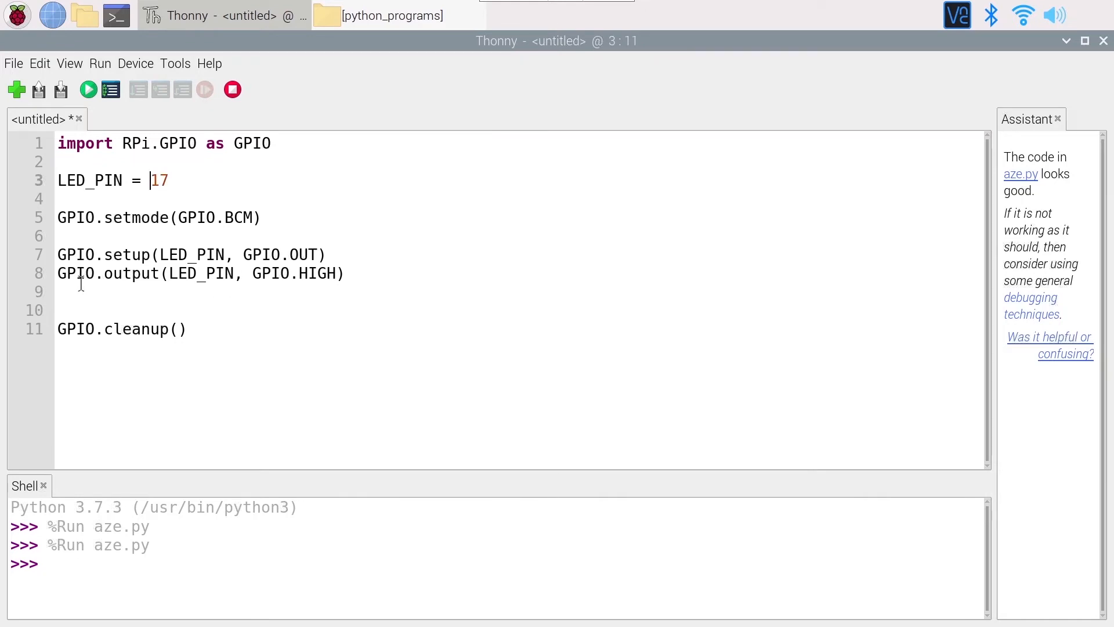
{"action": "type", "text": "ti"}
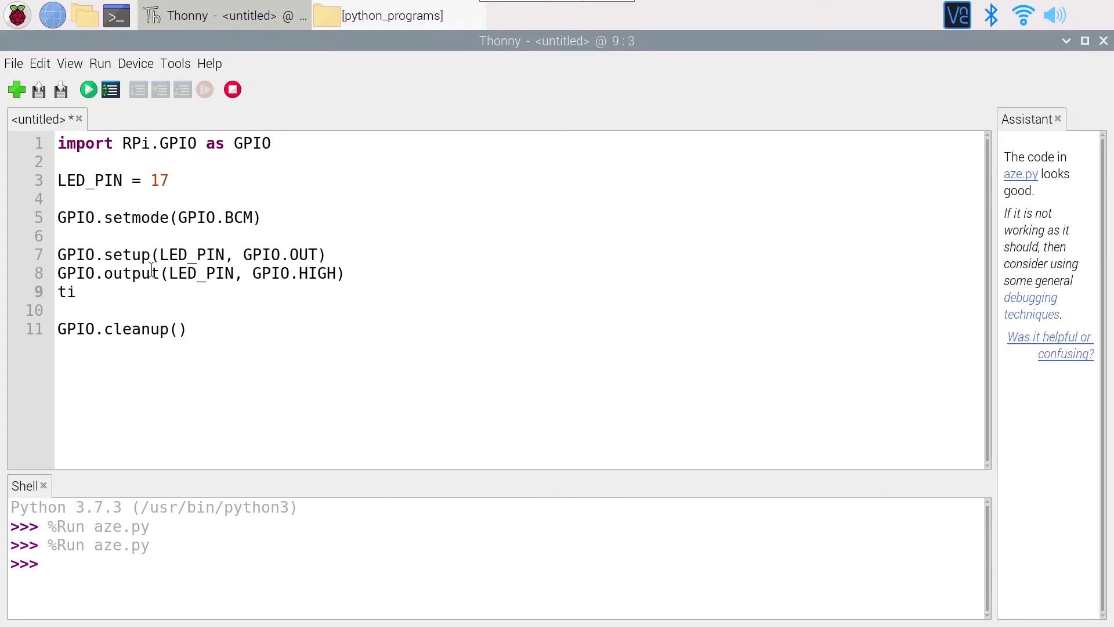
{"action": "type", "text": "me.sleep"}
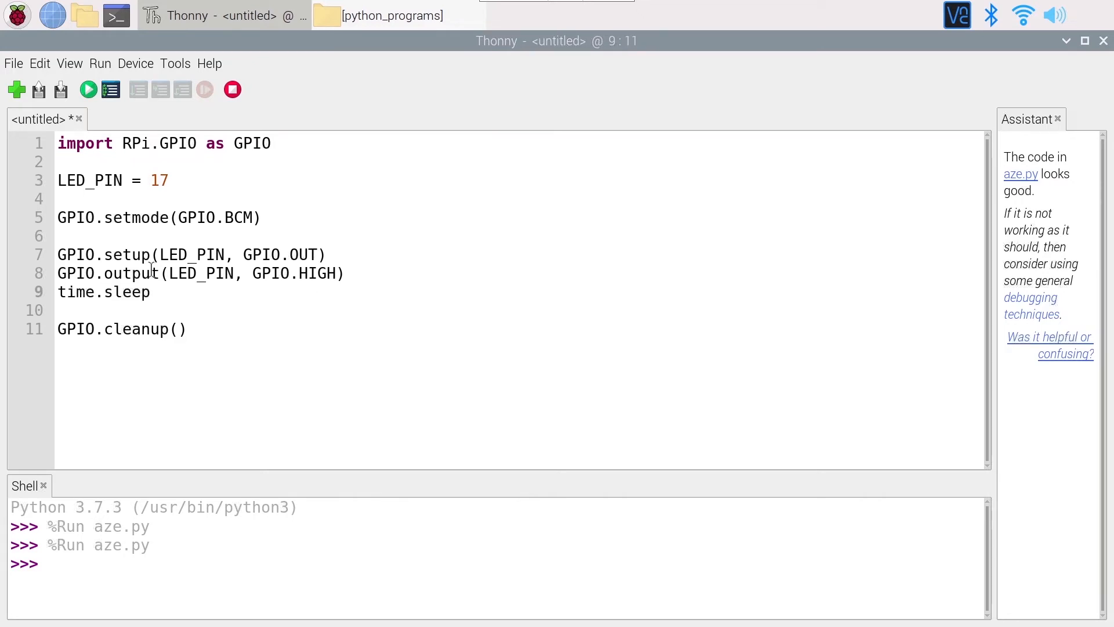
{"action": "type", "text": "(1"}
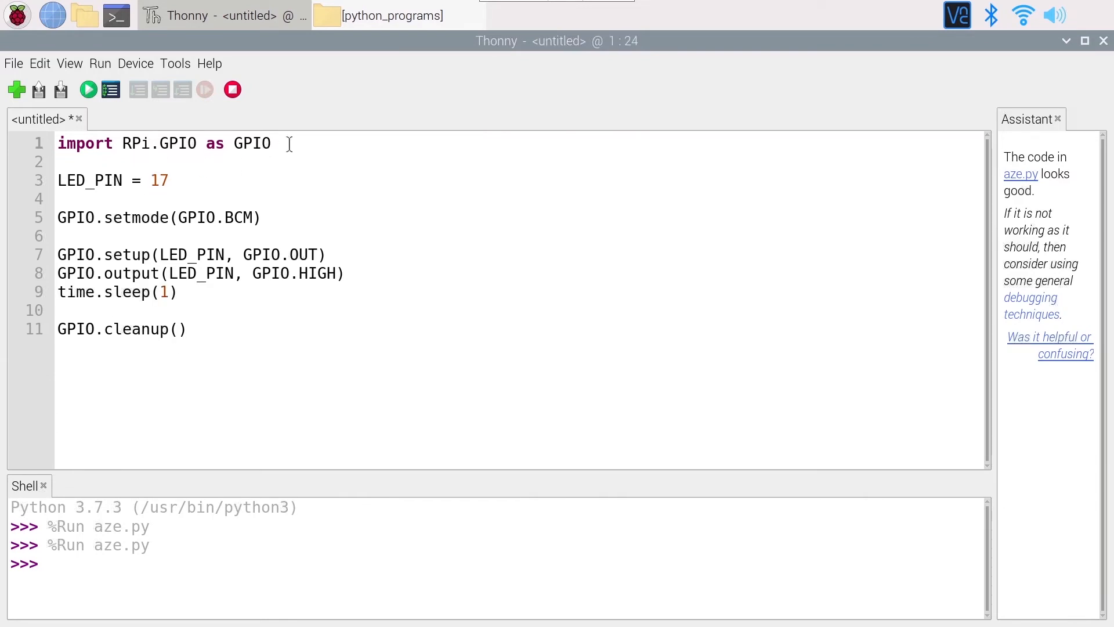
Add 'import time' on line 2 below the RPi.GPIO import.
{"action": "type", "text": "import time"}
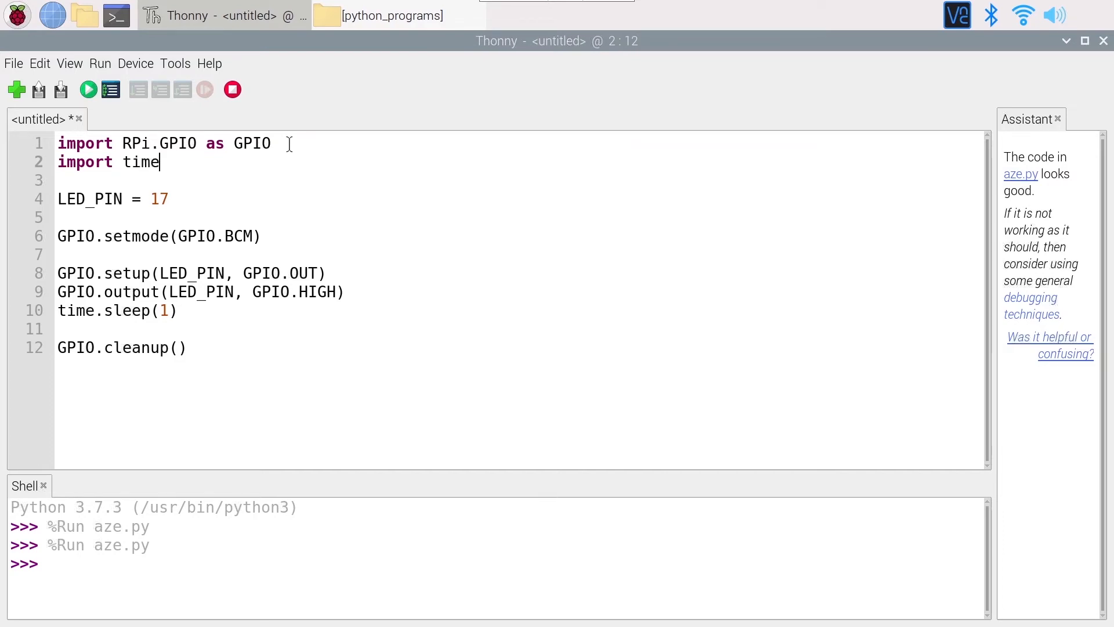
{"action": "double_click", "coordinate": [74, 311]}
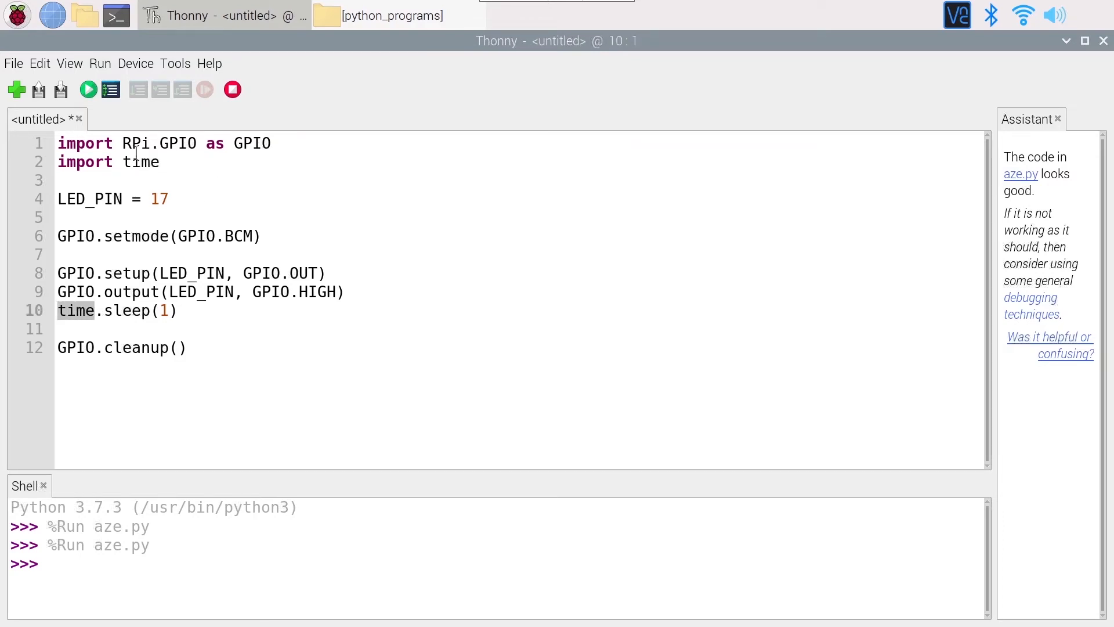
{"action": "left_click", "coordinate": [141, 162]}
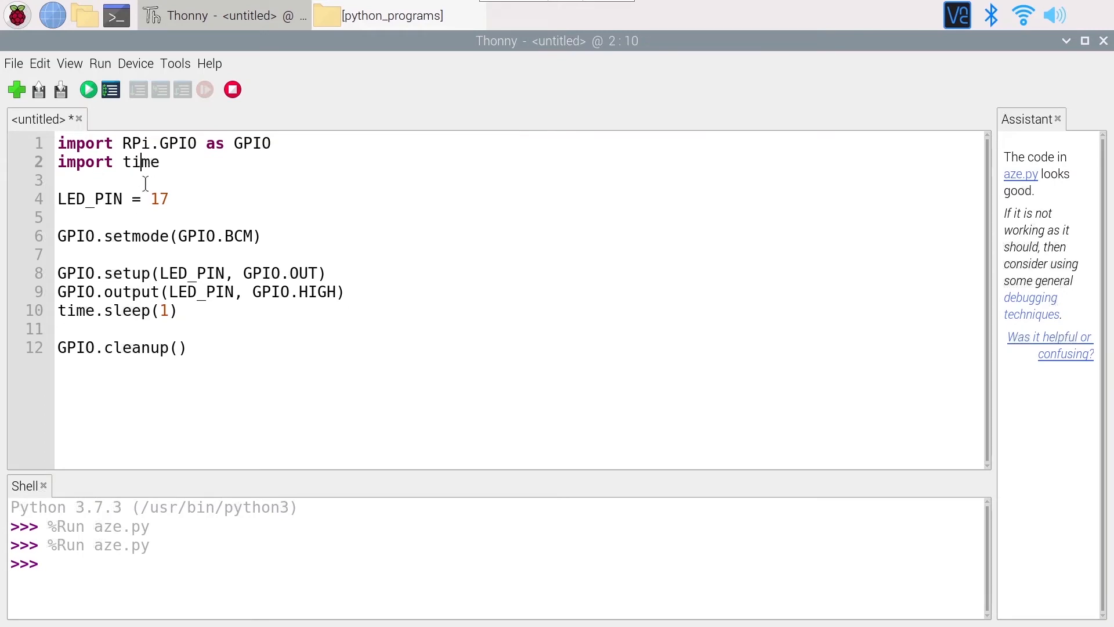
{"action": "left_click", "coordinate": [59, 311]}
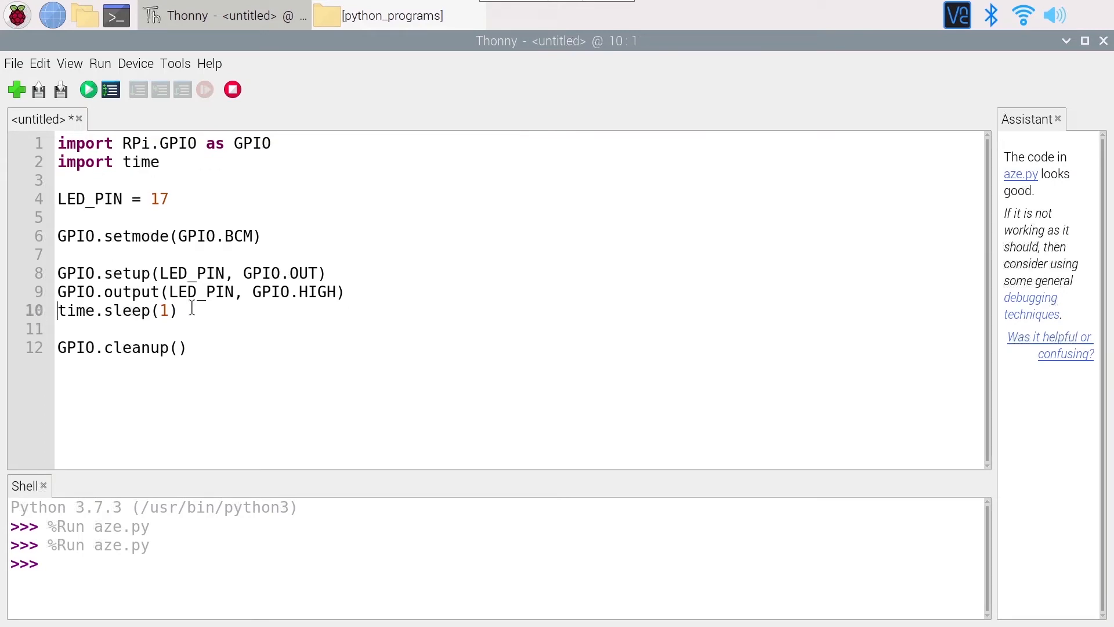
Add 'GPIO.output(LED_PIN, GPIO.LOW)' after the sleep line.
{"action": "type", "text": "GPIO.out"}
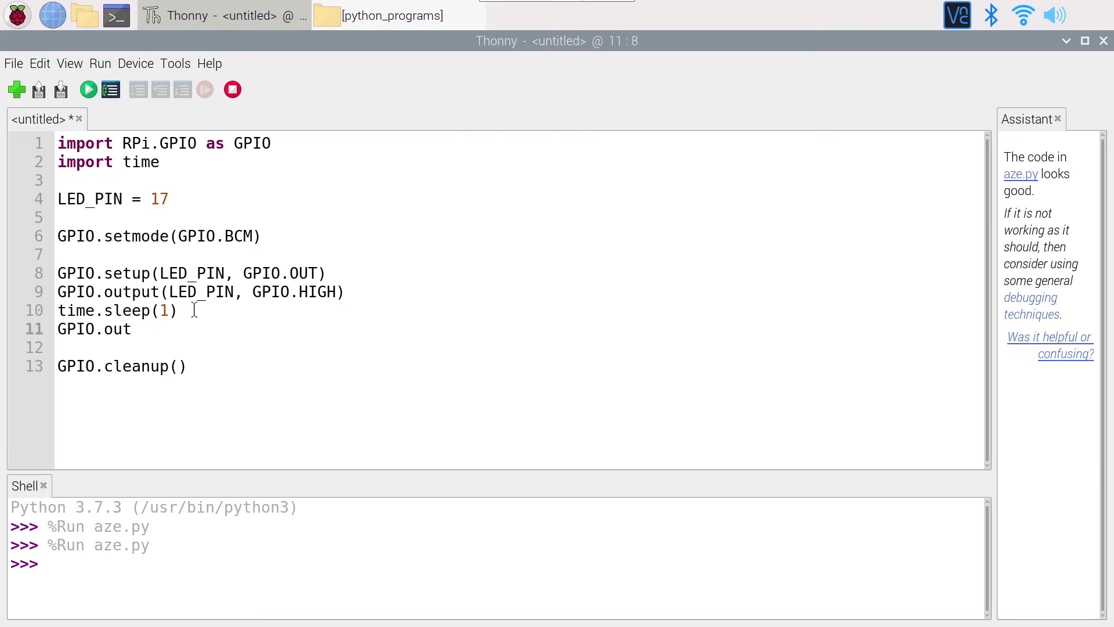
{"action": "type", "text": "put(LED"}
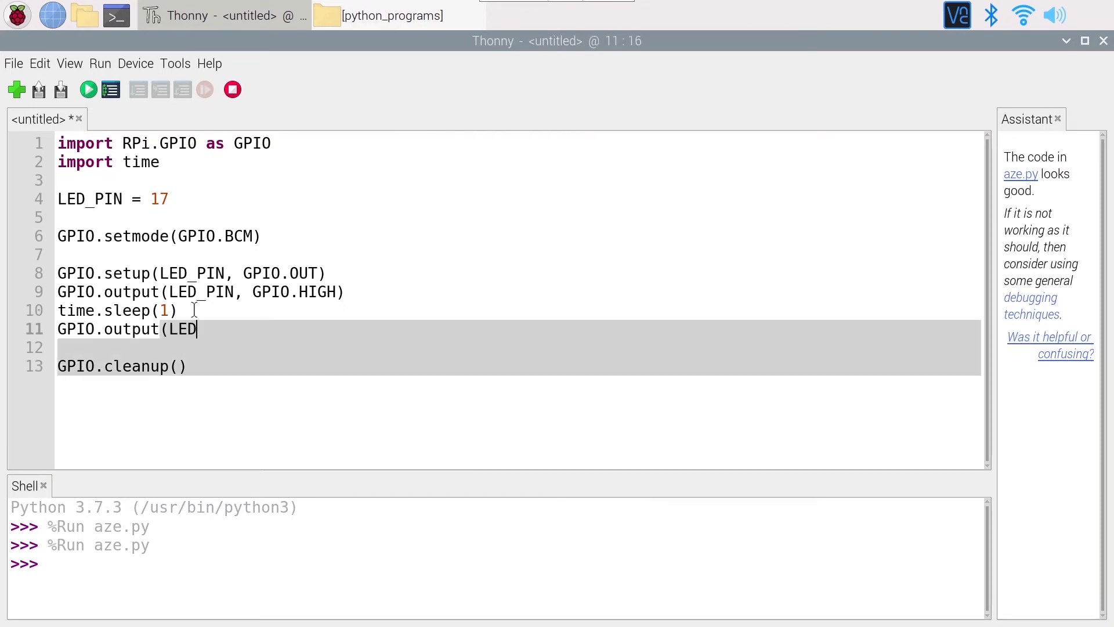
{"action": "type", "text": "_PIN, G"}
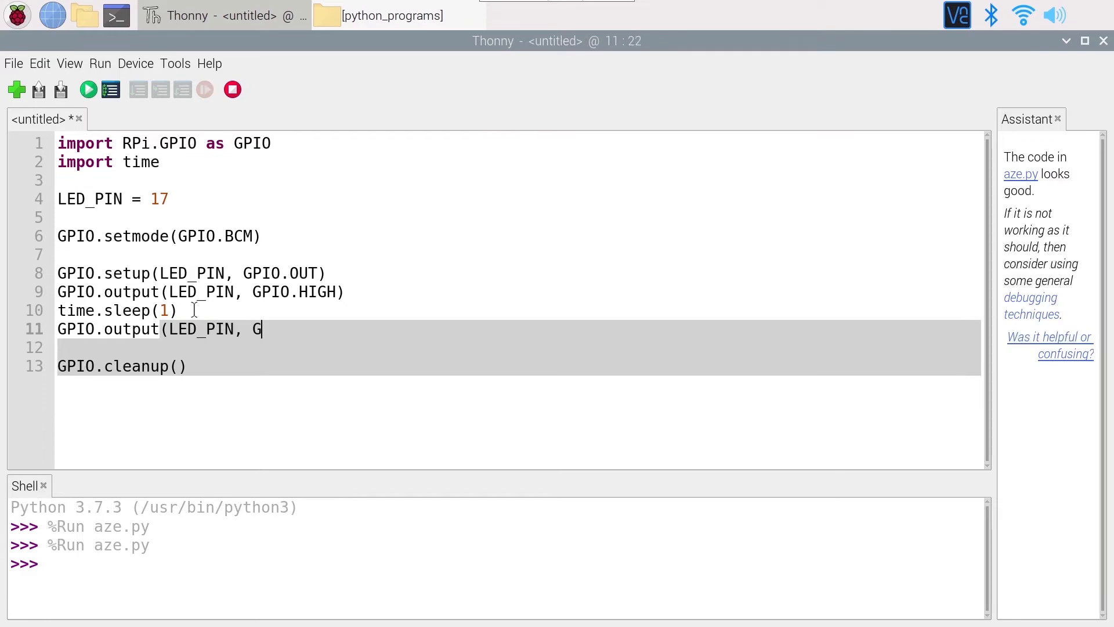
{"action": "type", "text": "PIO.LOW)"}
{"action": "type", "text": "led"}
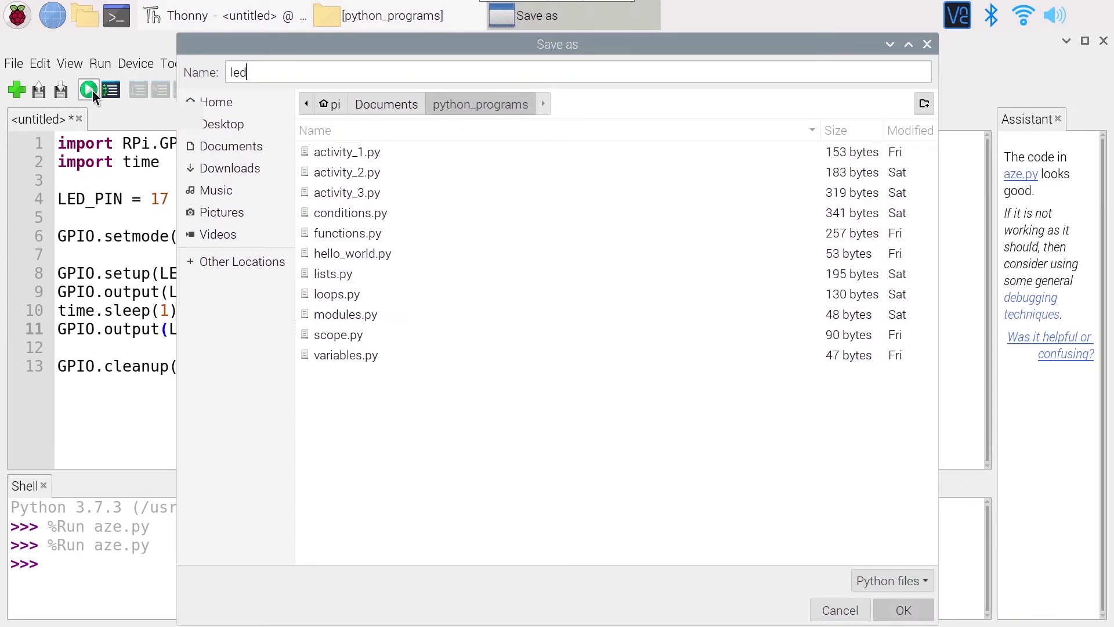
Save the script as led.py in python_programs and run it again.
{"action": "left_click", "coordinate": [903, 610]}
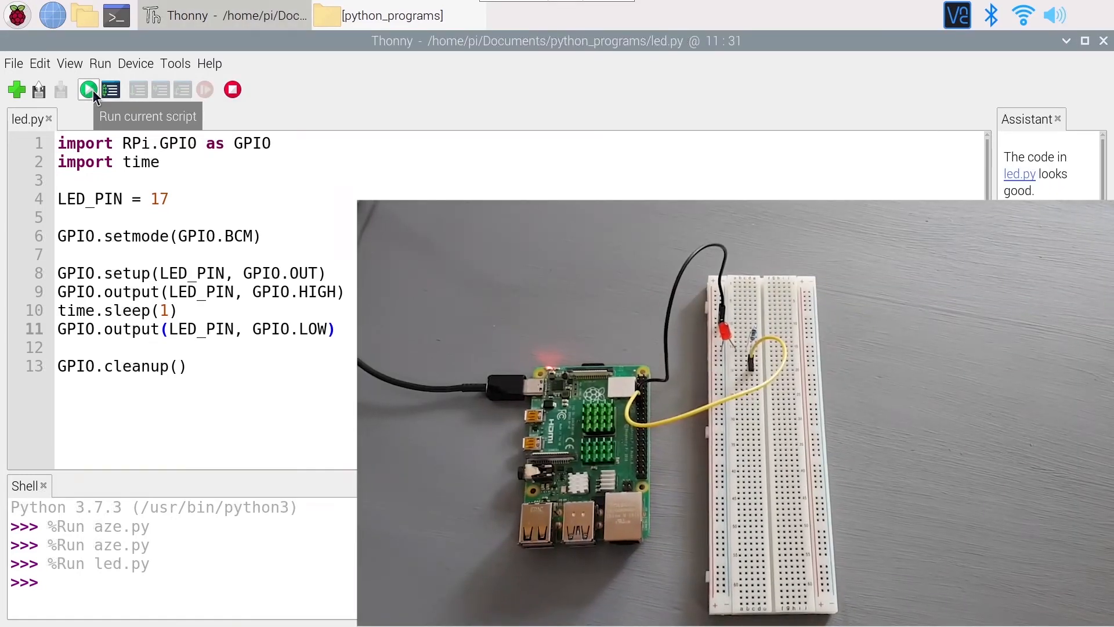
{"action": "left_click", "coordinate": [89, 89]}
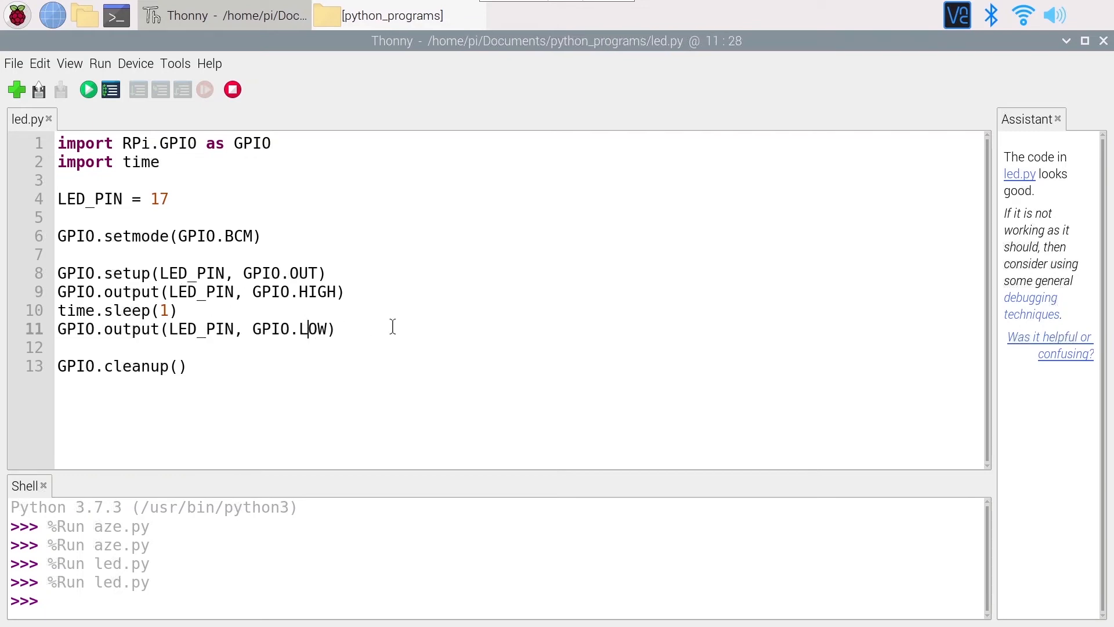
Add two more 'time.sleep(1)' pauses around a second output HIGH call.
{"action": "type", "text": "t"}
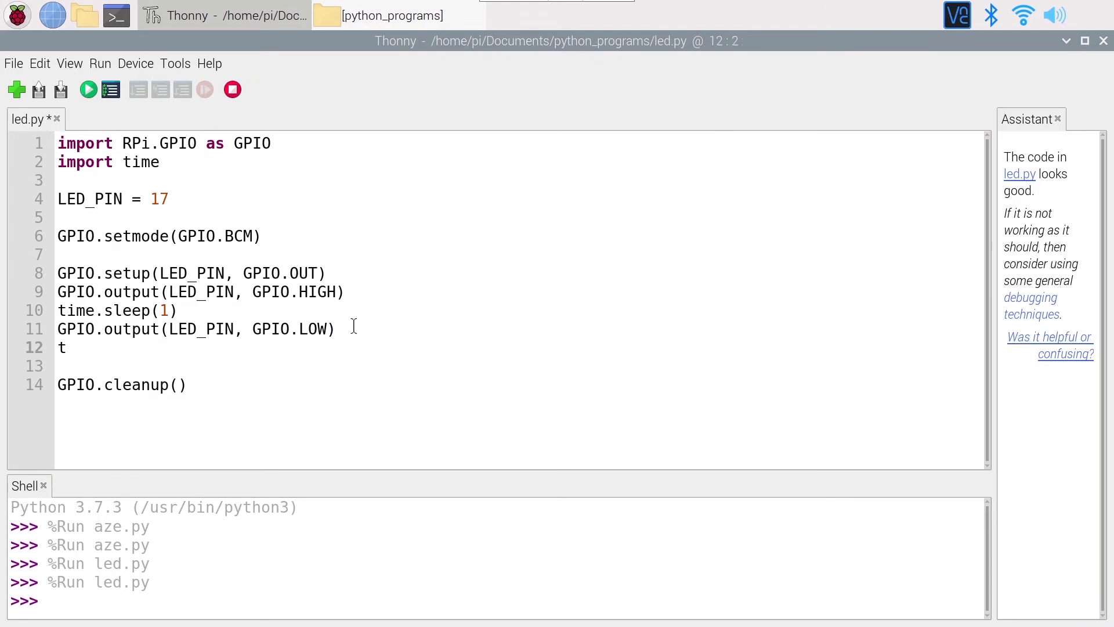
{"action": "type", "text": "ime."}
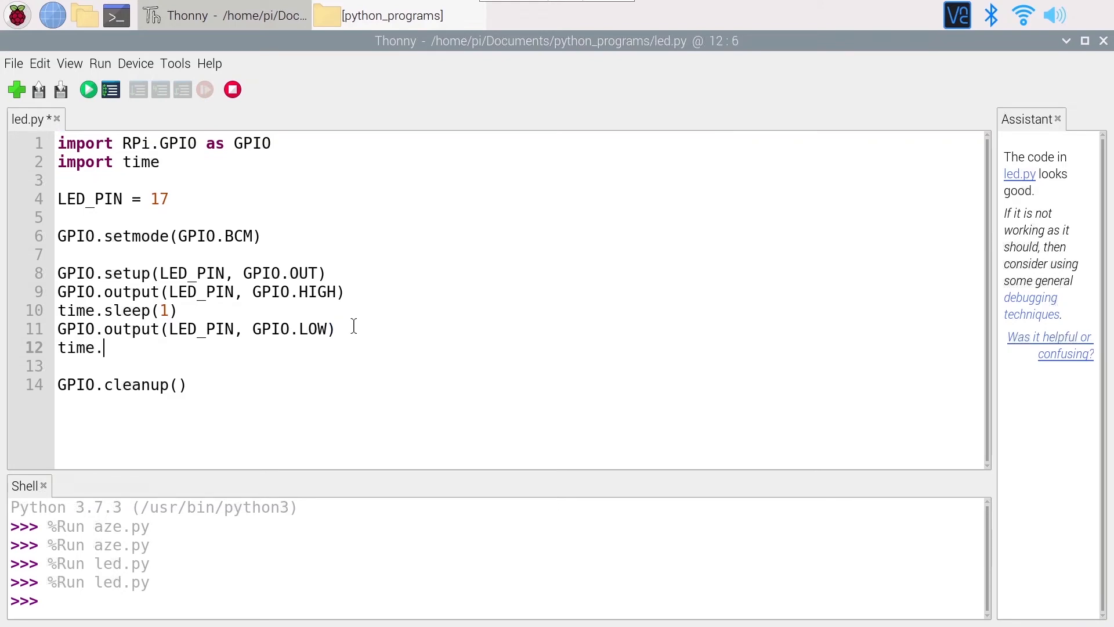
{"action": "type", "text": "sleep("}
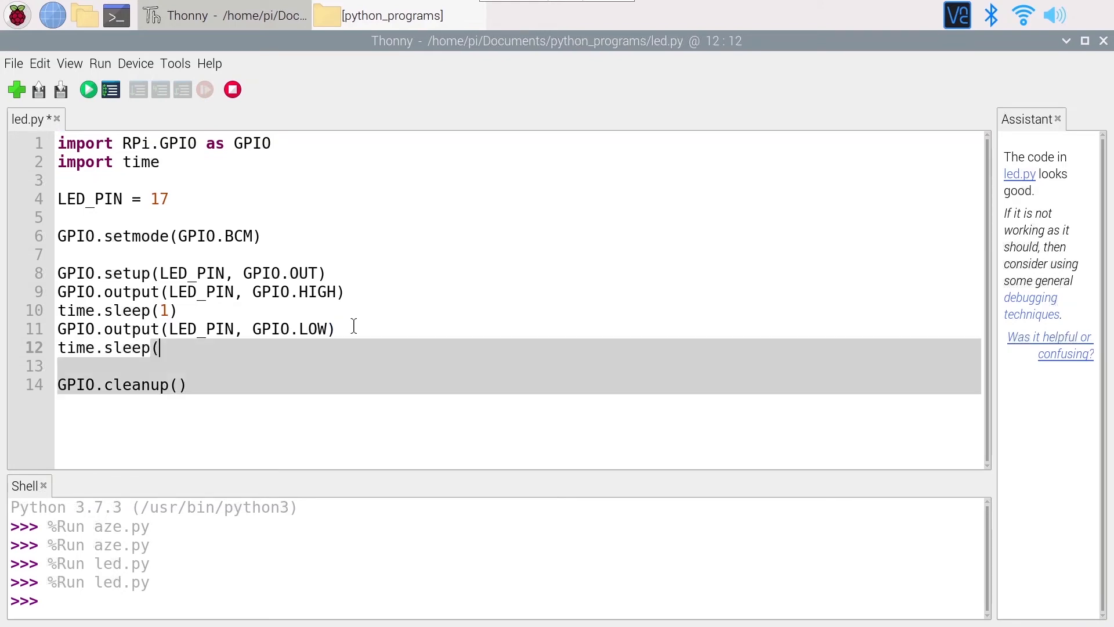
{"action": "type", "text": "1)"}
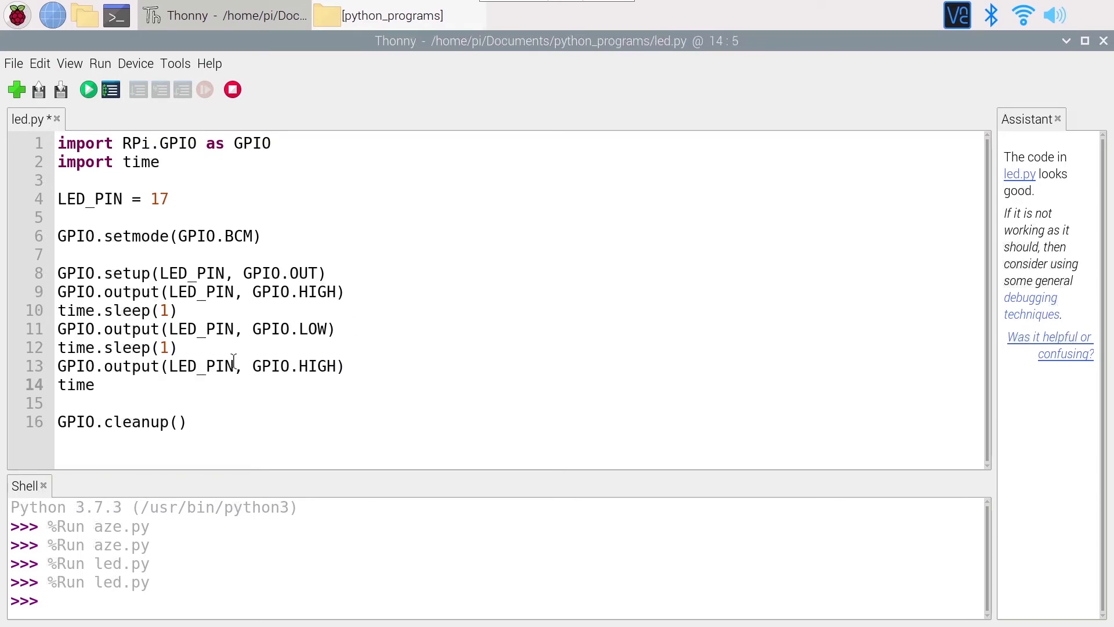
{"action": "type", "text": ".sleep("}
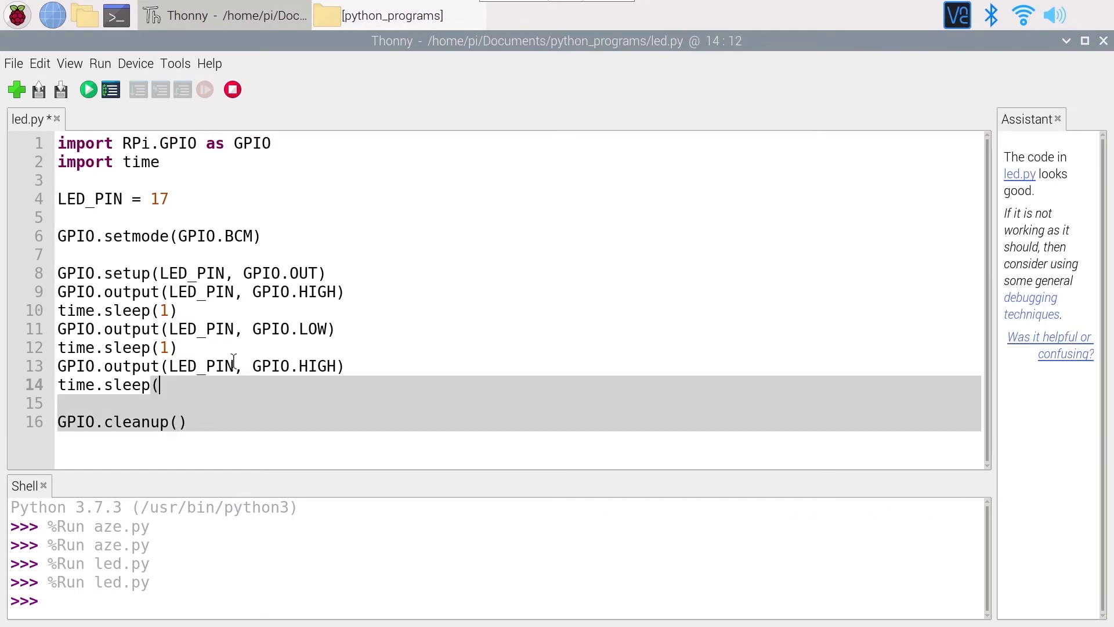
{"action": "type", "text": "1)"}
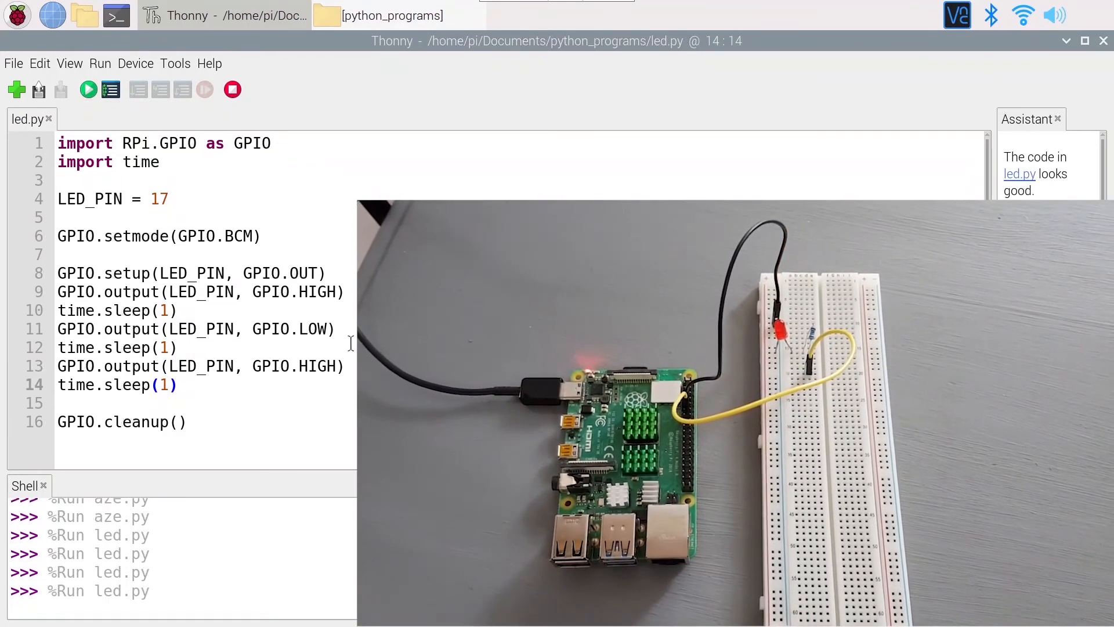
Insert blank lines in led.py right after the GPIO.setup call.
{"action": "left_click", "coordinate": [87, 89]}
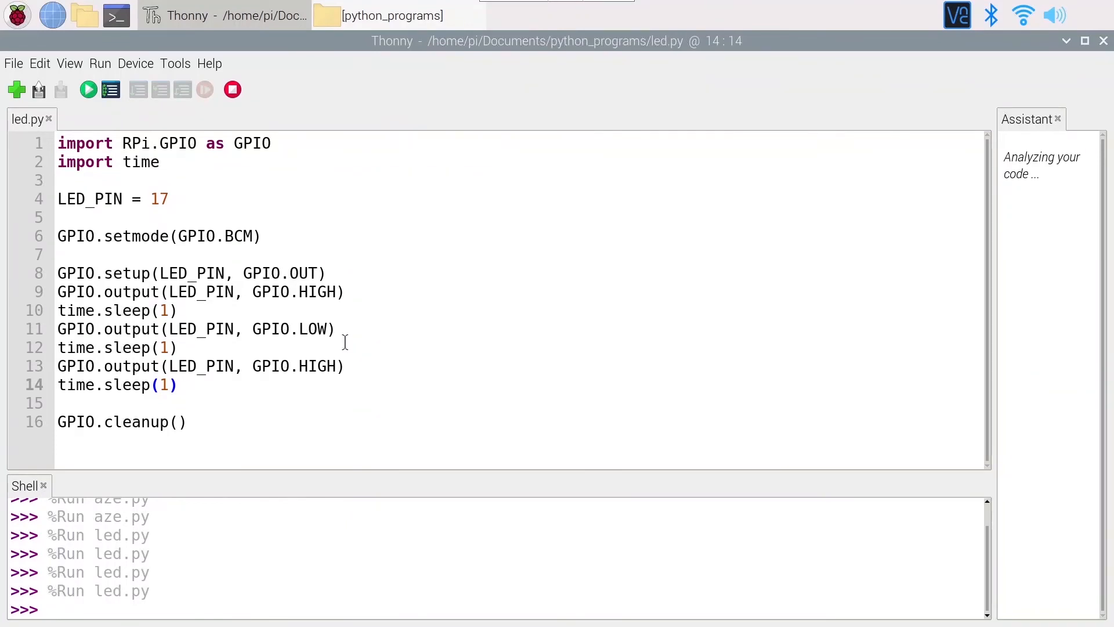
{"action": "mouse_move", "coordinate": [167, 349]}
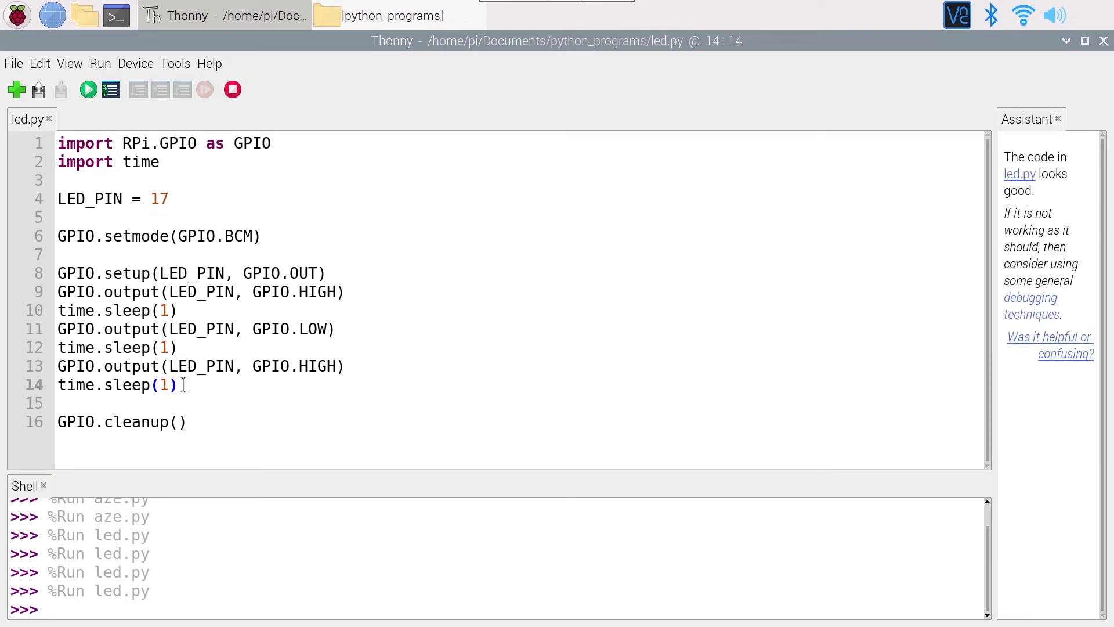
{"action": "mouse_move", "coordinate": [154, 301]}
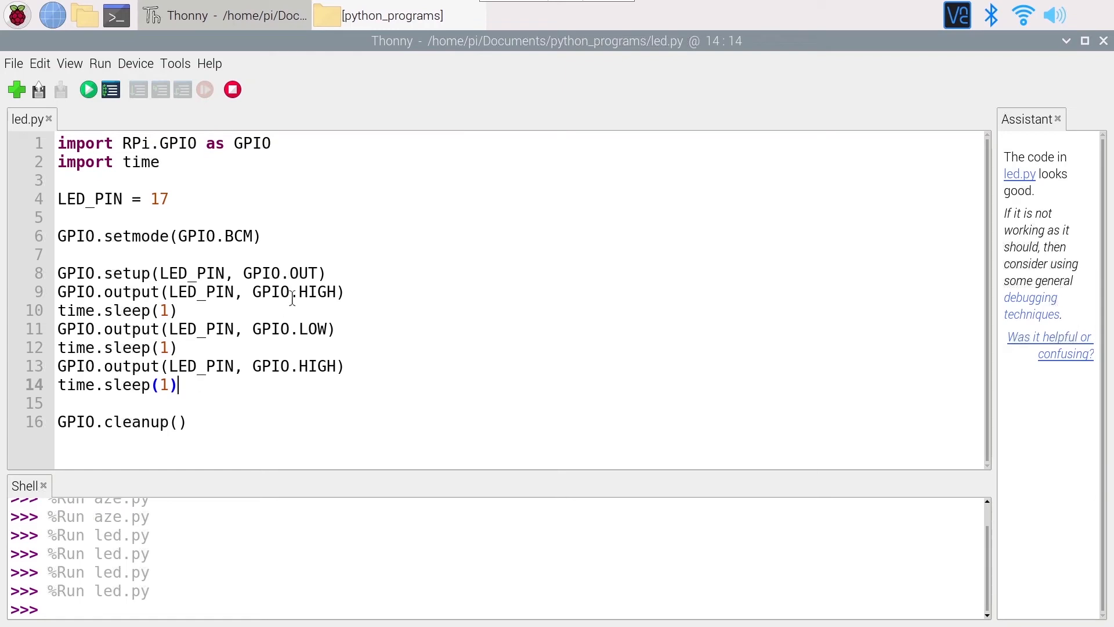
{"action": "left_click", "coordinate": [328, 272]}
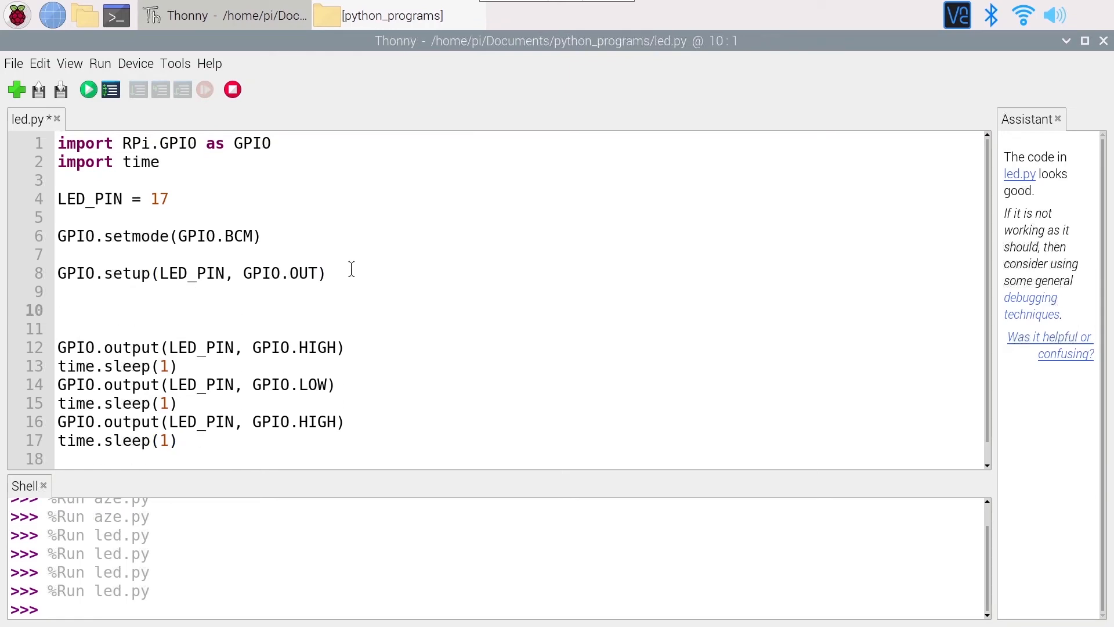
Add 'while True:' and indent the HIGH, sleep, LOW, sleep lines into its body.
{"action": "type", "text": "while T"}
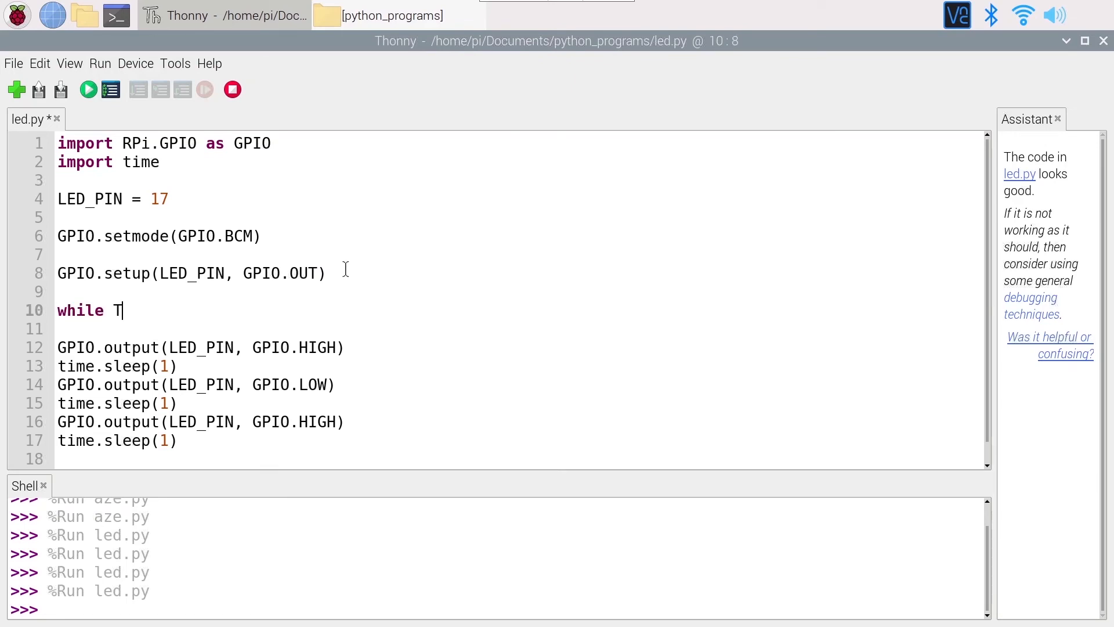
{"action": "type", "text": "rue:"}
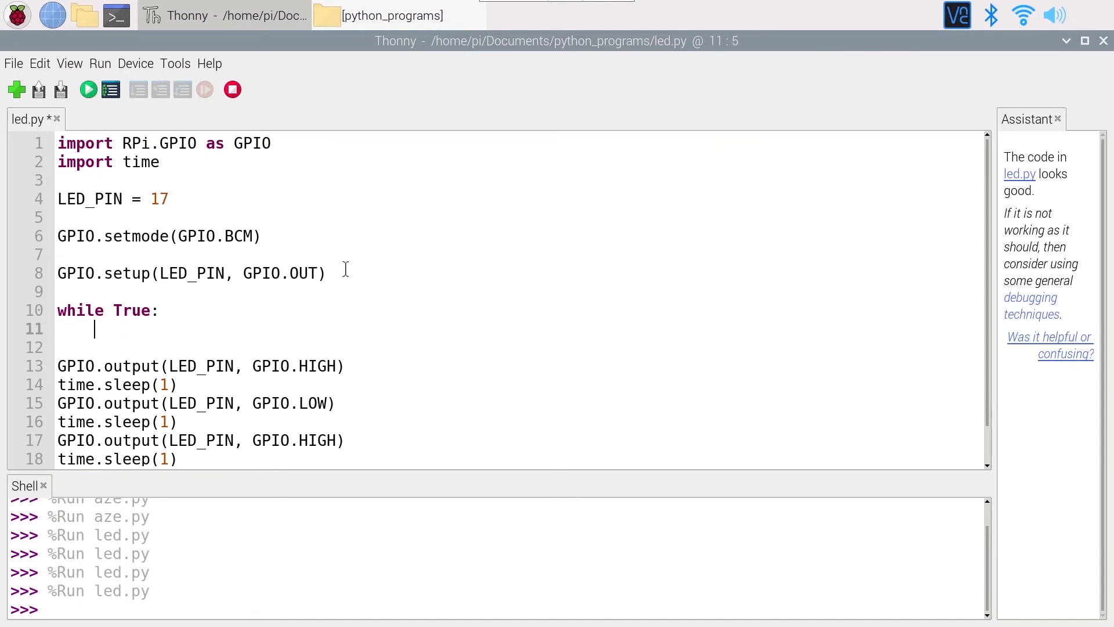
{"action": "scroll", "scroll_direction": "down", "scroll_amount": 3}
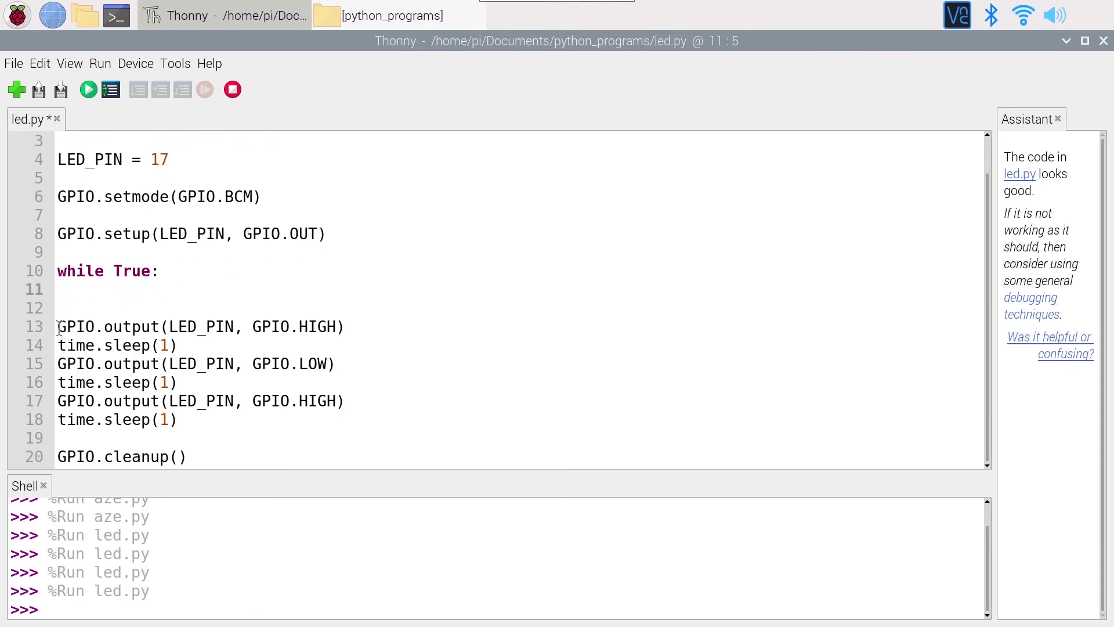
{"action": "left_click_drag", "start_coordinate": [58, 326], "coordinate": [179, 381]}
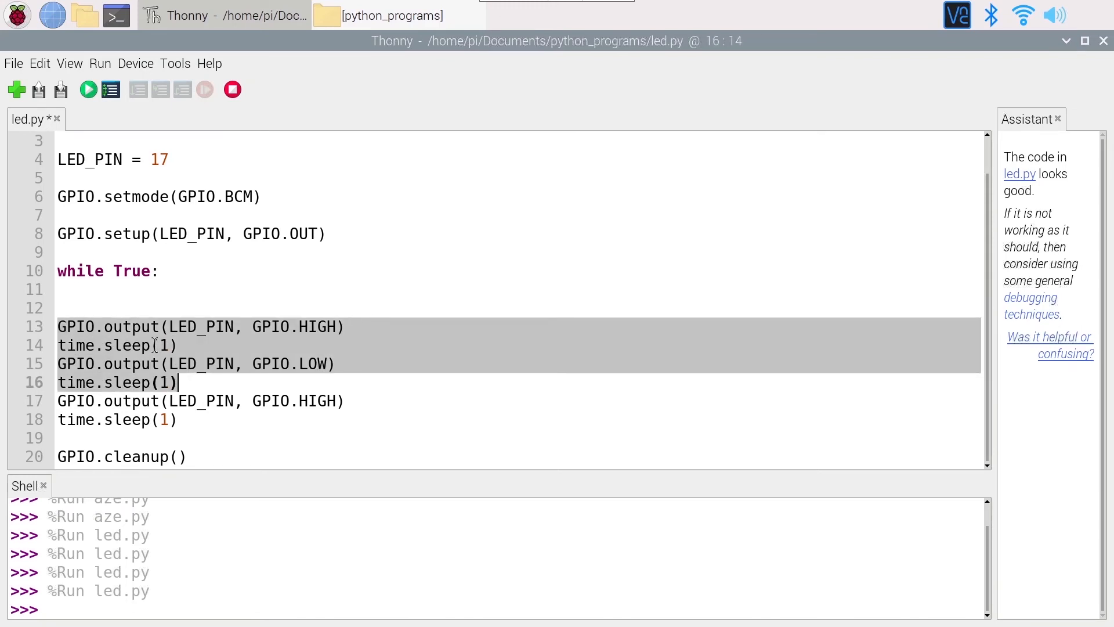
{"action": "mouse_move", "coordinate": [186, 382]}
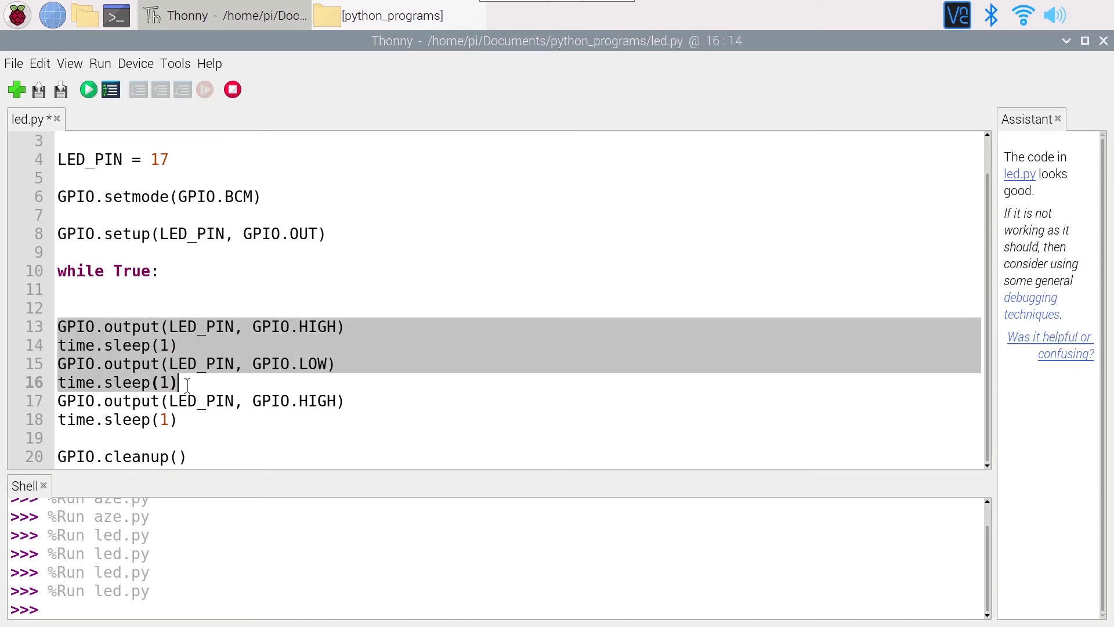
{"action": "key", "text": "Tab"}
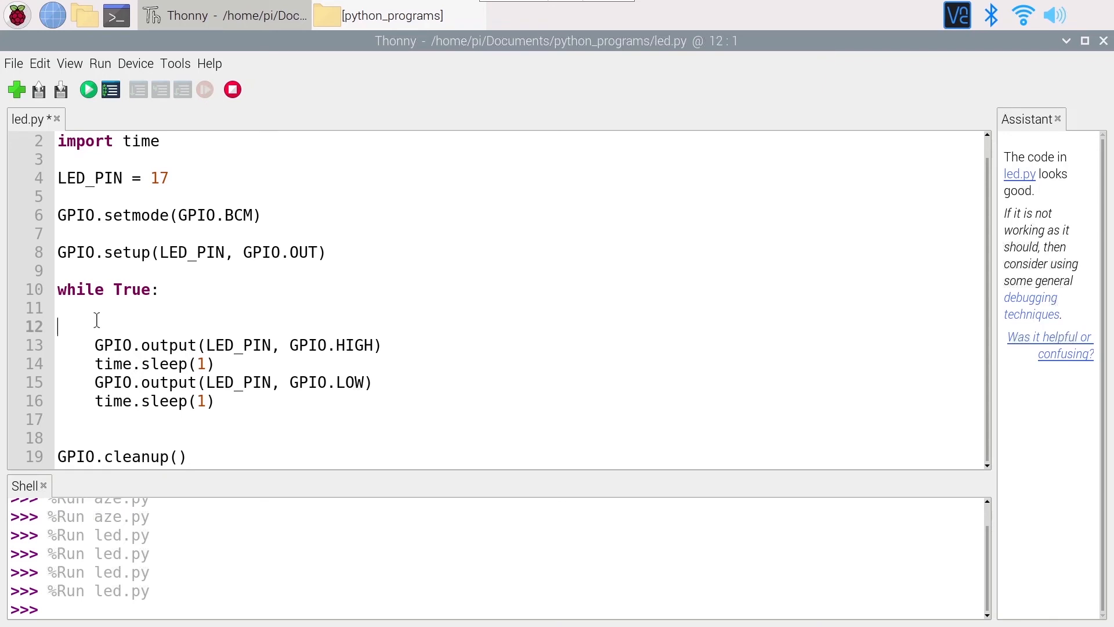
{"action": "type", "text": "import RPi.GPIO as GPIO"}
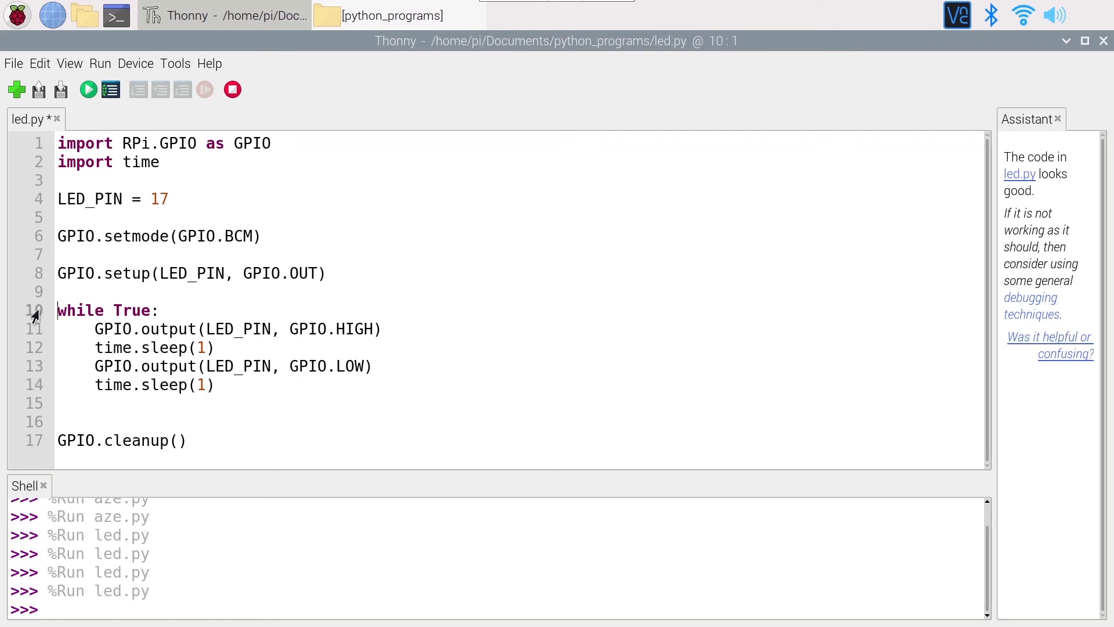
{"action": "mouse_move", "coordinate": [159, 319]}
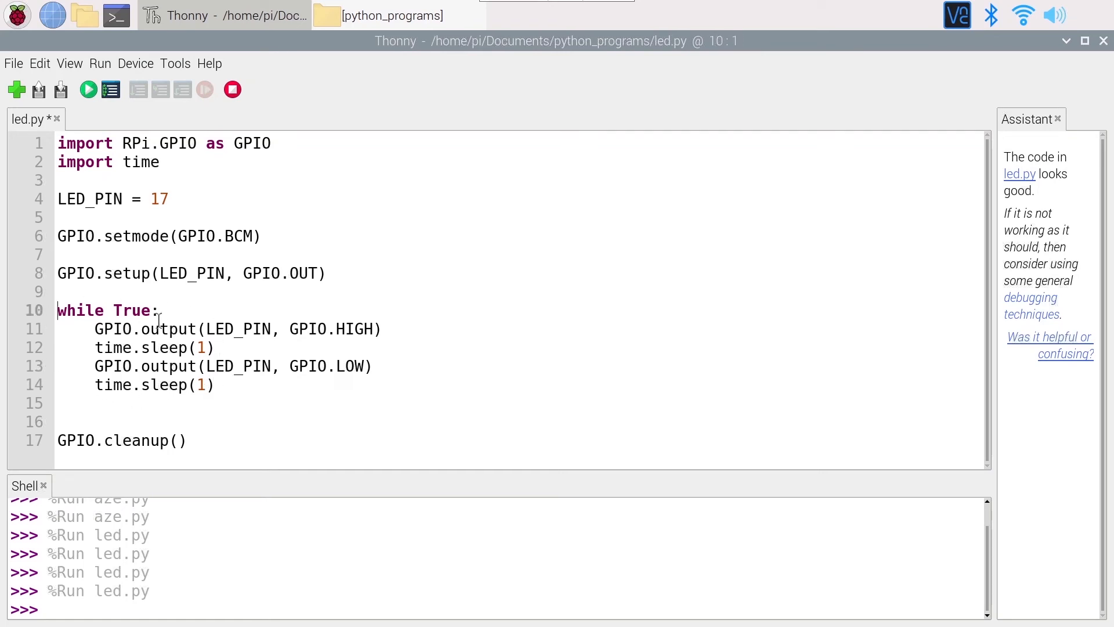
{"action": "mouse_move", "coordinate": [105, 355]}
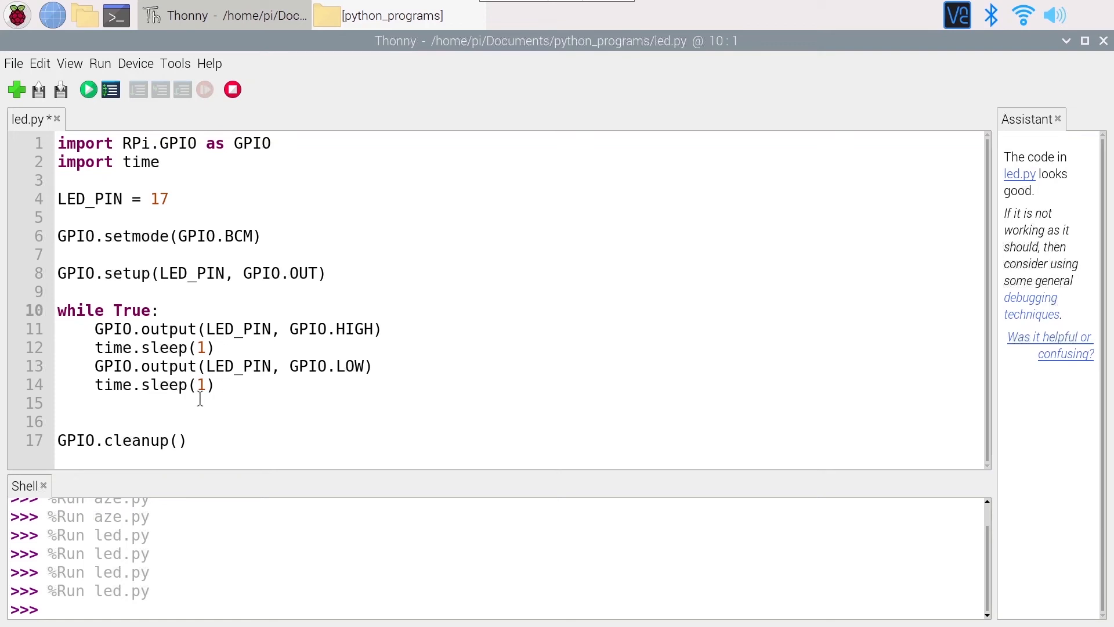
{"action": "mouse_move", "coordinate": [168, 344]}
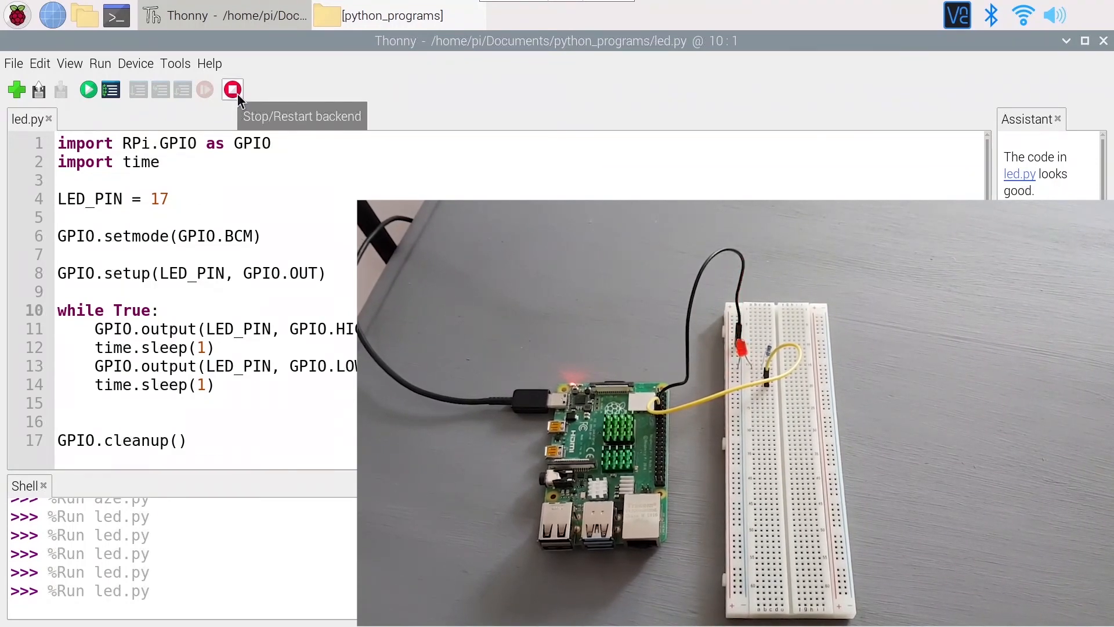
Restart the Python backend and run led.py again, getting a channel-in-use RuntimeWarning.
{"action": "left_click", "coordinate": [232, 89]}
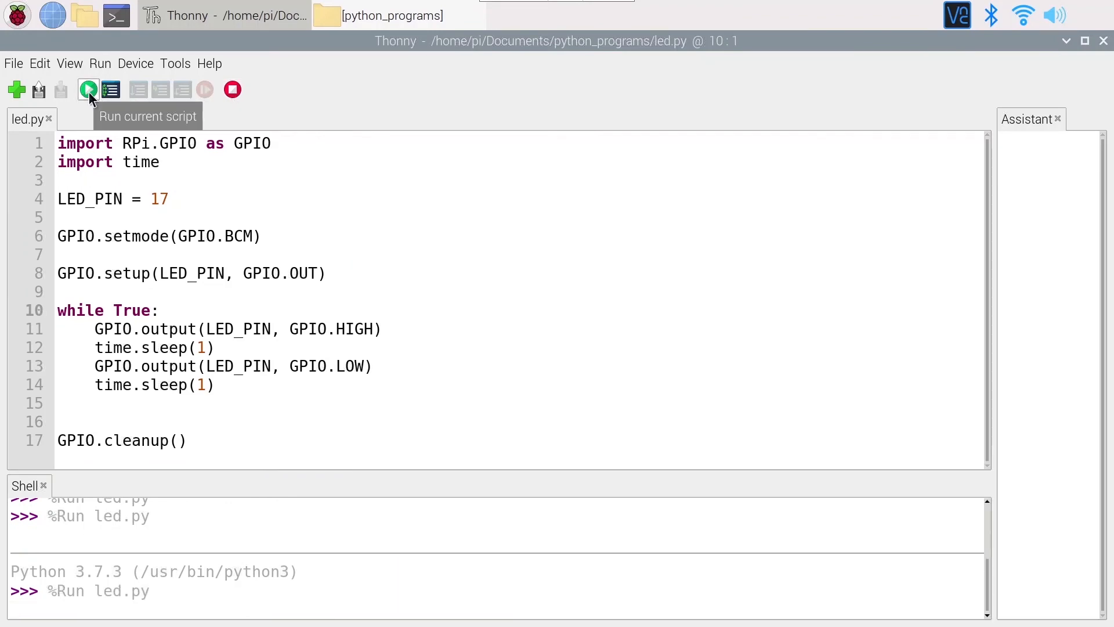
{"action": "left_click", "coordinate": [88, 89]}
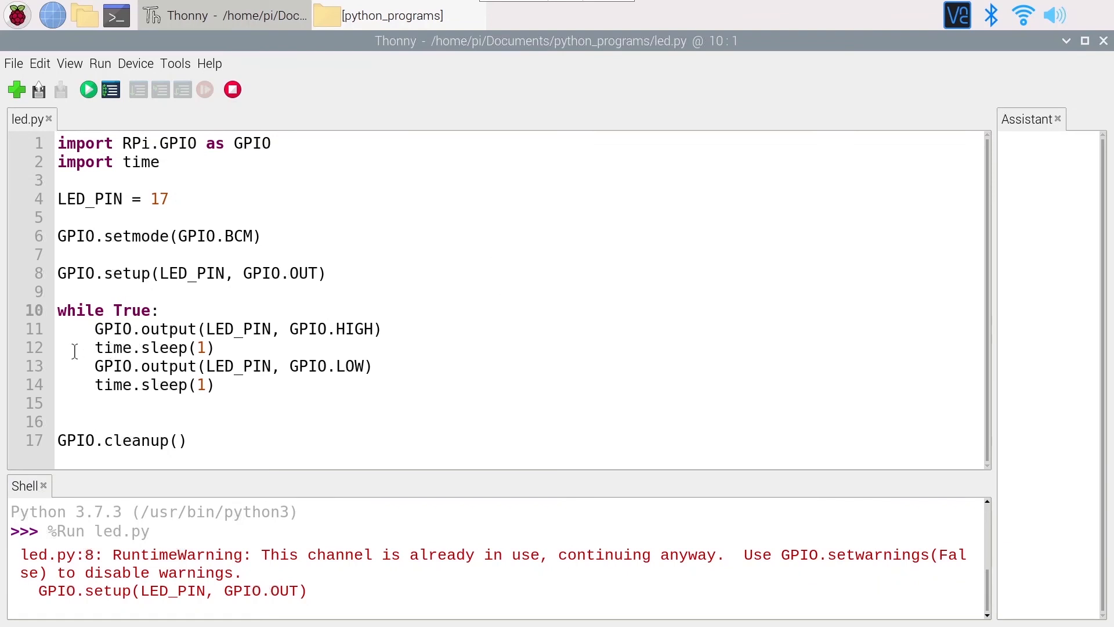
{"action": "left_click", "coordinate": [58, 441]}
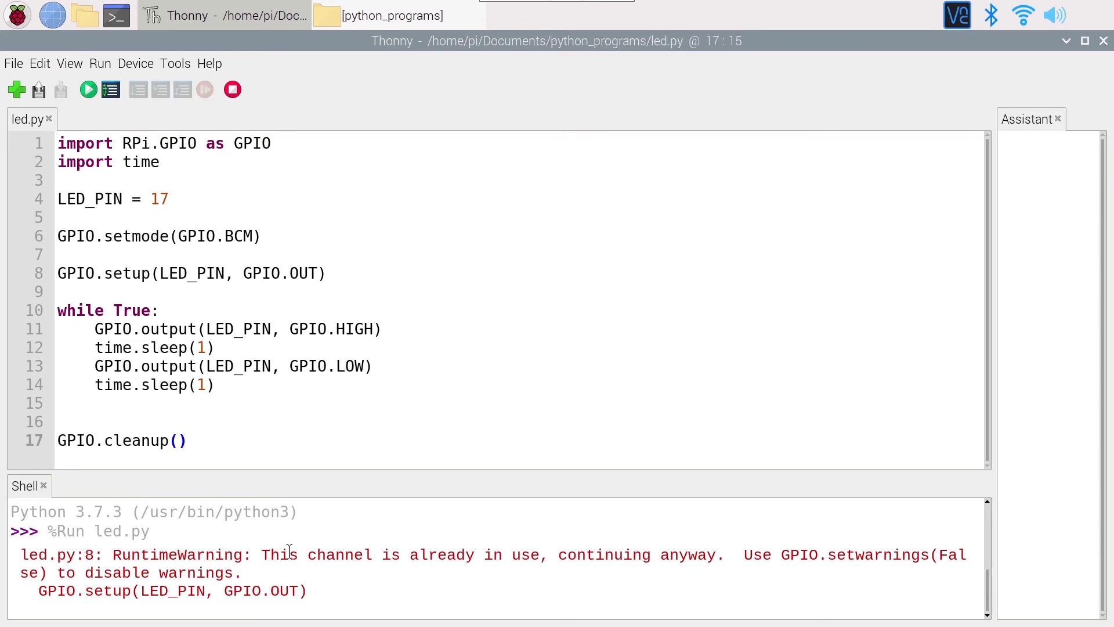
{"action": "mouse_move", "coordinate": [529, 553]}
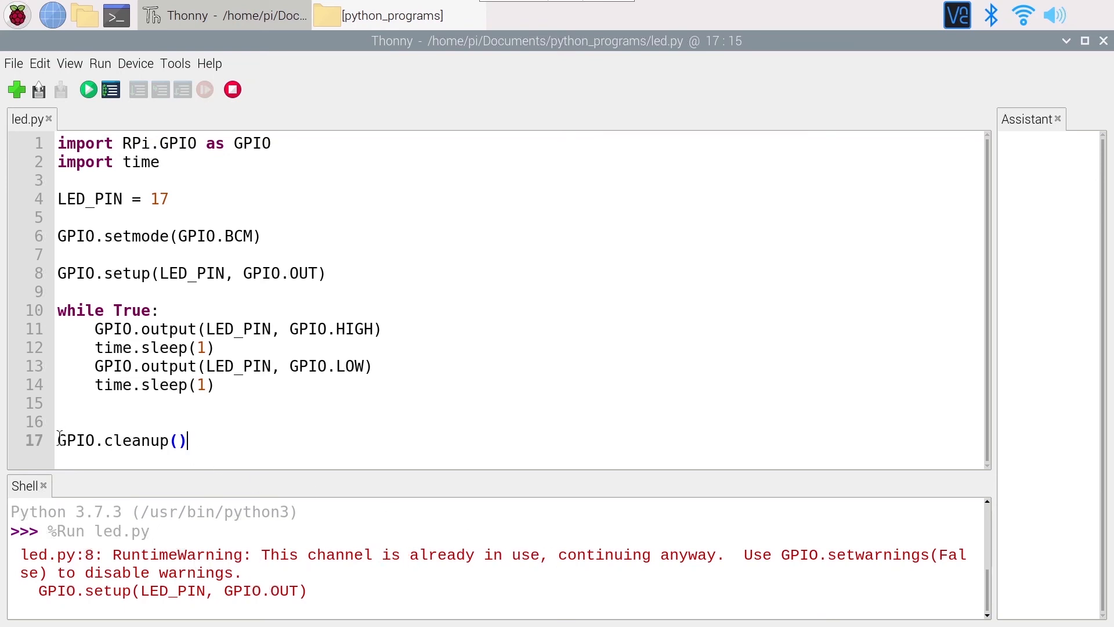
{"action": "double_click", "coordinate": [122, 439]}
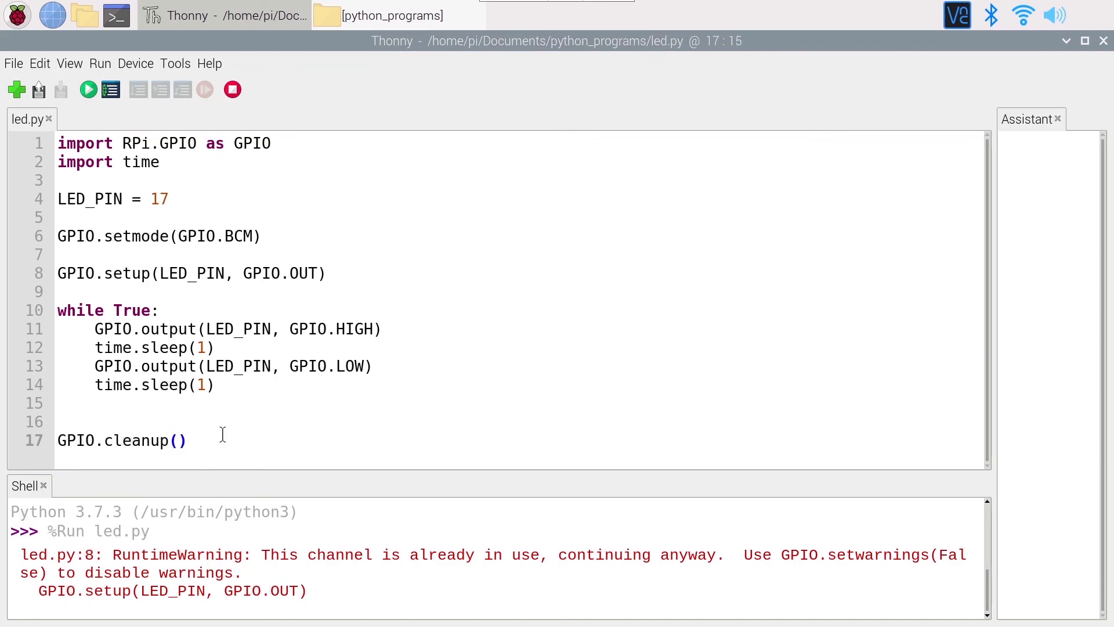
{"action": "left_click", "coordinate": [64, 420]}
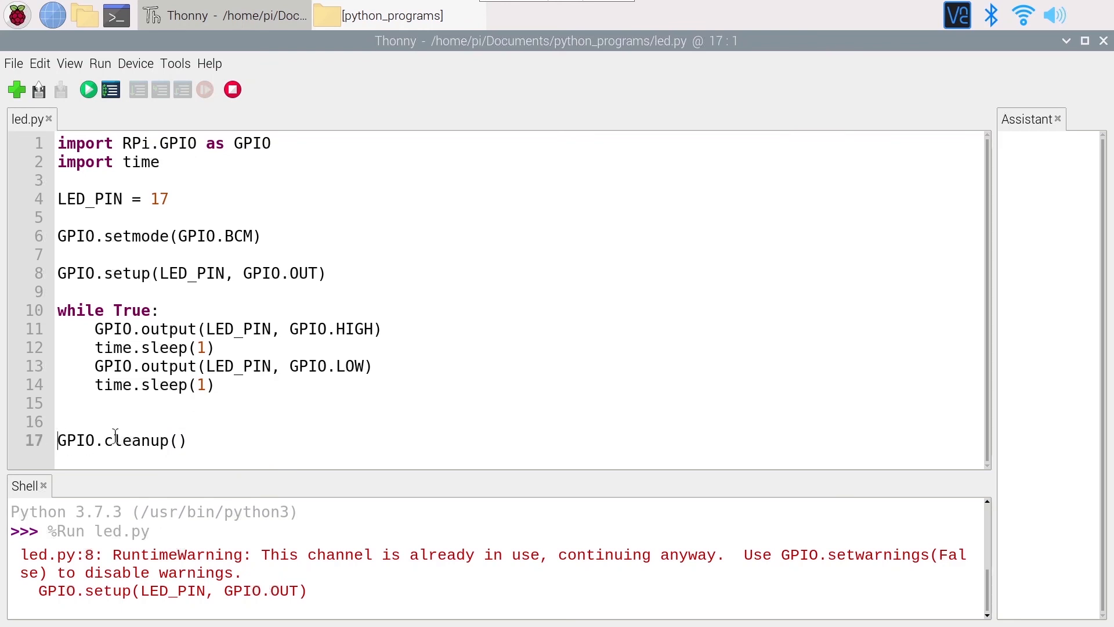
{"action": "mouse_move", "coordinate": [194, 419]}
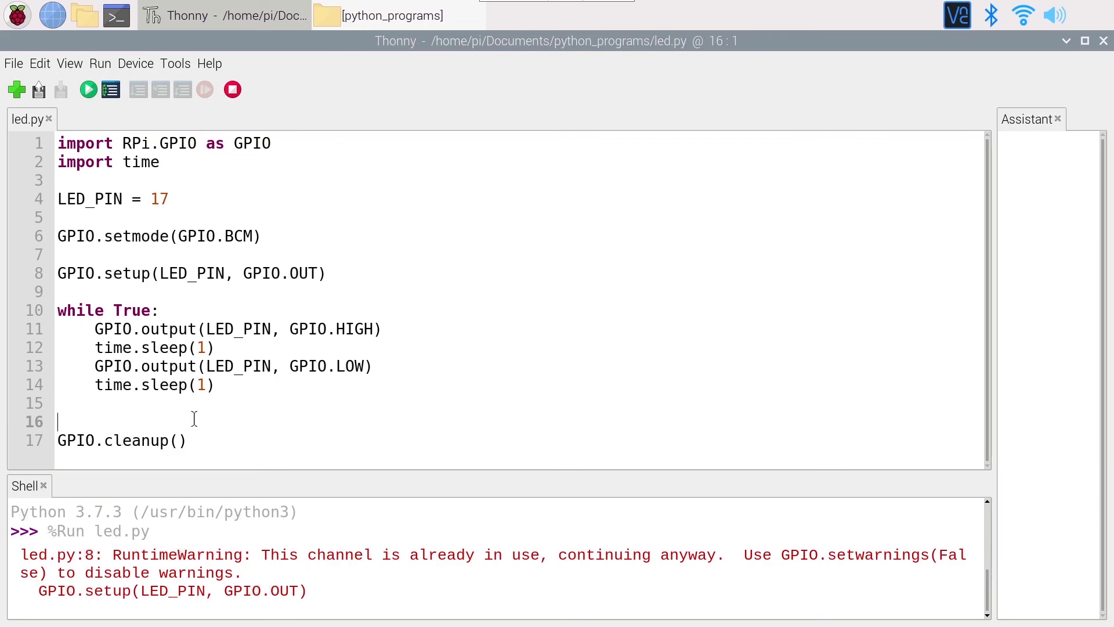
{"action": "left_click", "coordinate": [61, 163]}
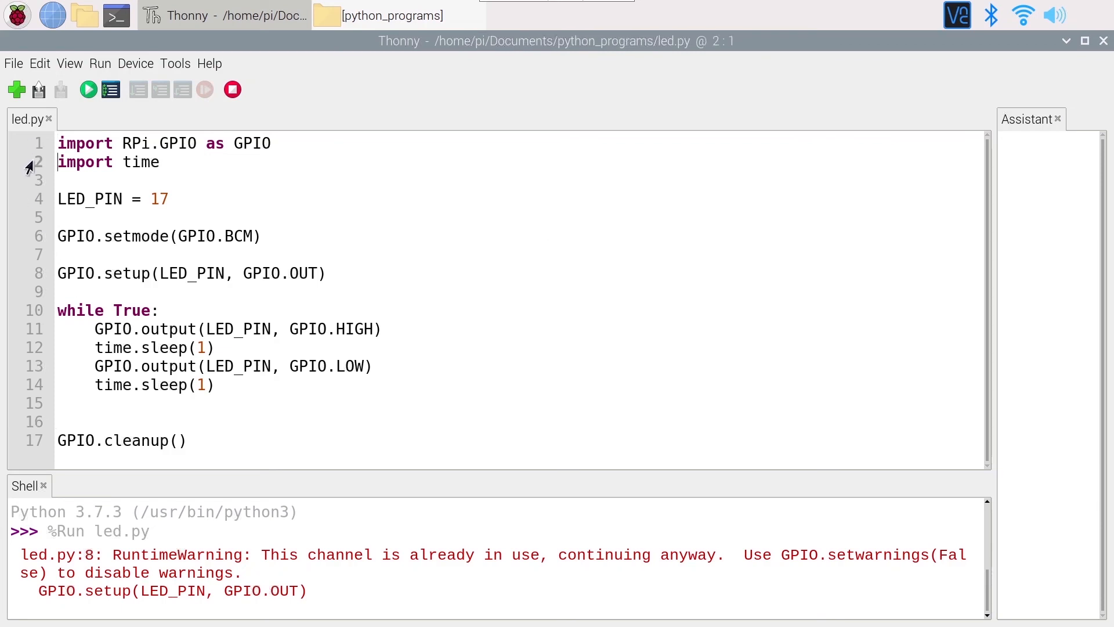
{"action": "mouse_move", "coordinate": [33, 204]}
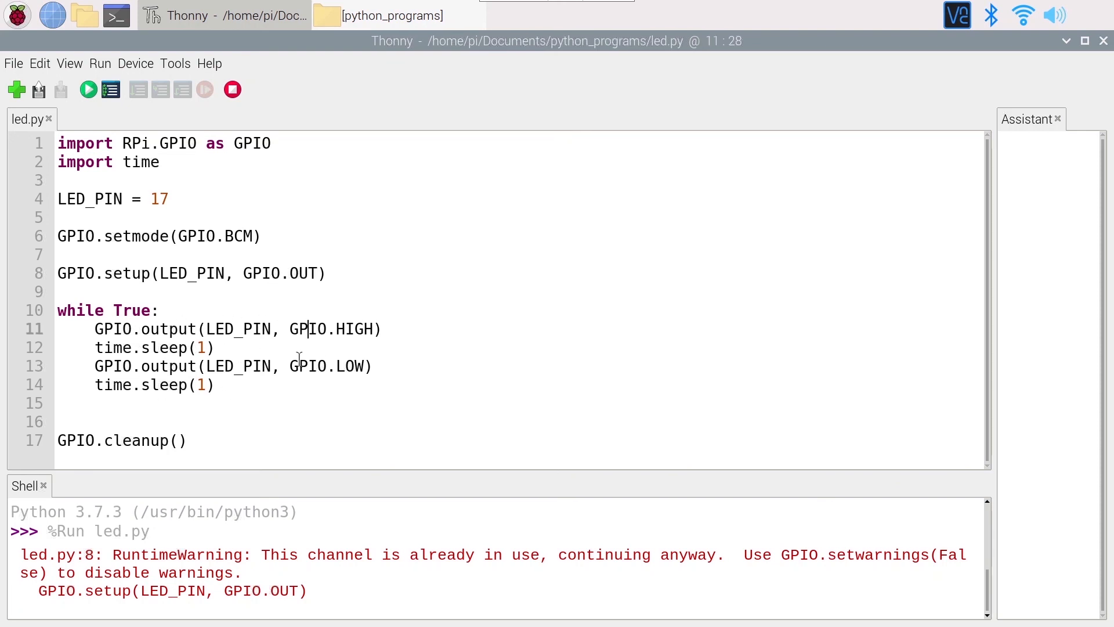
{"action": "left_click", "coordinate": [341, 366]}
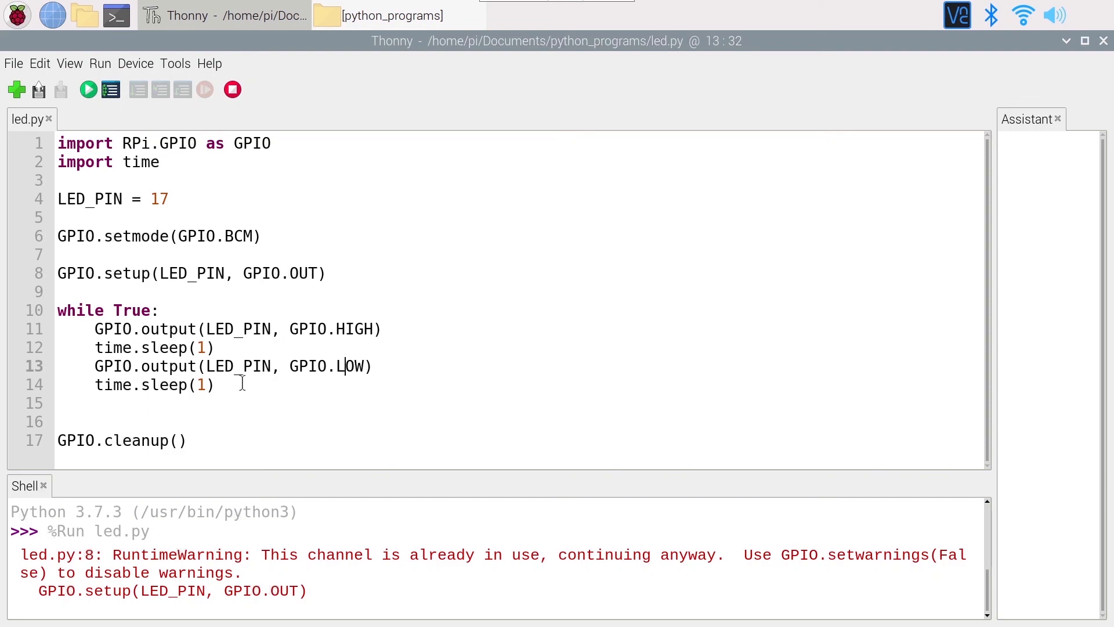
{"action": "mouse_move", "coordinate": [225, 214]}
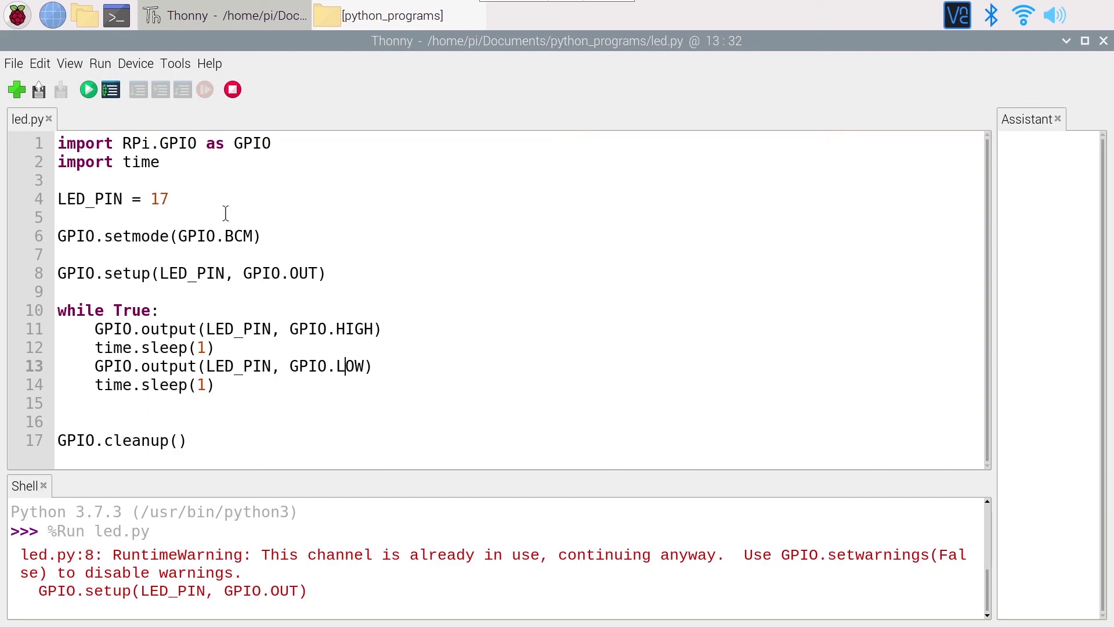